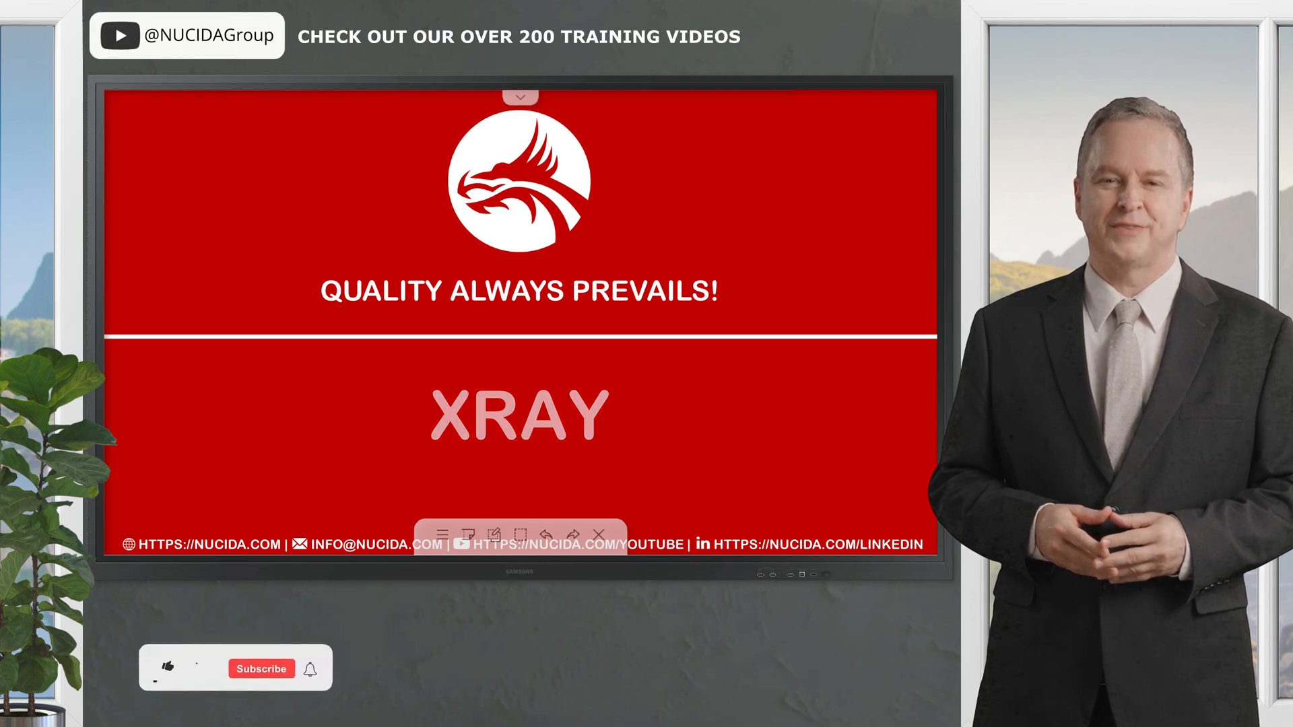
- Go to MY FIRST PROJECT's Kanban board from the Projects menu
{"action": "left_click", "coordinate": [167, 668]}
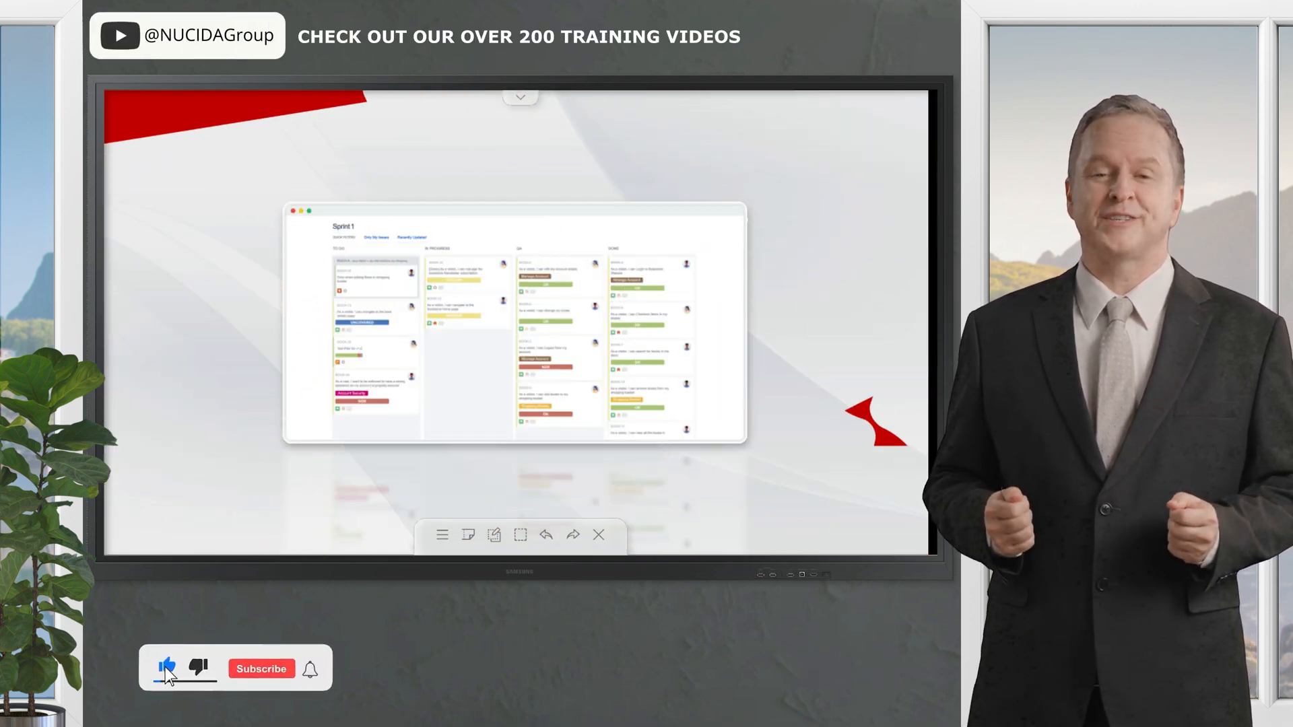
{"action": "left_click", "coordinate": [260, 669]}
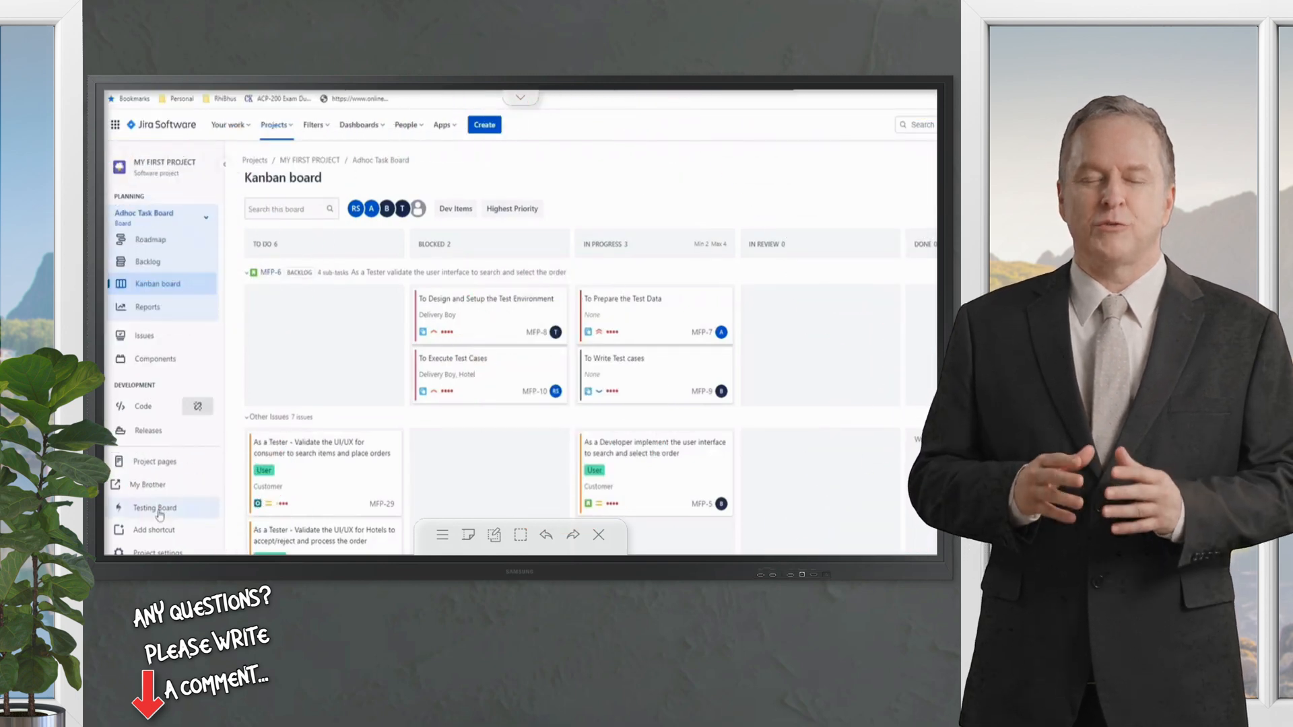
- Show the project's Testing Board with its navigation expanded, then list the installed Apps
{"action": "left_click", "coordinate": [154, 508]}
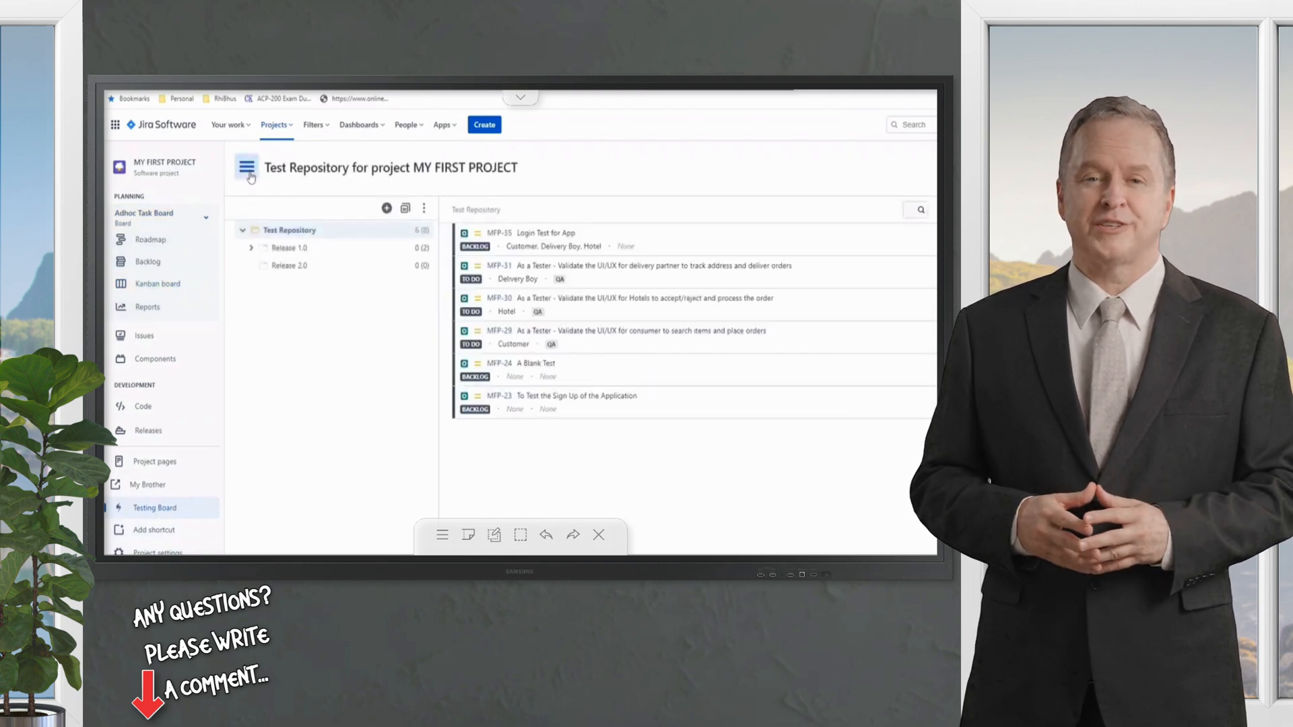
{"action": "left_click", "coordinate": [247, 167]}
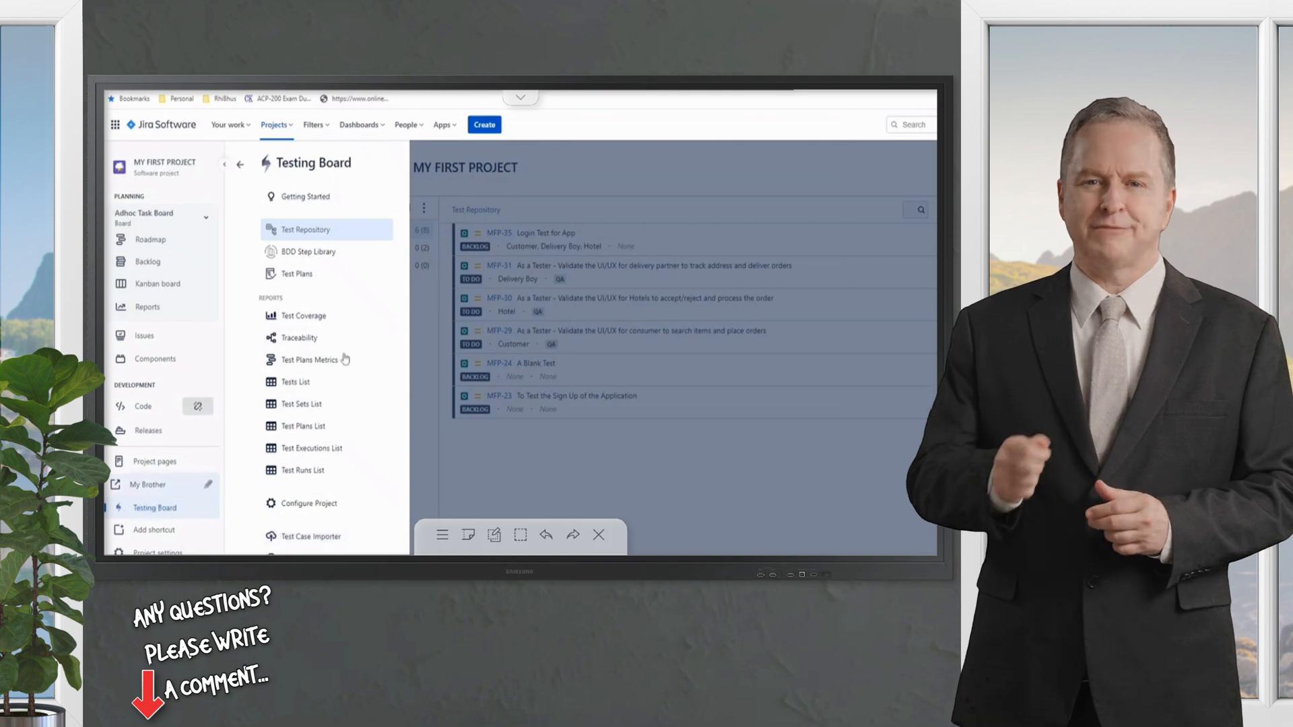
{"action": "left_click", "coordinate": [442, 124]}
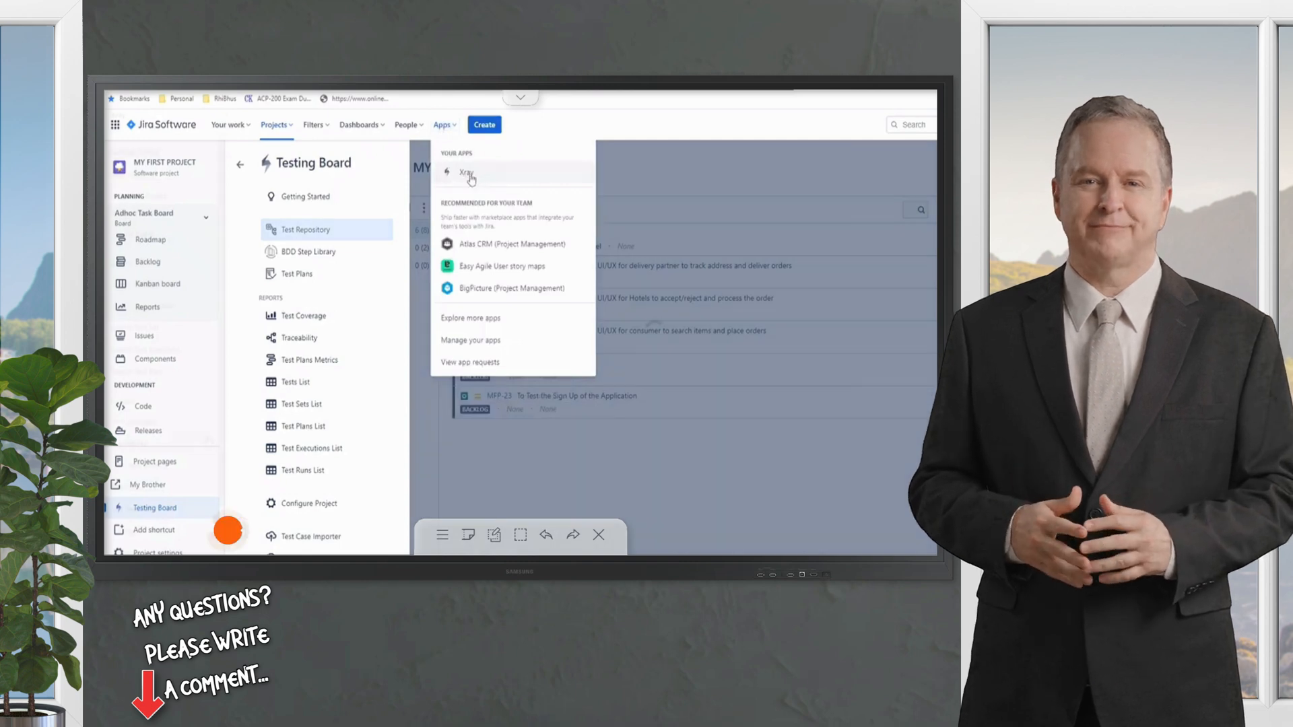
- Visit Xray's Get Started page, then return to MY FIRST PROJECT via recent projects
{"action": "left_click", "coordinate": [468, 174]}
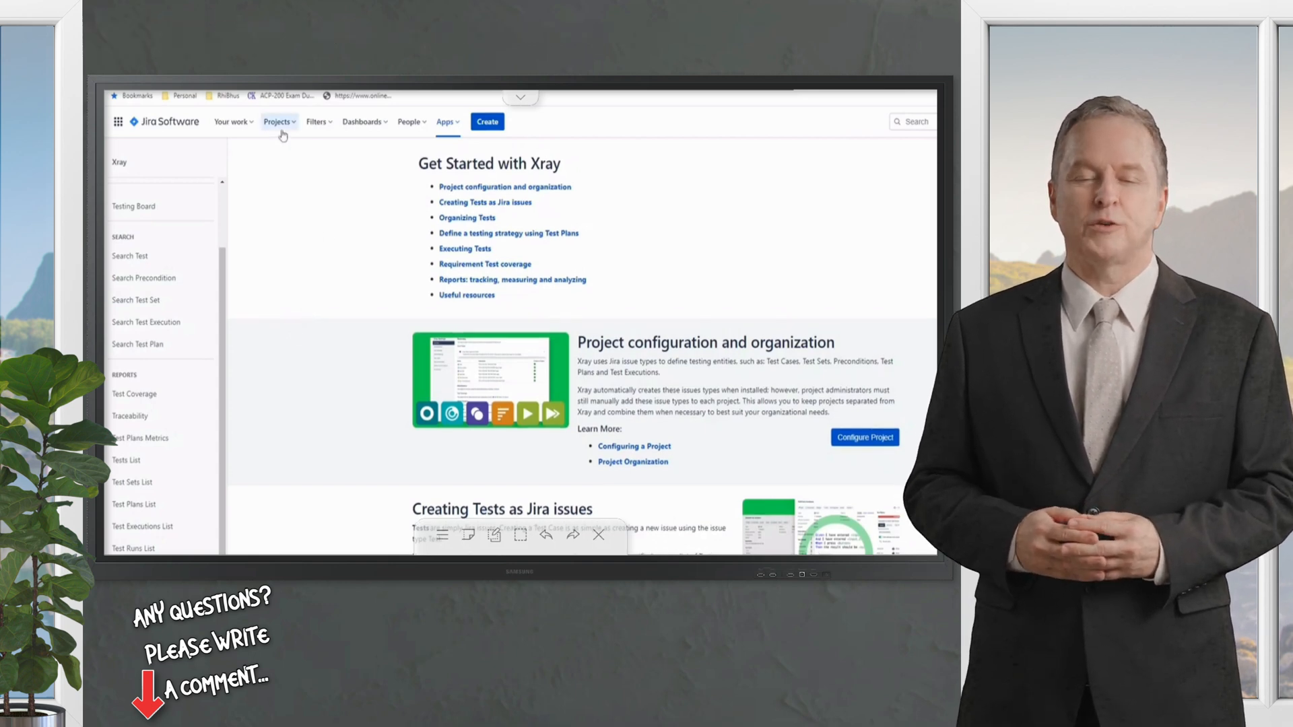
{"action": "left_click", "coordinate": [277, 121]}
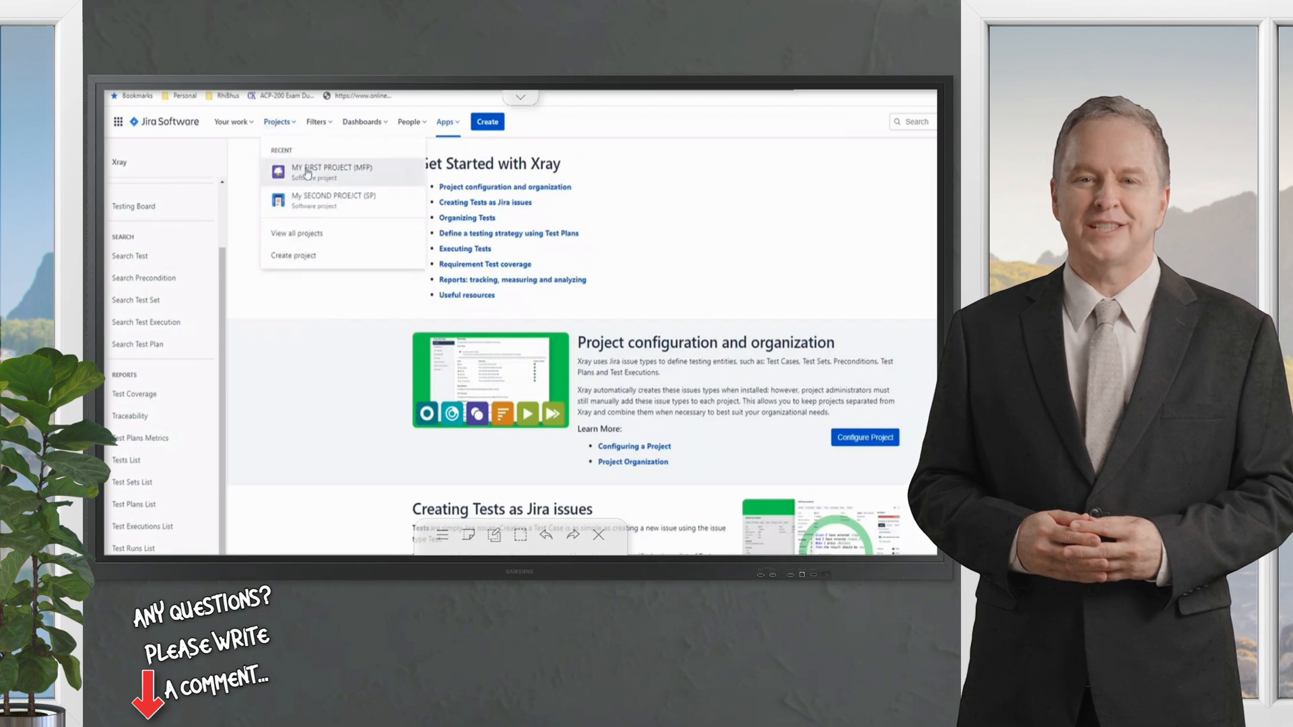
{"action": "left_click", "coordinate": [331, 171]}
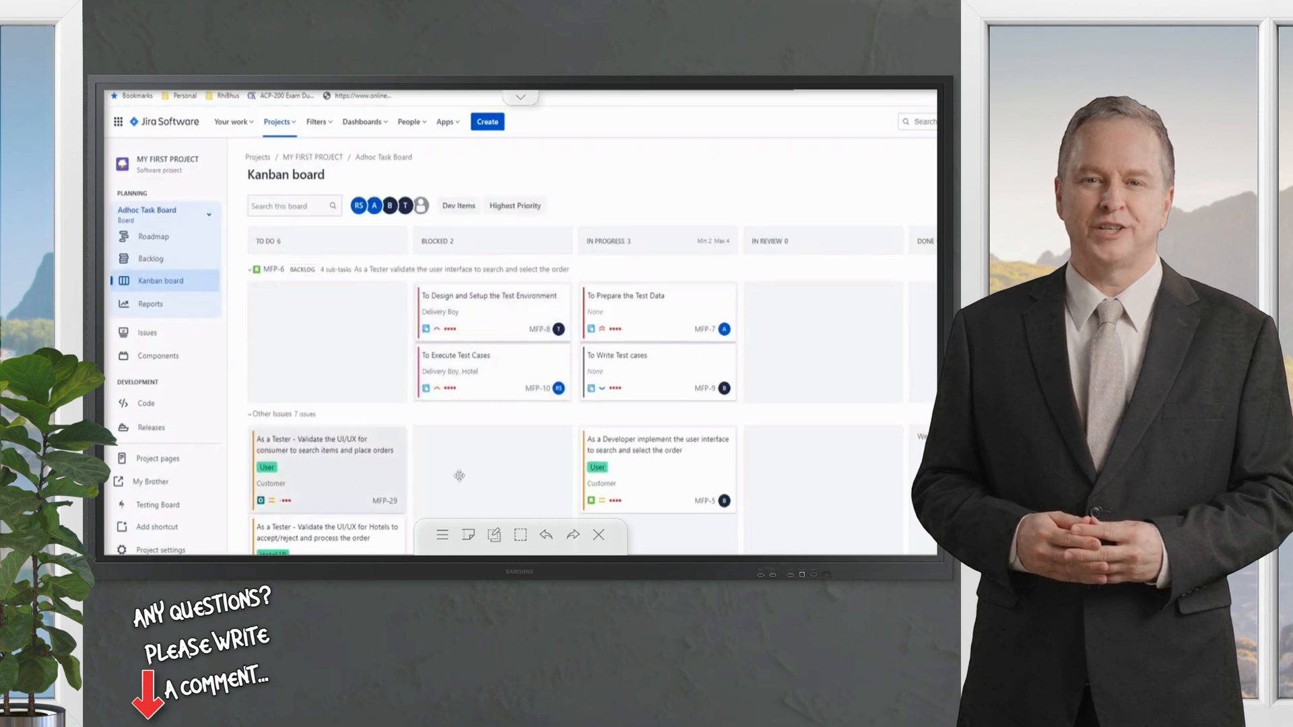
{"action": "left_click", "coordinate": [325, 458]}
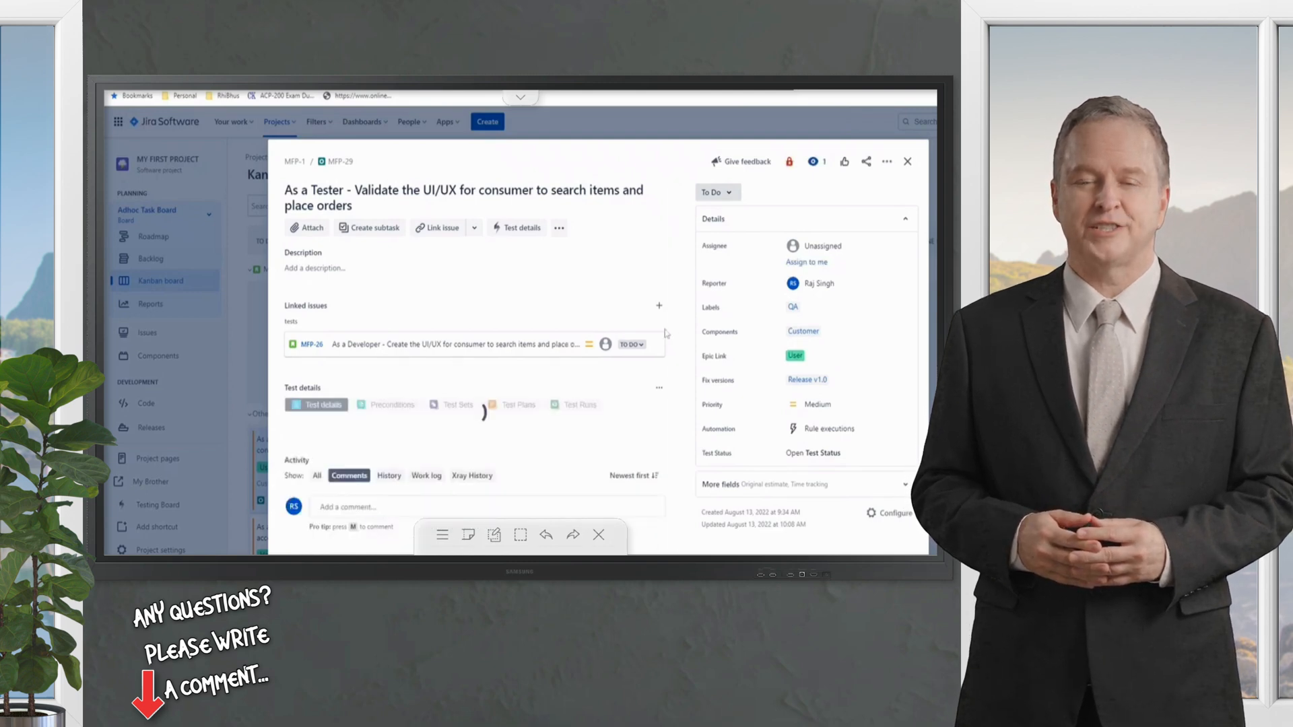
{"action": "left_click", "coordinate": [316, 404]}
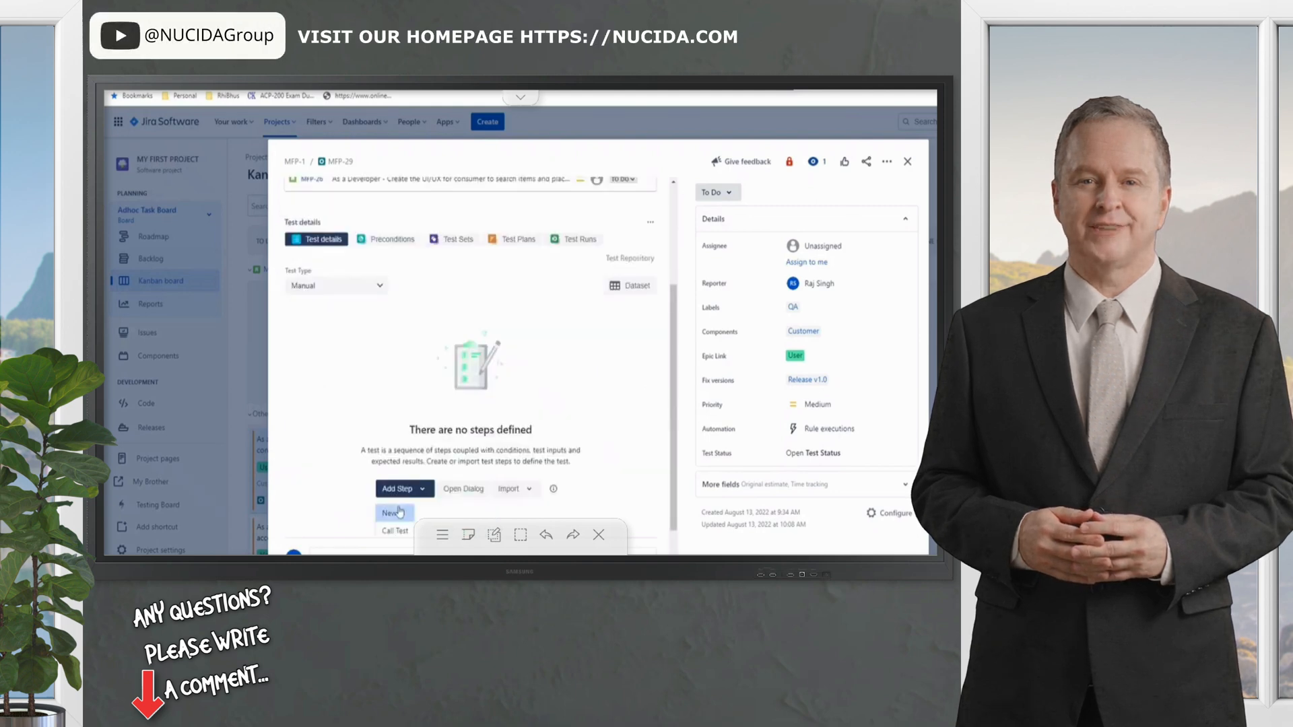
{"action": "mouse_move", "coordinate": [368, 346]}
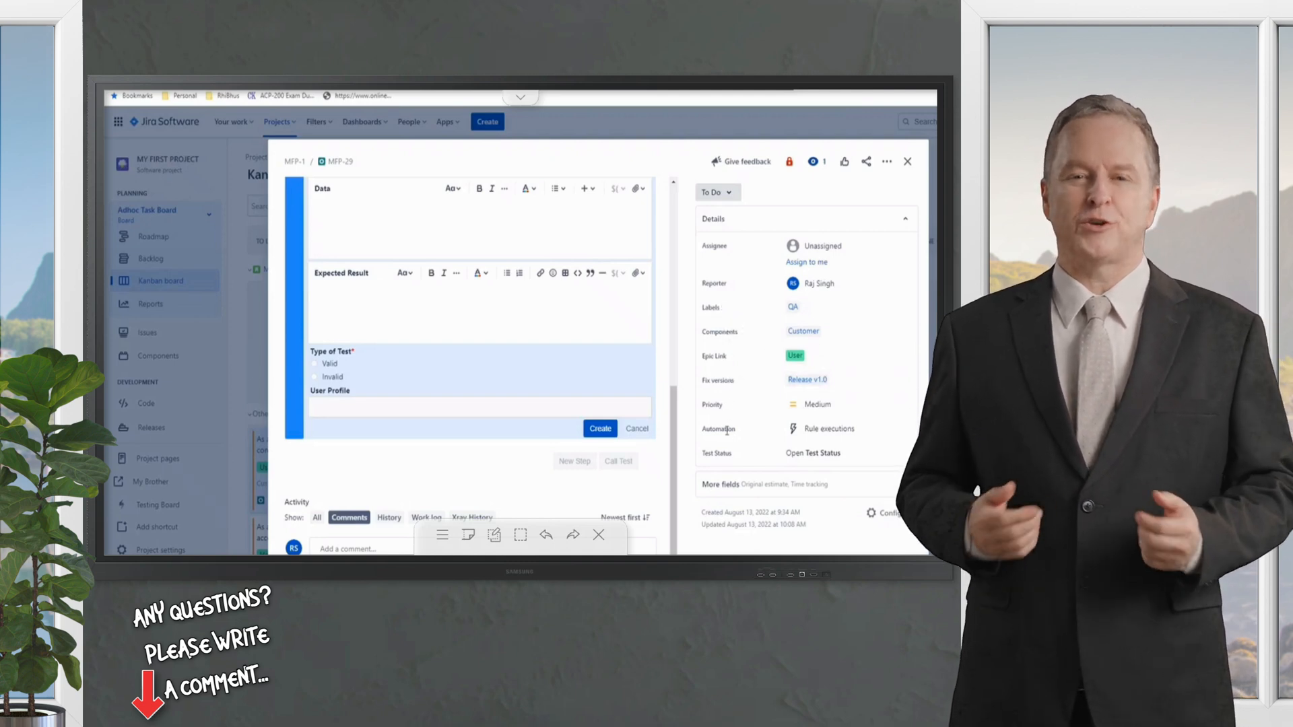
{"action": "left_click", "coordinate": [906, 160]}
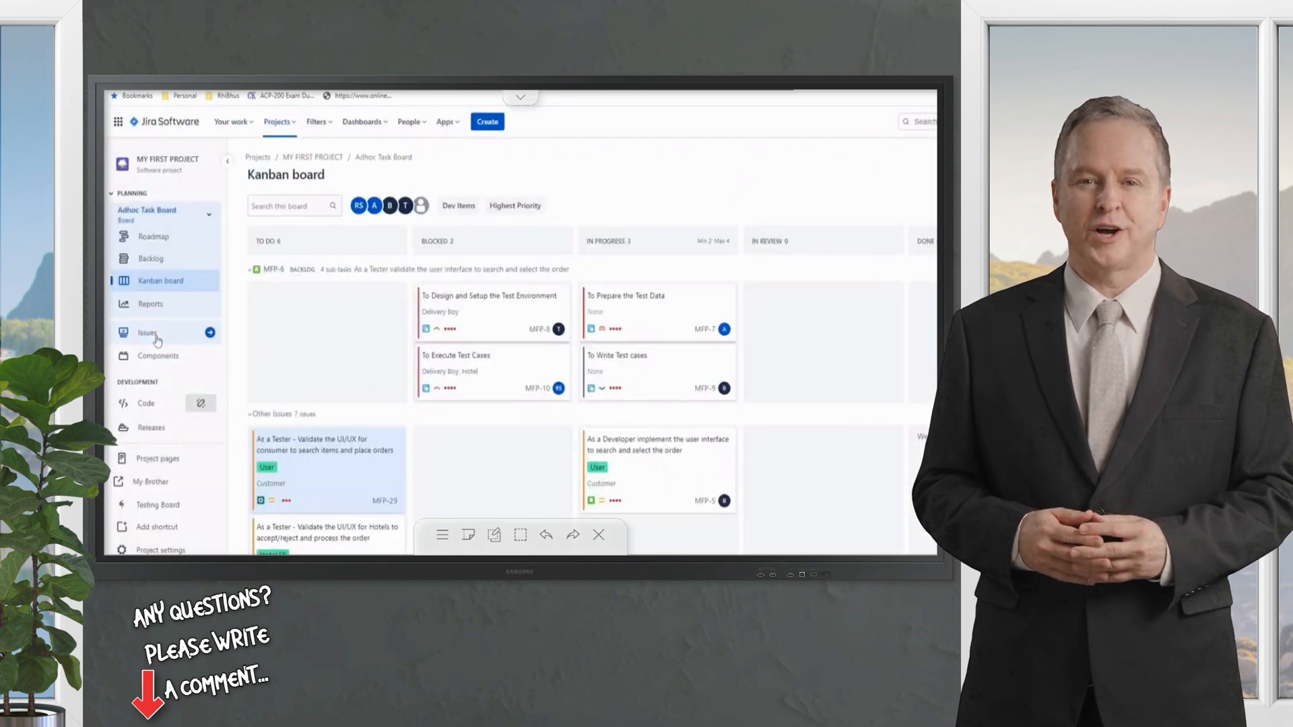
- Browse all issues in MY FIRST PROJECT's issue list, then go back to the project
{"action": "left_click", "coordinate": [146, 332]}
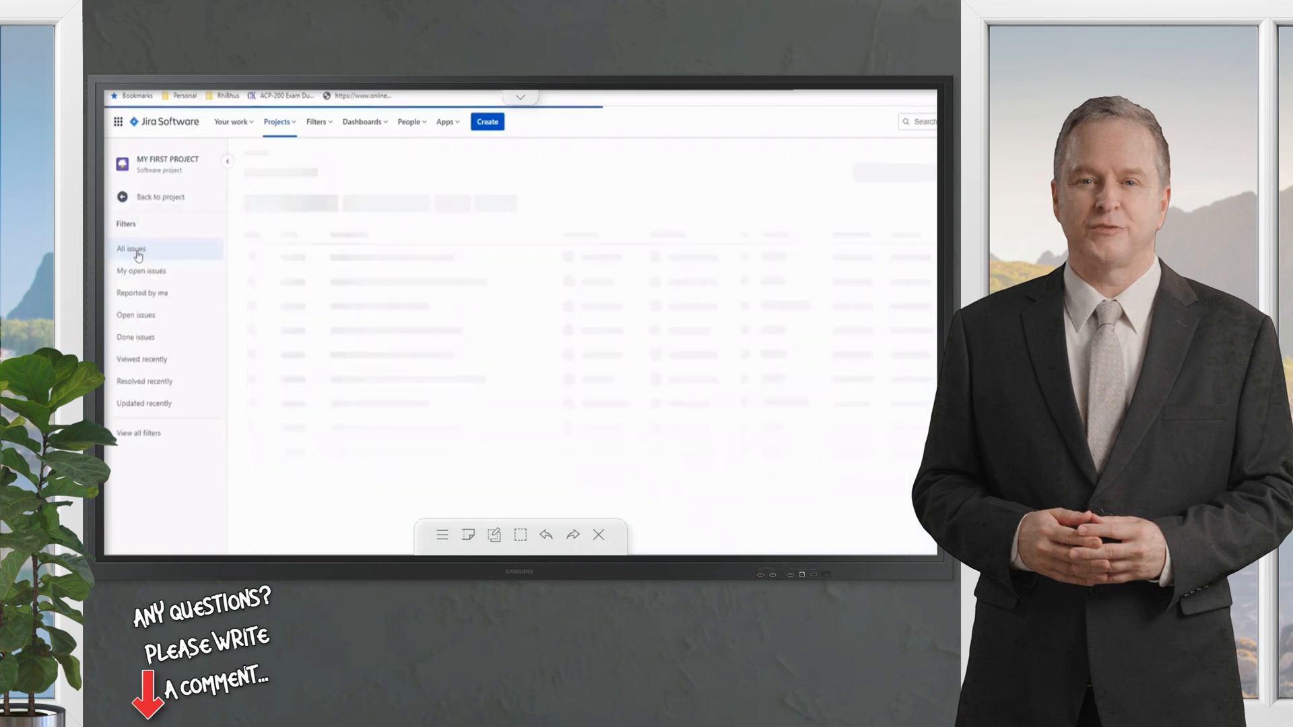
{"action": "left_click", "coordinate": [131, 249]}
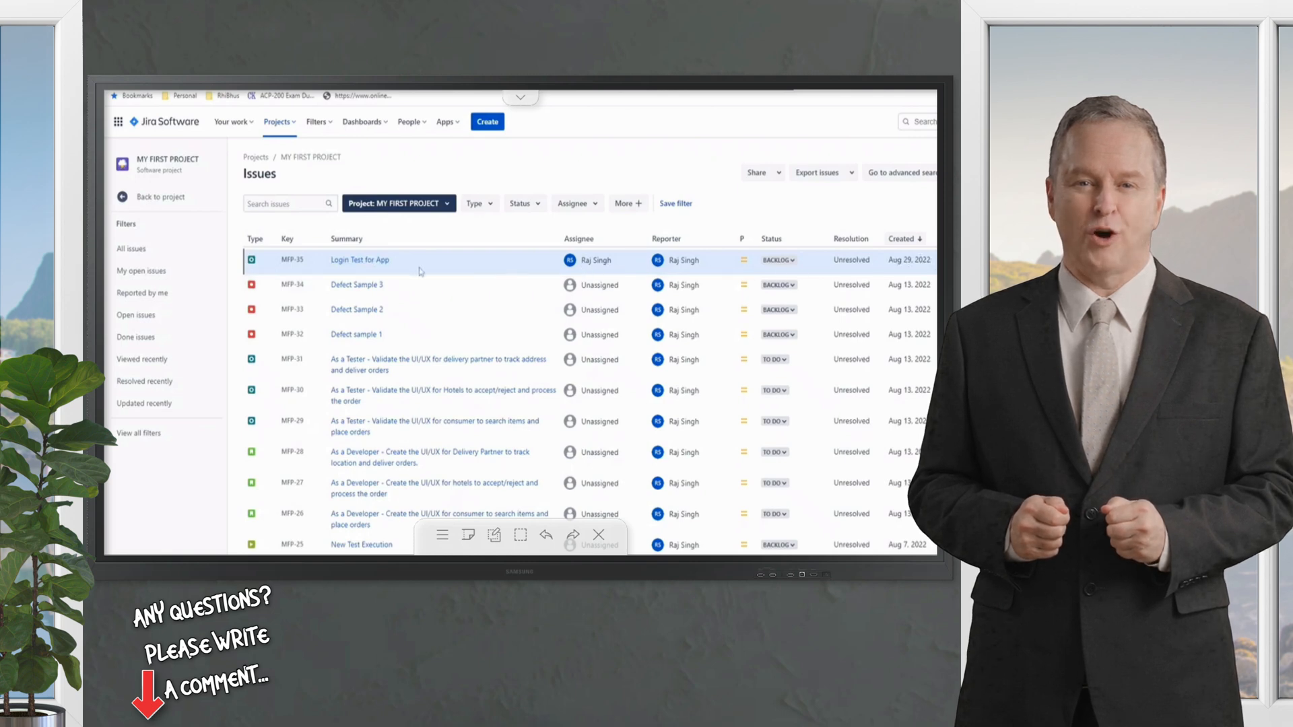
{"action": "mouse_move", "coordinate": [435, 308]}
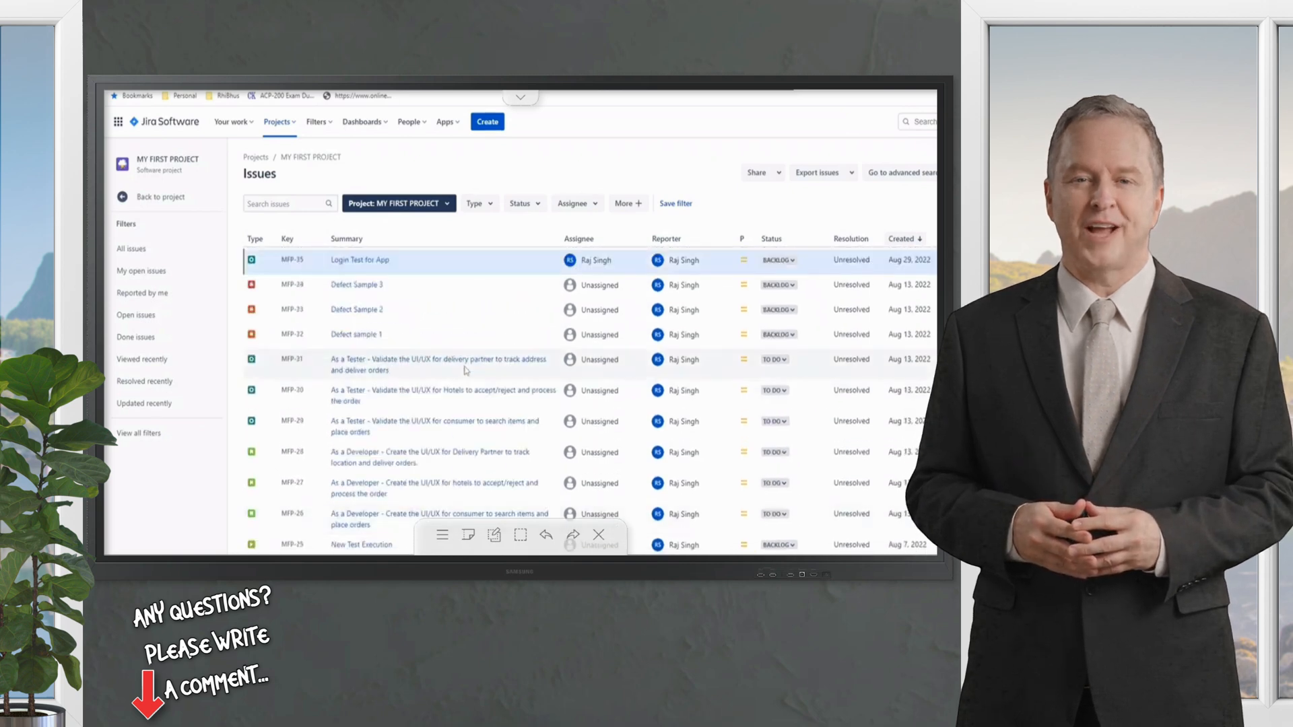
{"action": "scroll", "scroll_direction": "down", "scroll_amount": 3}
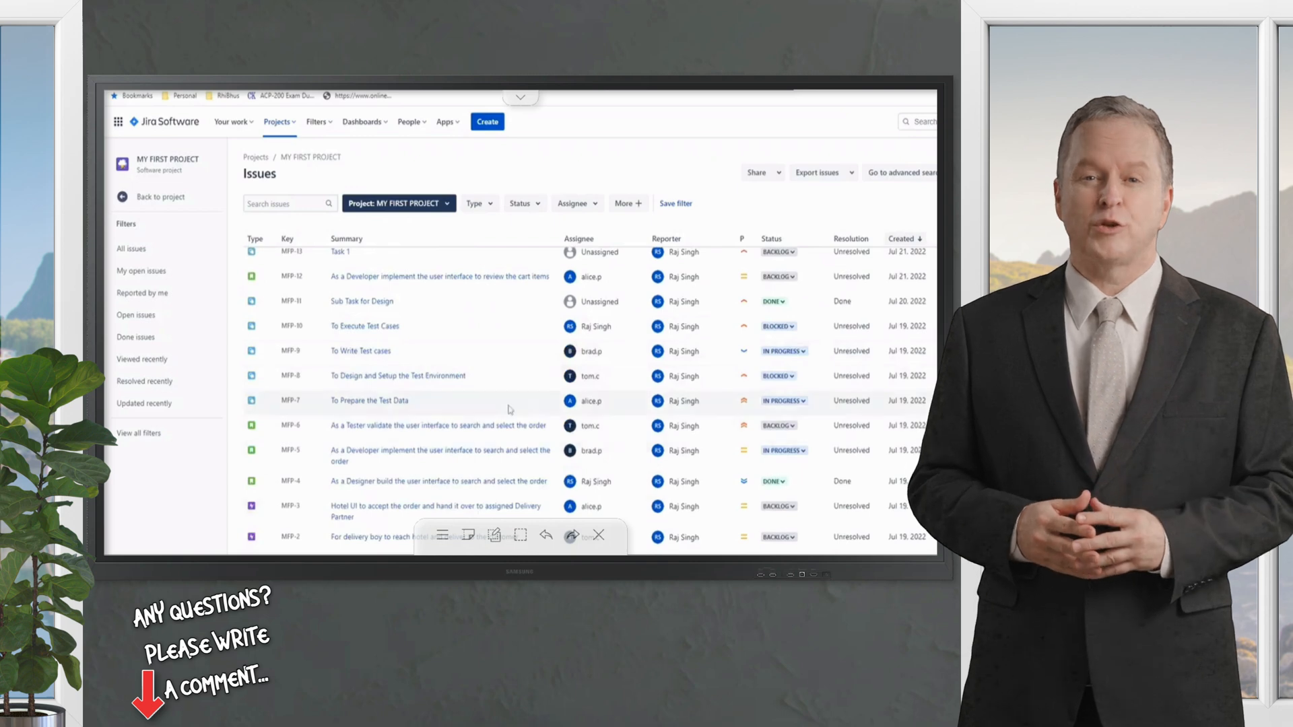
{"action": "scroll", "scroll_direction": "up", "scroll_amount": 3}
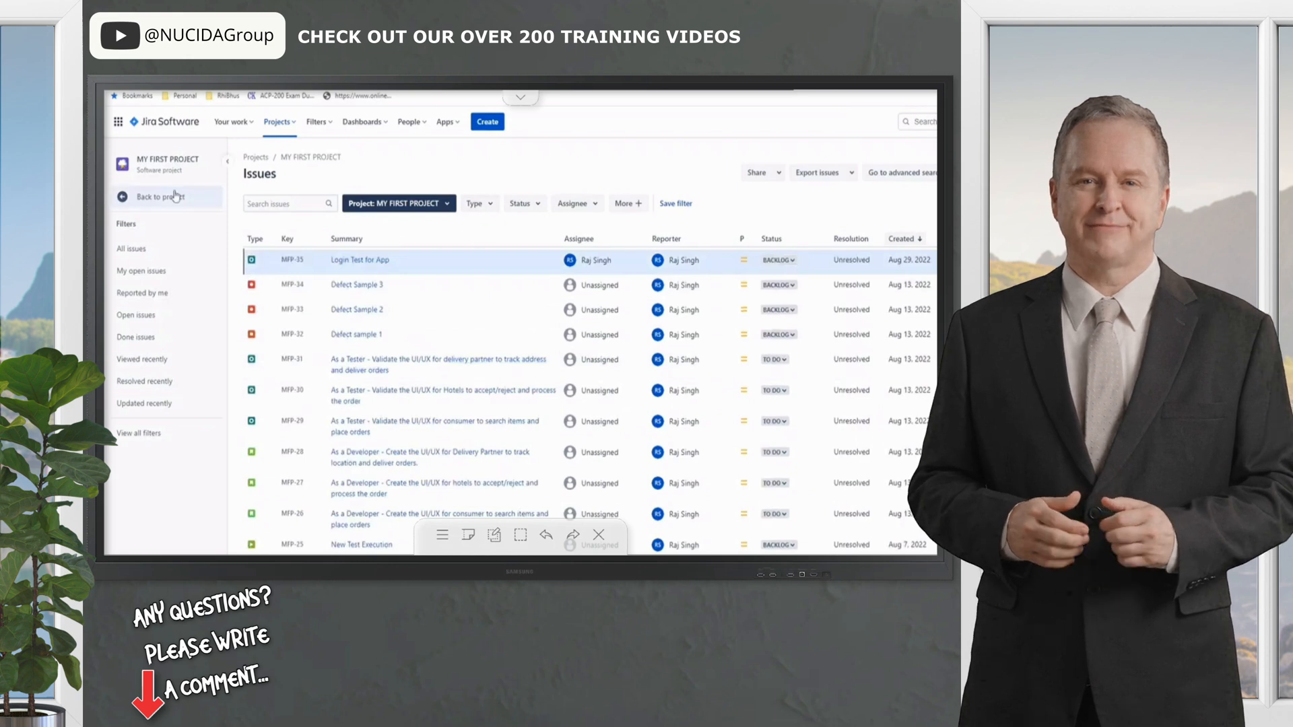
{"action": "left_click", "coordinate": [156, 197]}
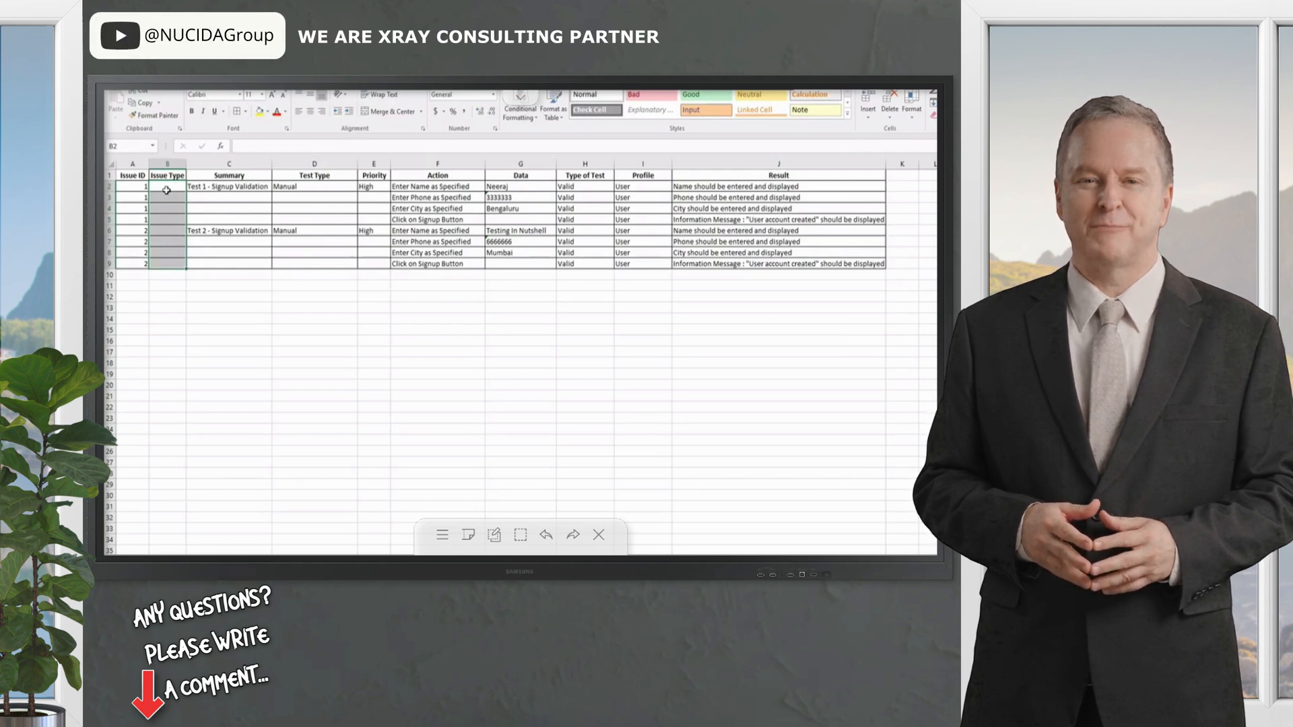
{"action": "left_click_drag", "start_coordinate": [167, 186], "coordinate": [167, 241]}
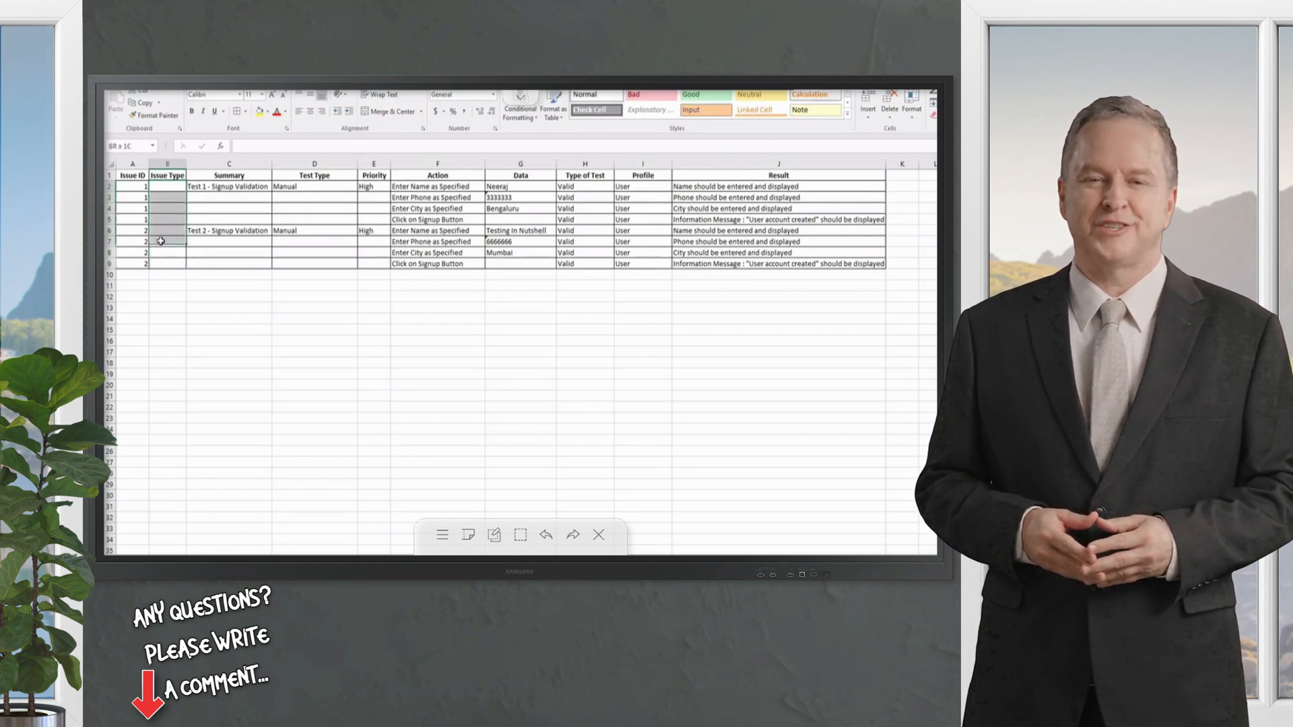
{"action": "left_click", "coordinate": [169, 186]}
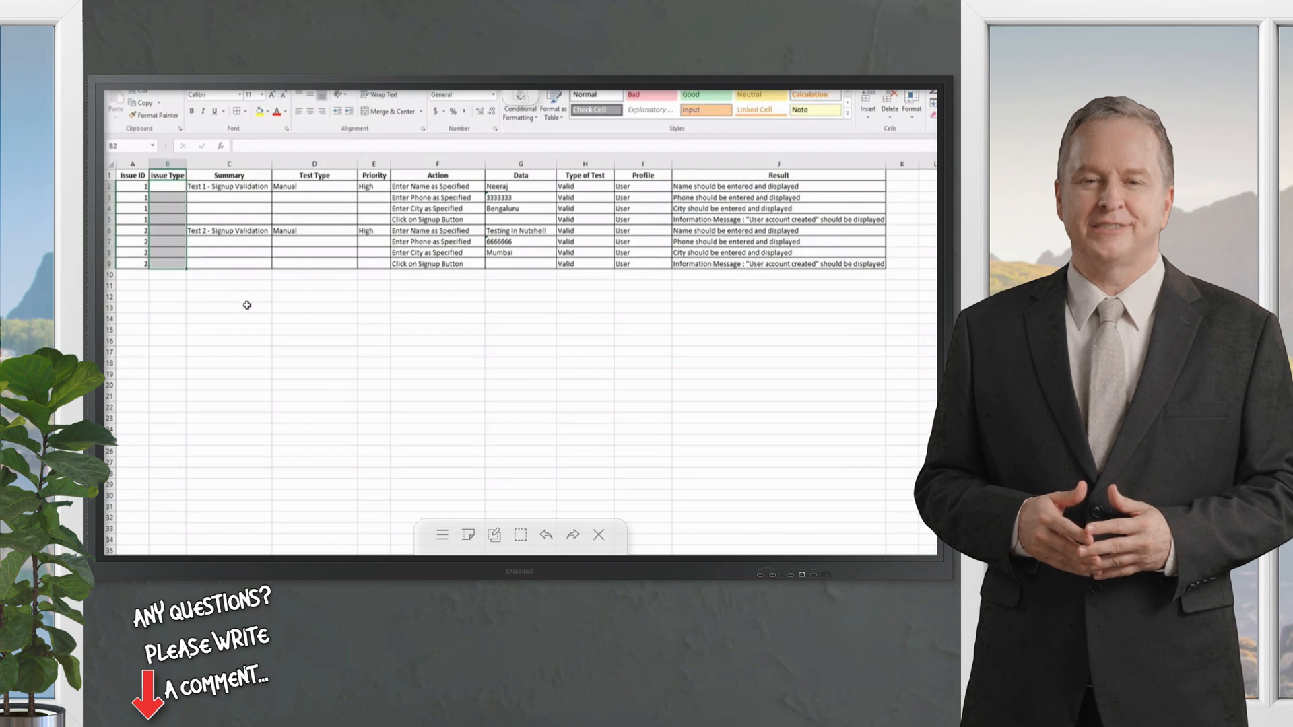
{"action": "left_click_drag", "start_coordinate": [168, 186], "coordinate": [169, 241]}
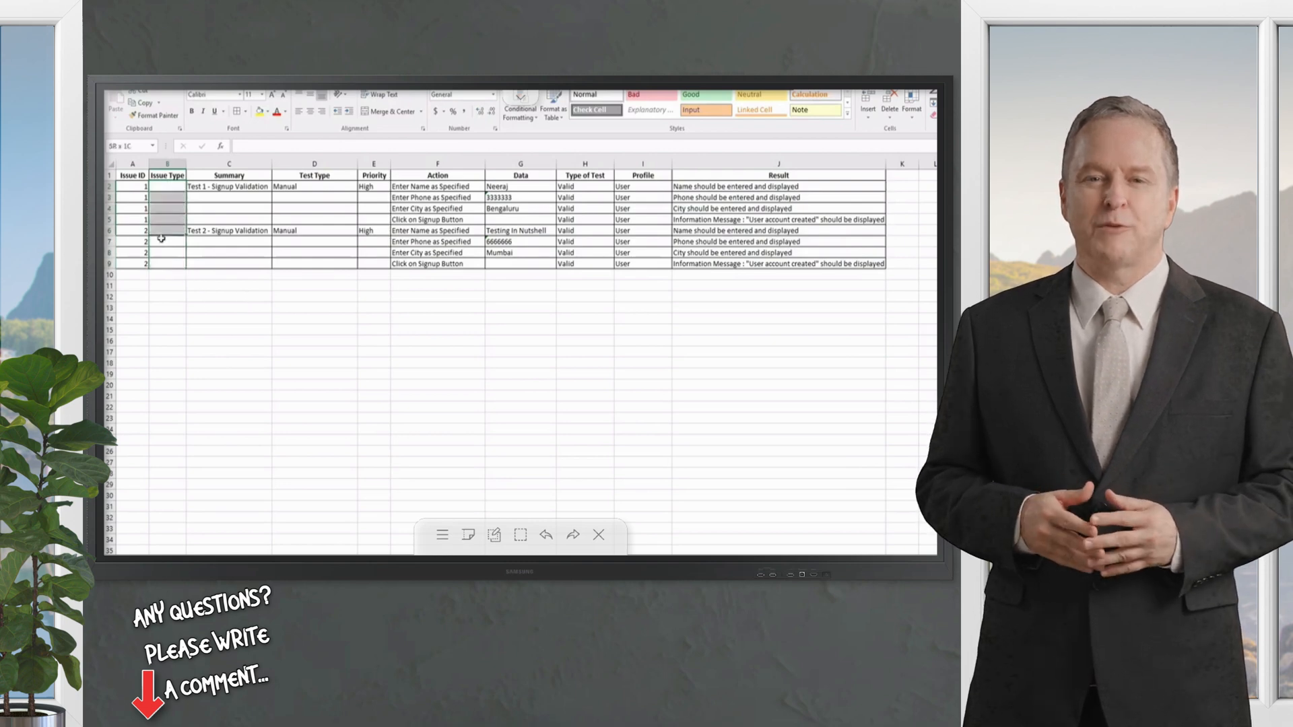
{"action": "left_click", "coordinate": [168, 186]}
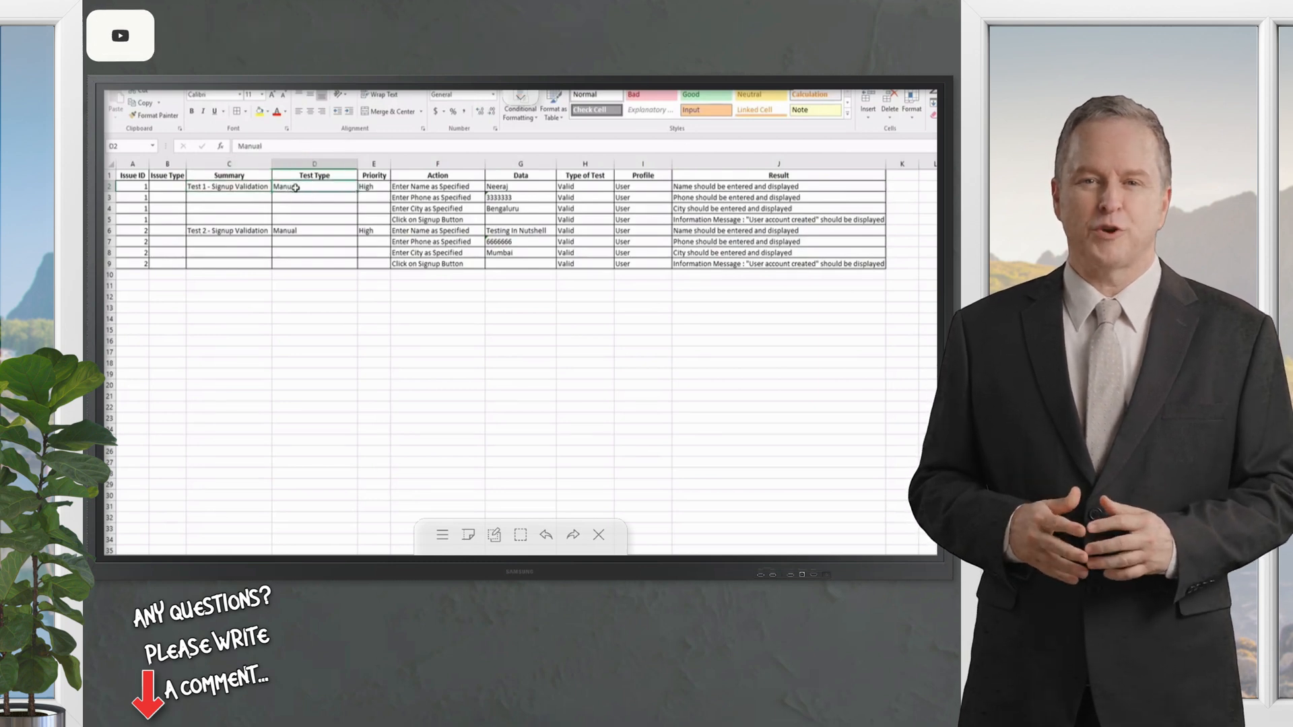
- Review the Test Type values of both Signup Validation tests and finish the remaining columns
{"action": "left_click", "coordinate": [314, 186]}
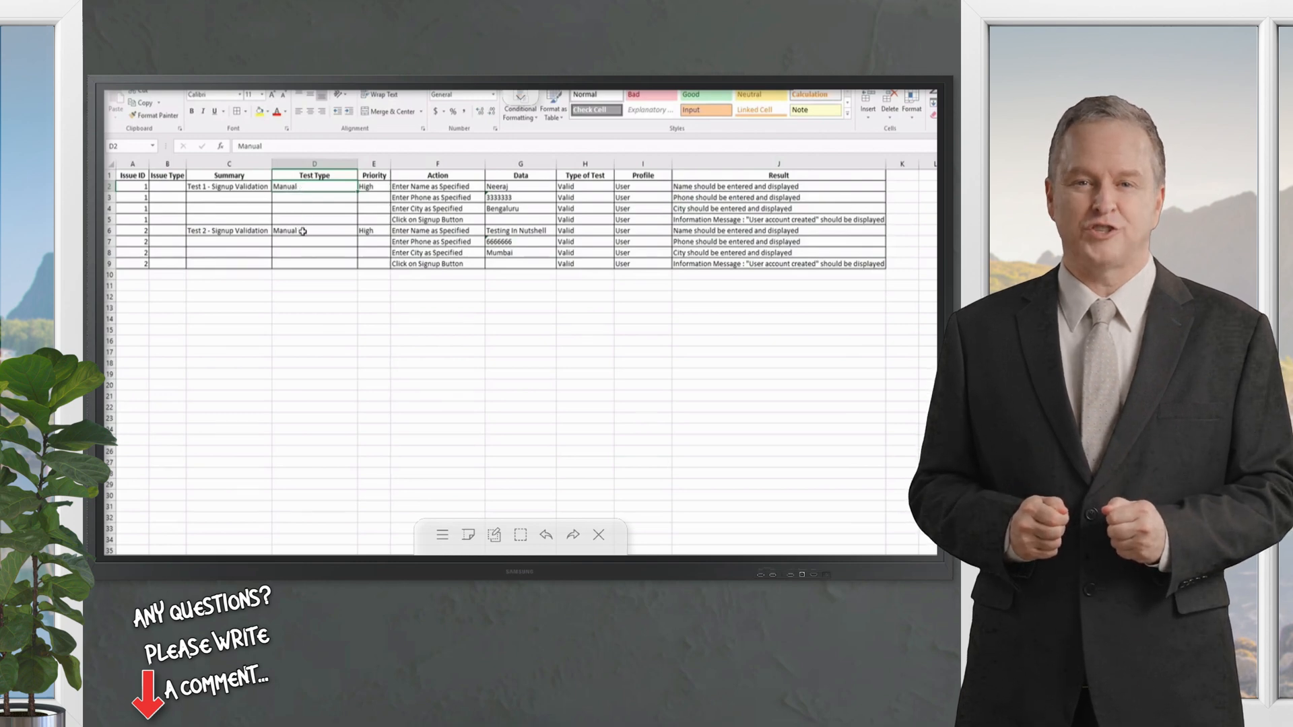
{"action": "left_click", "coordinate": [373, 186]}
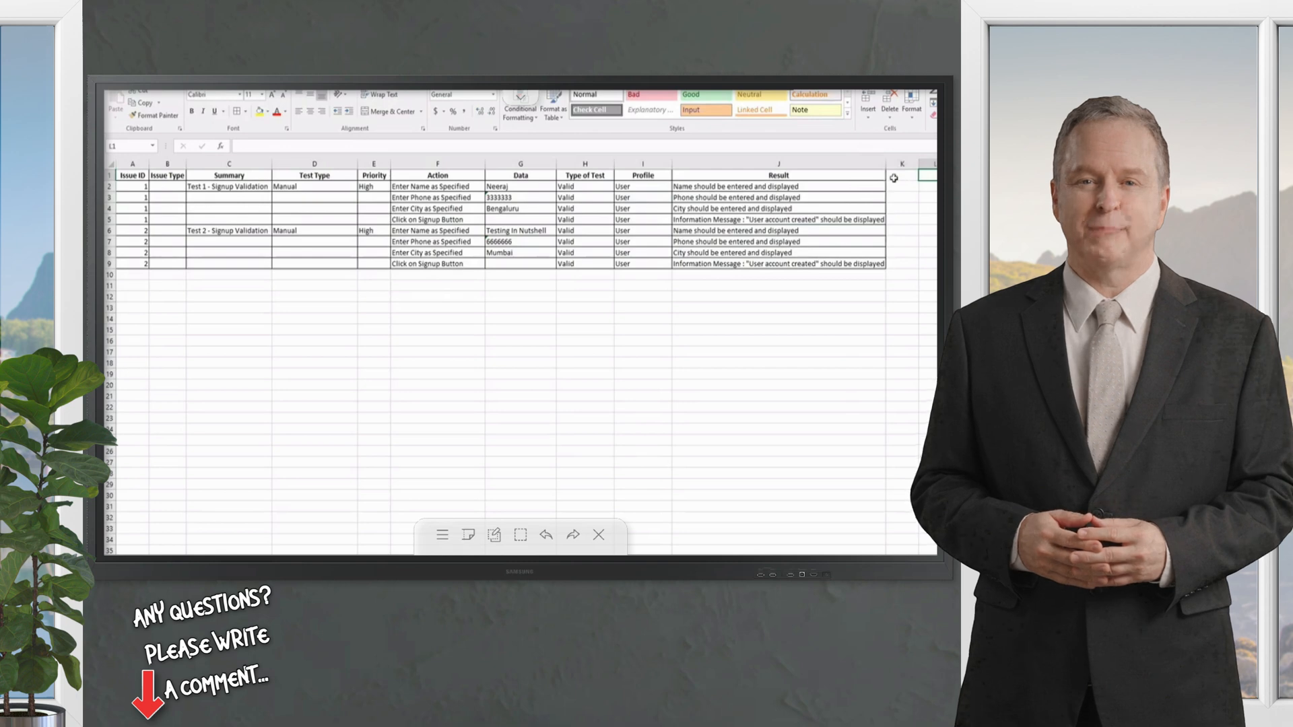
{"action": "left_click", "coordinate": [901, 175]}
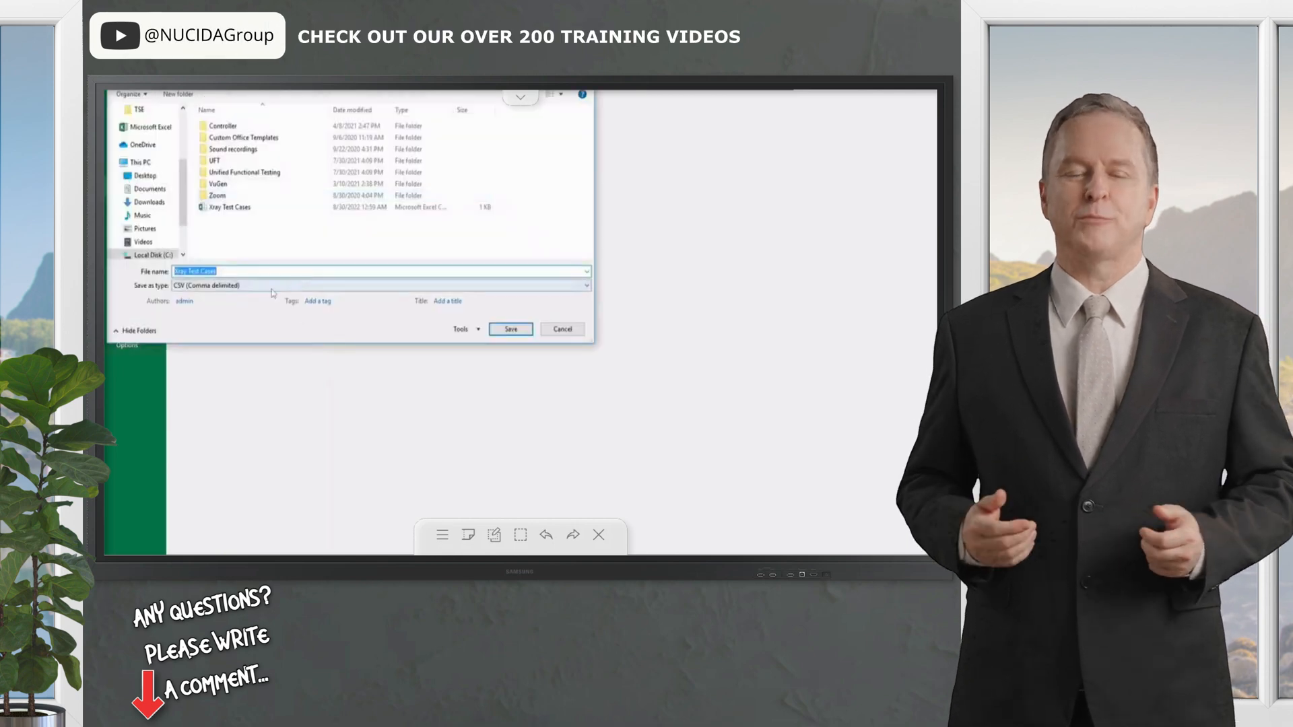
- Save the sheet as Xray Test Cases in CSV (Comma delimited) format
{"action": "left_click", "coordinate": [586, 286]}
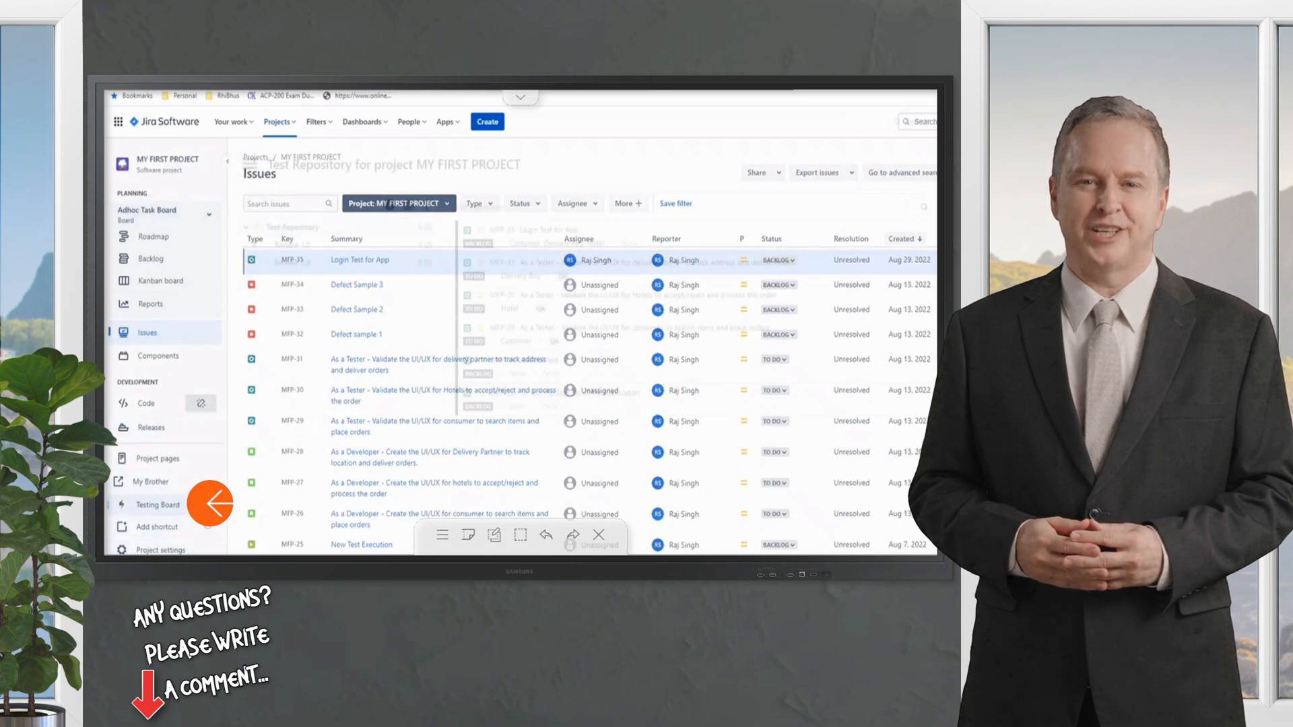
- Launch the Test Case Importer from the Testing Board and choose the CSV format
{"action": "left_click", "coordinate": [157, 505]}
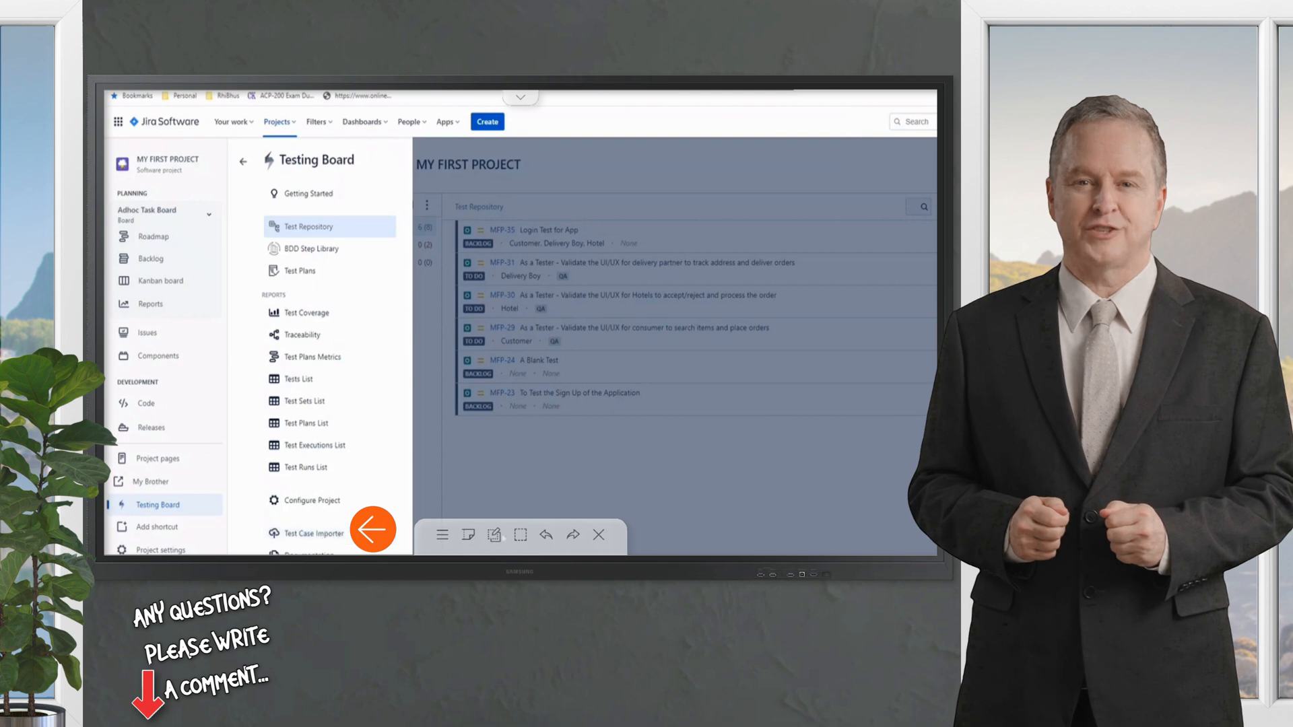
{"action": "left_click", "coordinate": [311, 533]}
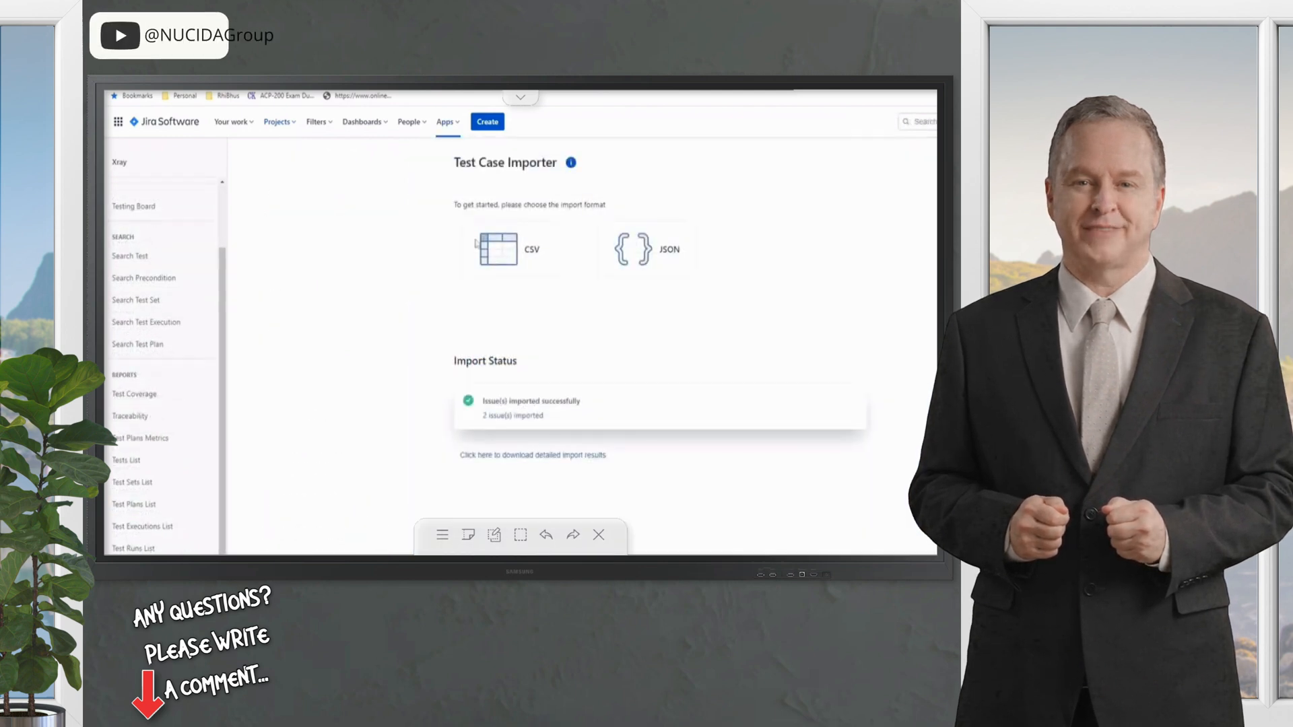
{"action": "left_click", "coordinate": [497, 248]}
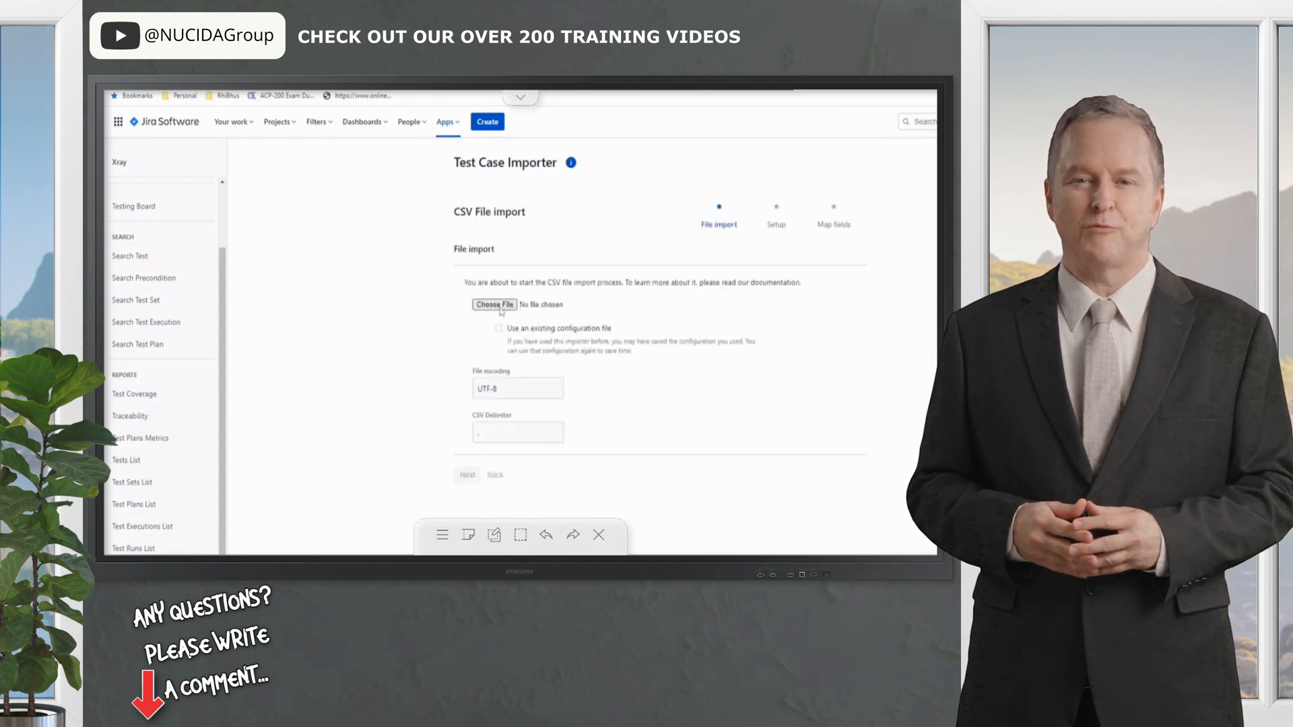
- Select Xray Test Cases.csv from Documents as the import file and continue to Setup
{"action": "left_click", "coordinate": [494, 305]}
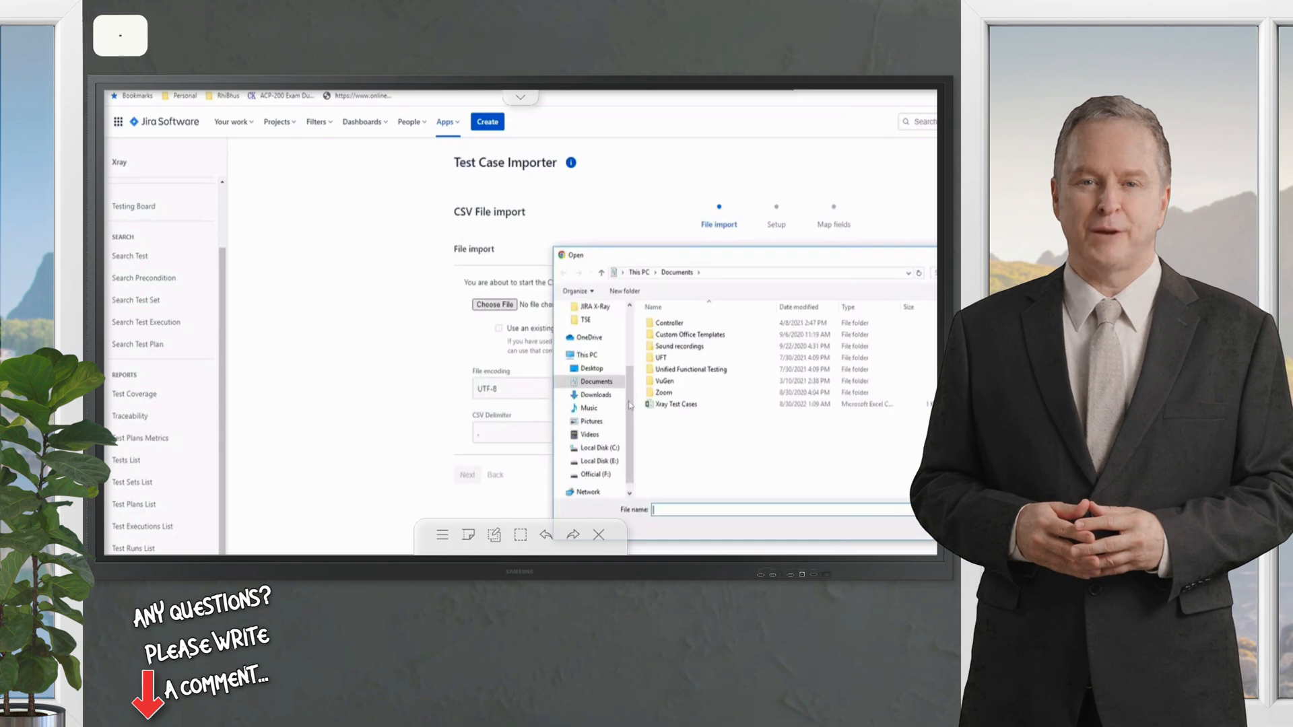
{"action": "left_click", "coordinate": [676, 404]}
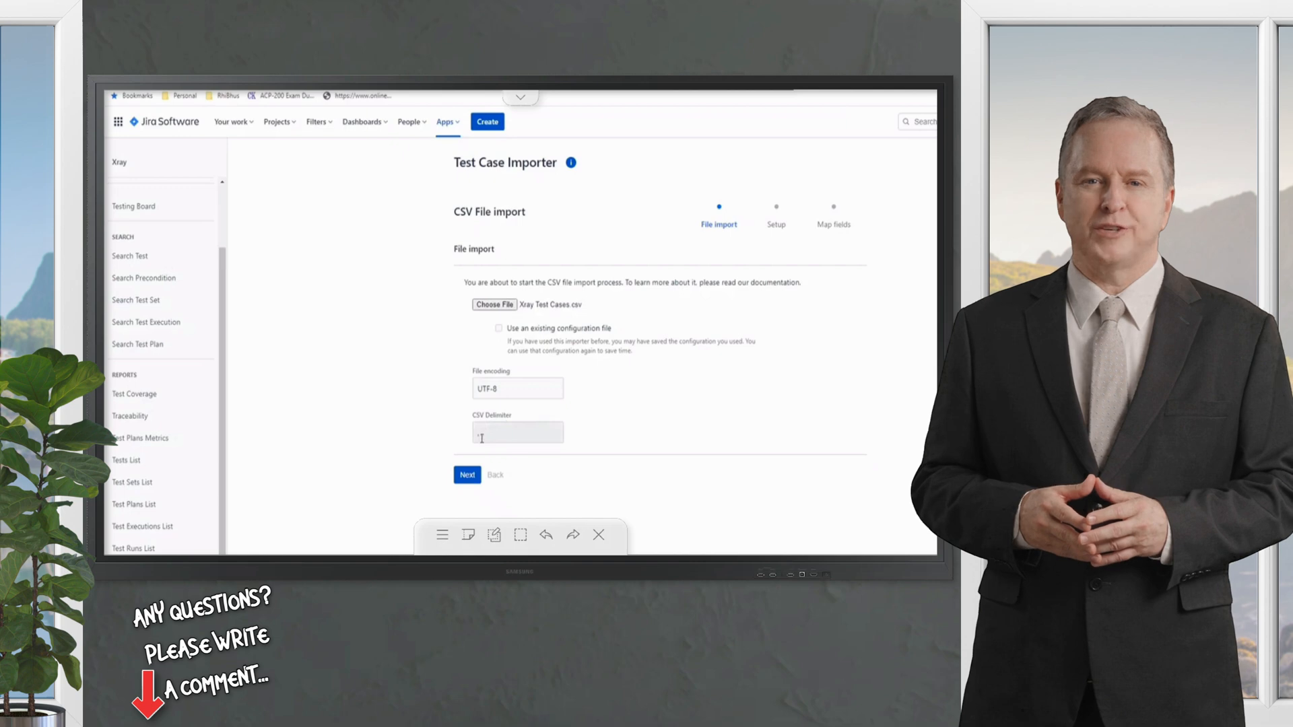
{"action": "left_click", "coordinate": [468, 474]}
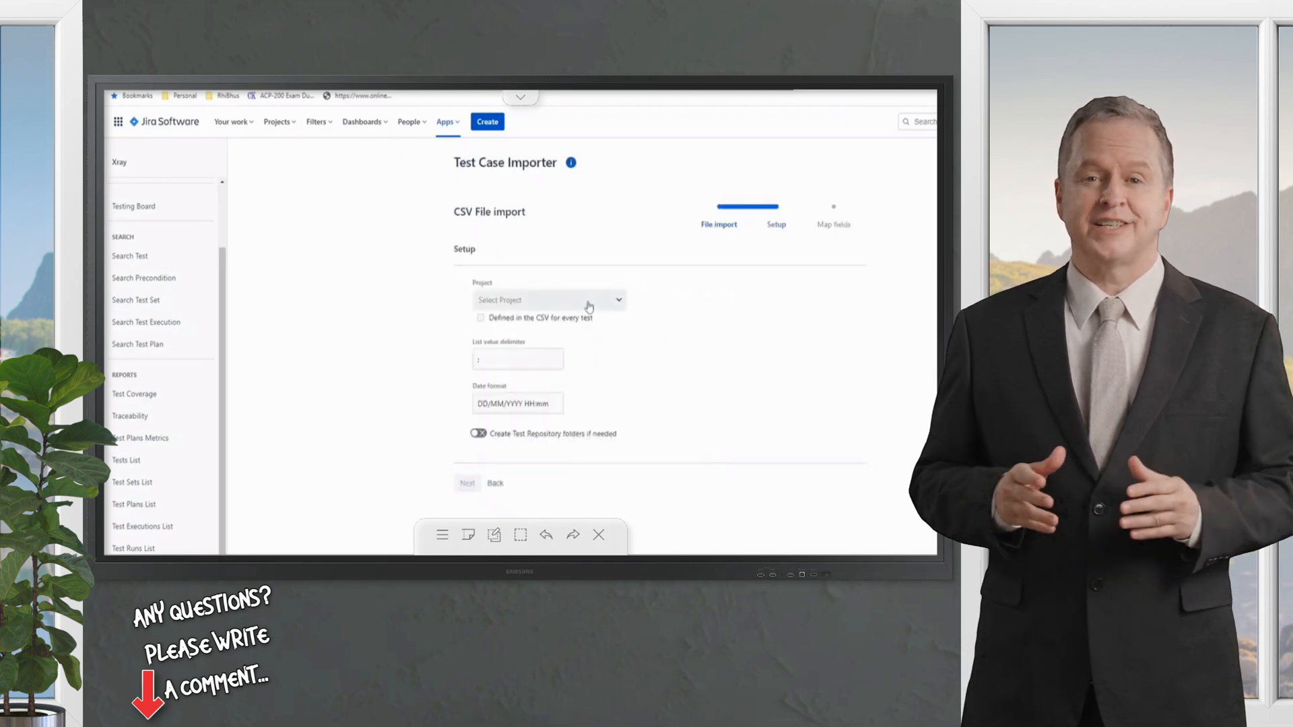
- Target MY FIRST PROJECT, keep the date format and folder creation off, and continue to Map fields
{"action": "left_click", "coordinate": [548, 299]}
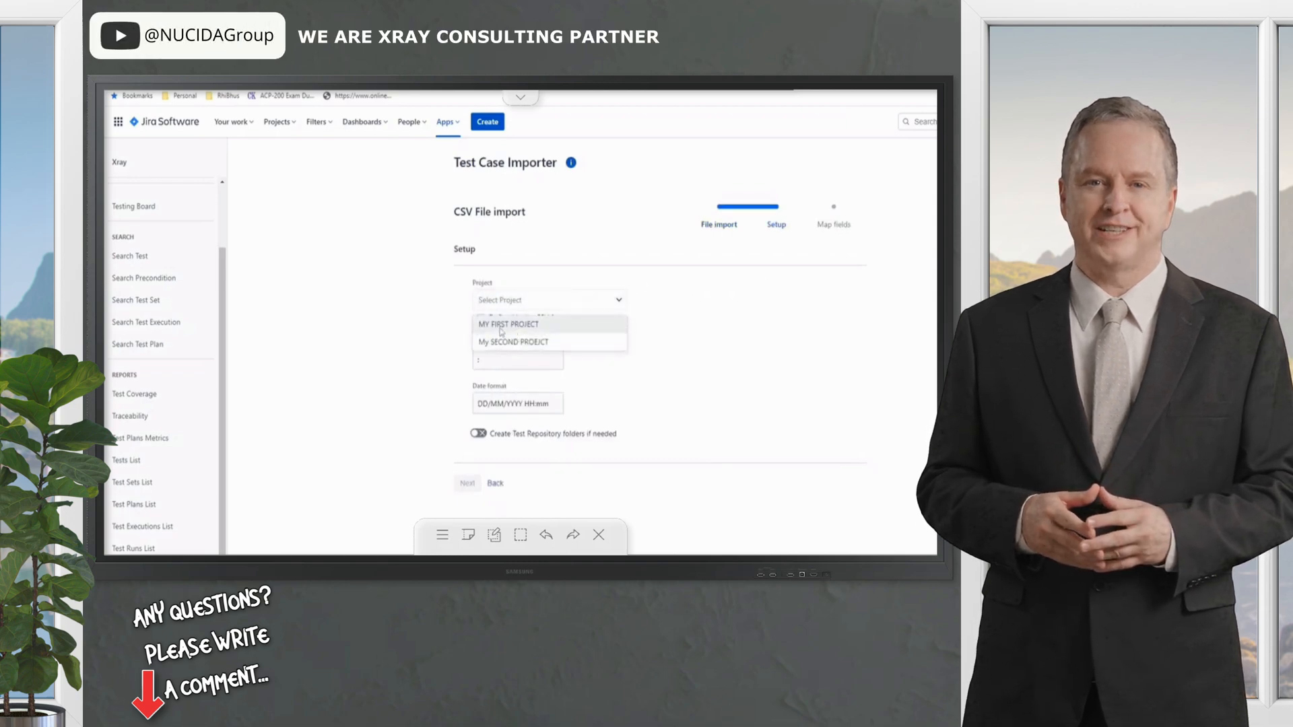
{"action": "left_click", "coordinate": [508, 324]}
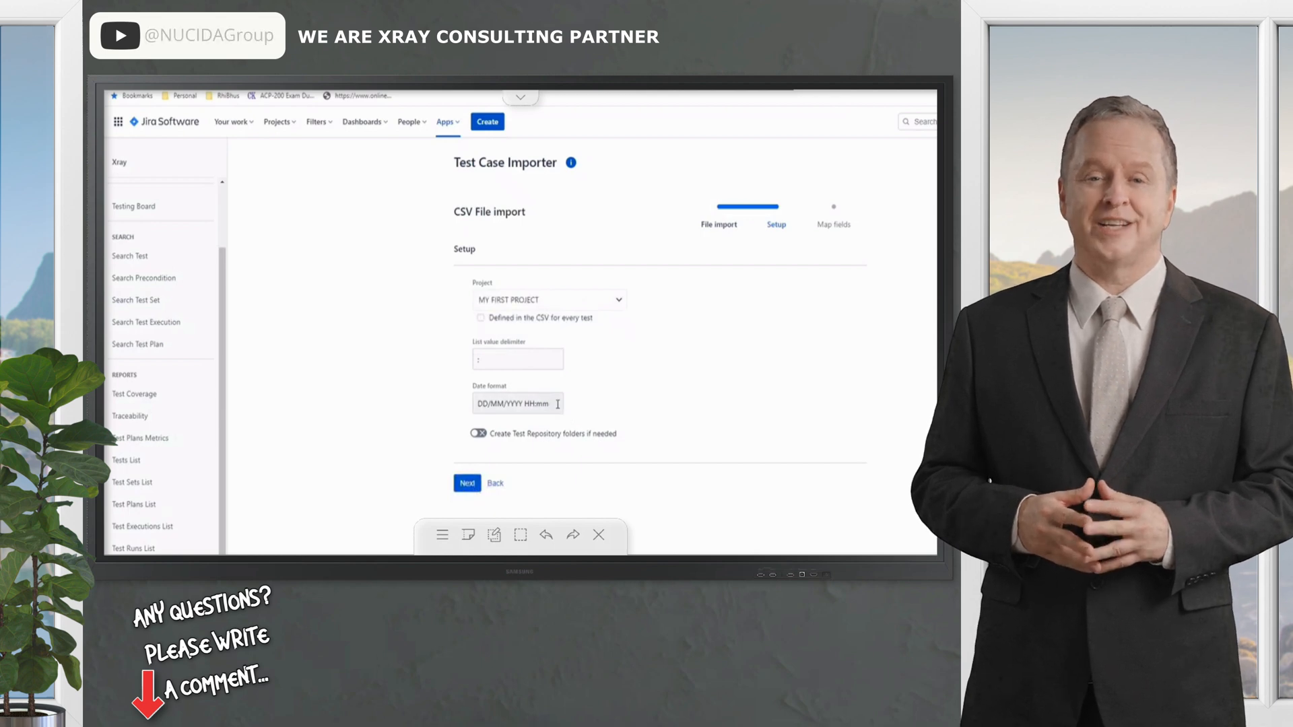
{"action": "triple_click", "coordinate": [517, 402]}
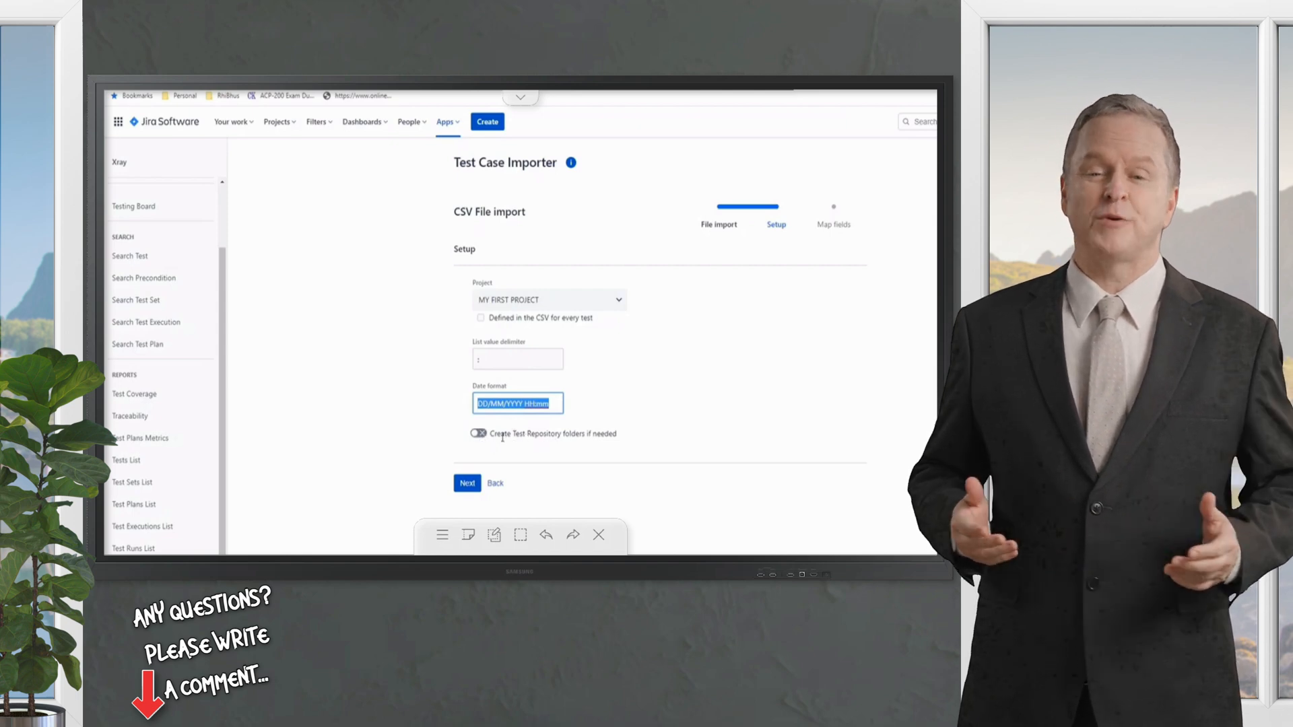
{"action": "left_click", "coordinate": [476, 432]}
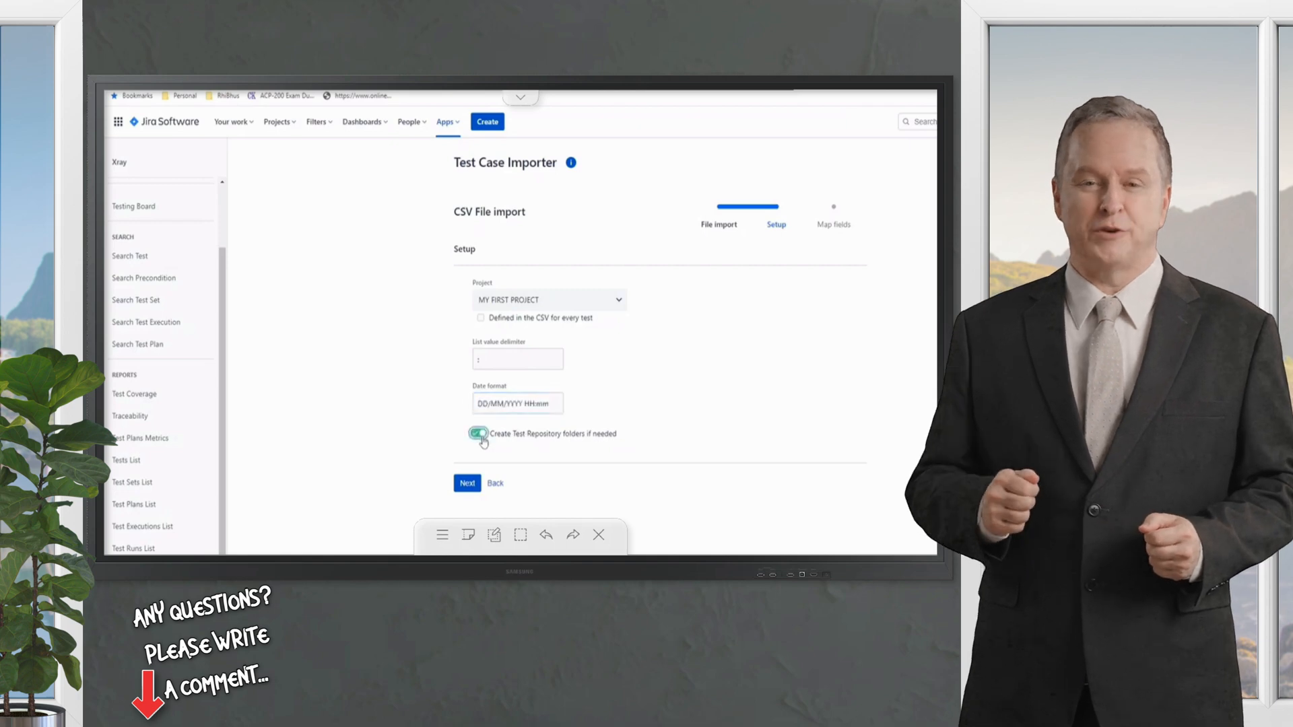
{"action": "left_click", "coordinate": [479, 432]}
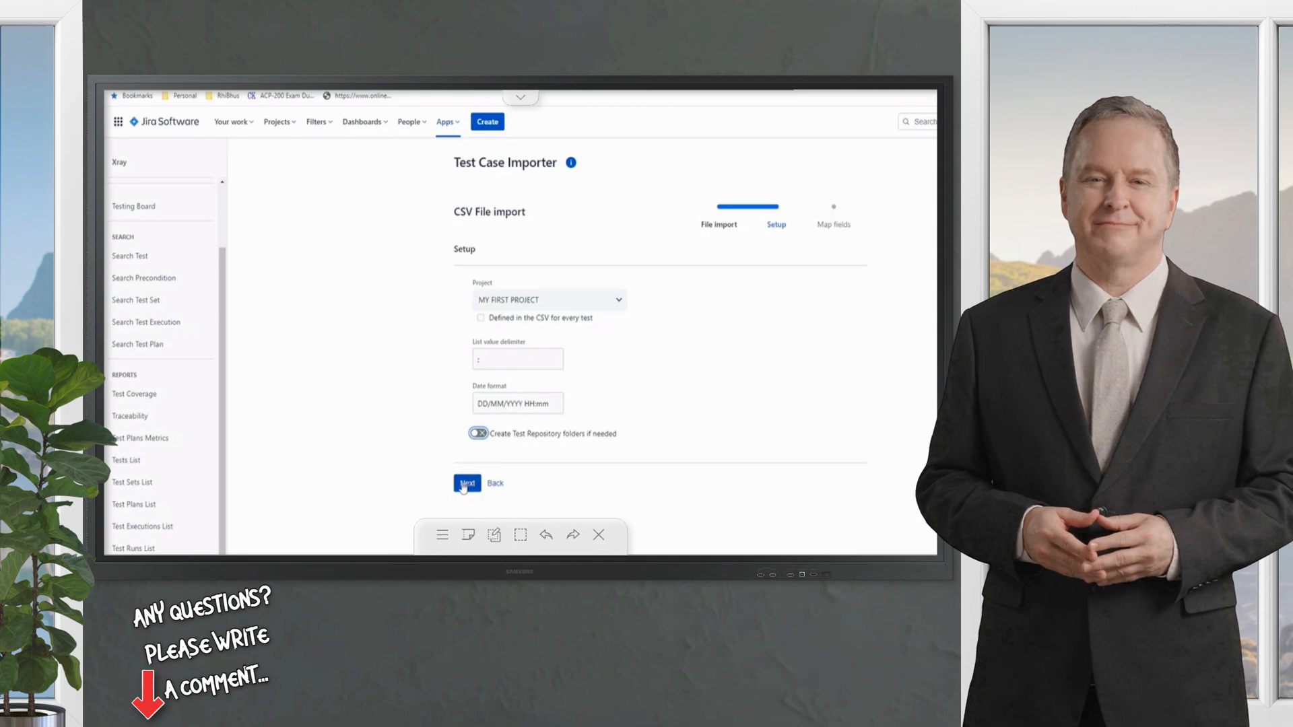
{"action": "left_click", "coordinate": [467, 484]}
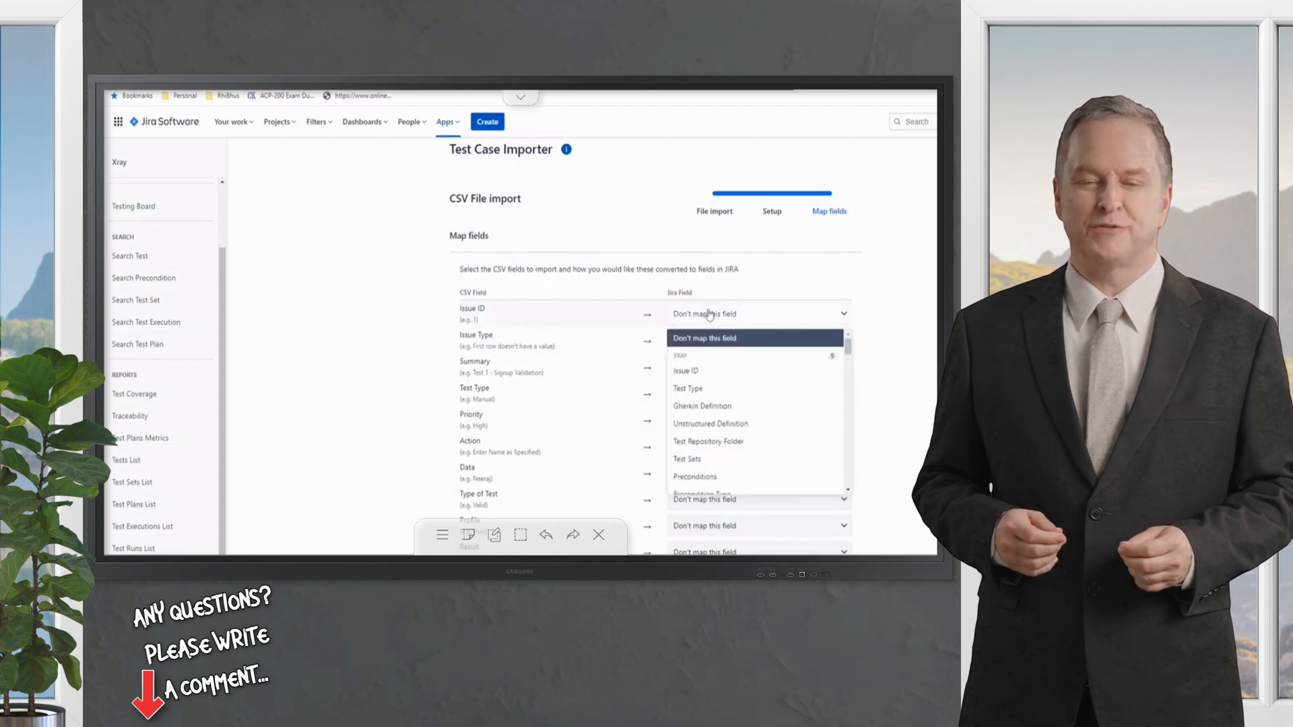
- Map Issue ID to Issue ID, Summary to Summary, and Priority to Priority Name
{"action": "left_click", "coordinate": [686, 370]}
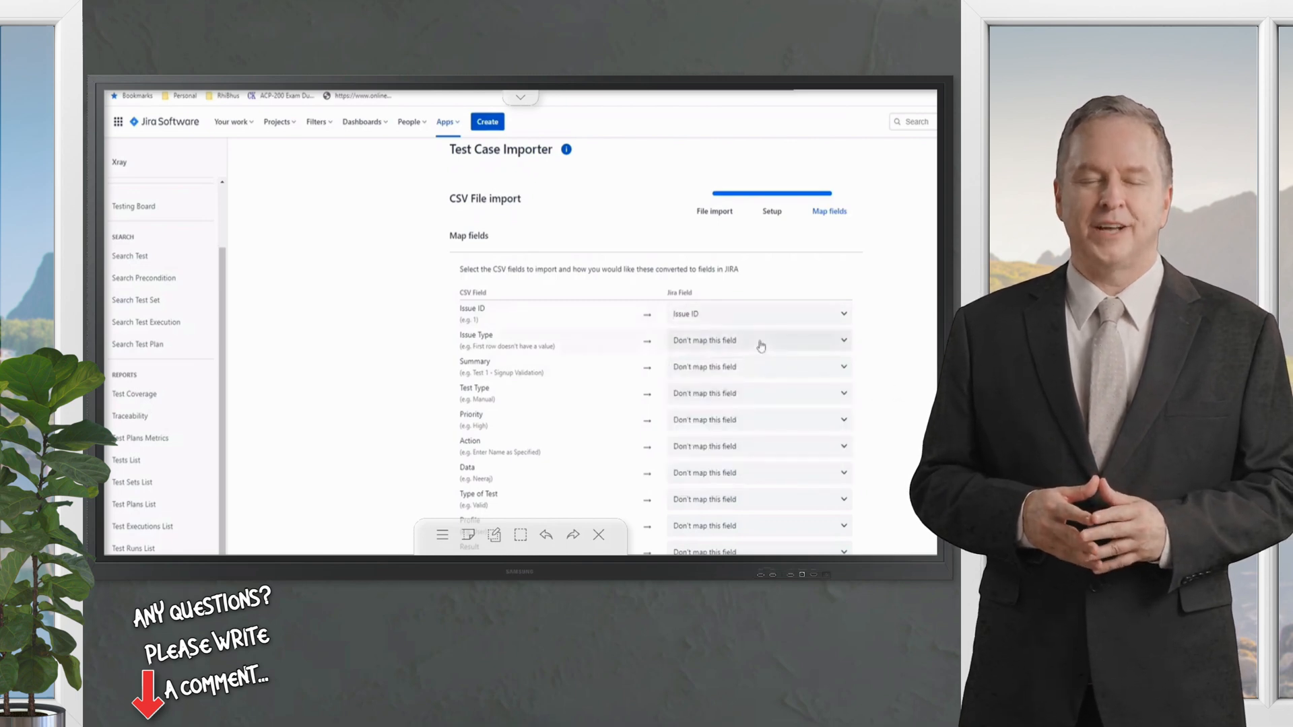
{"action": "left_click", "coordinate": [755, 340]}
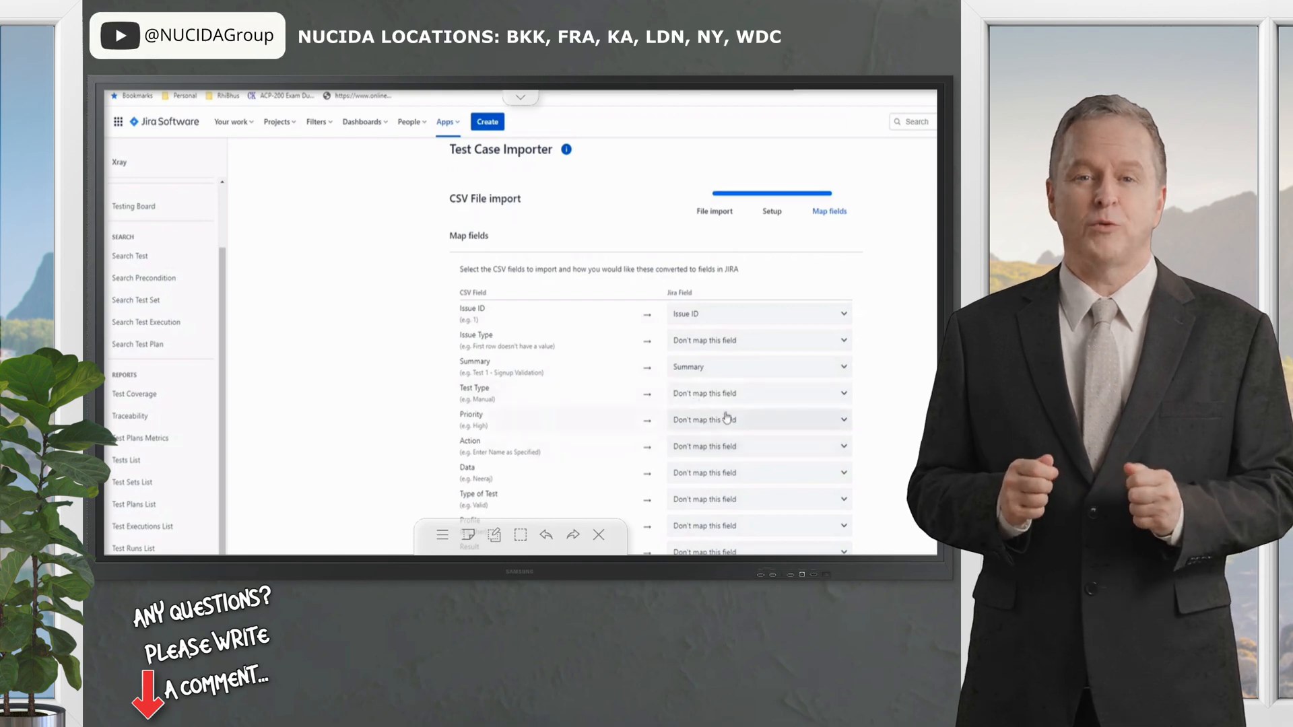
{"action": "type", "text": "pri"}
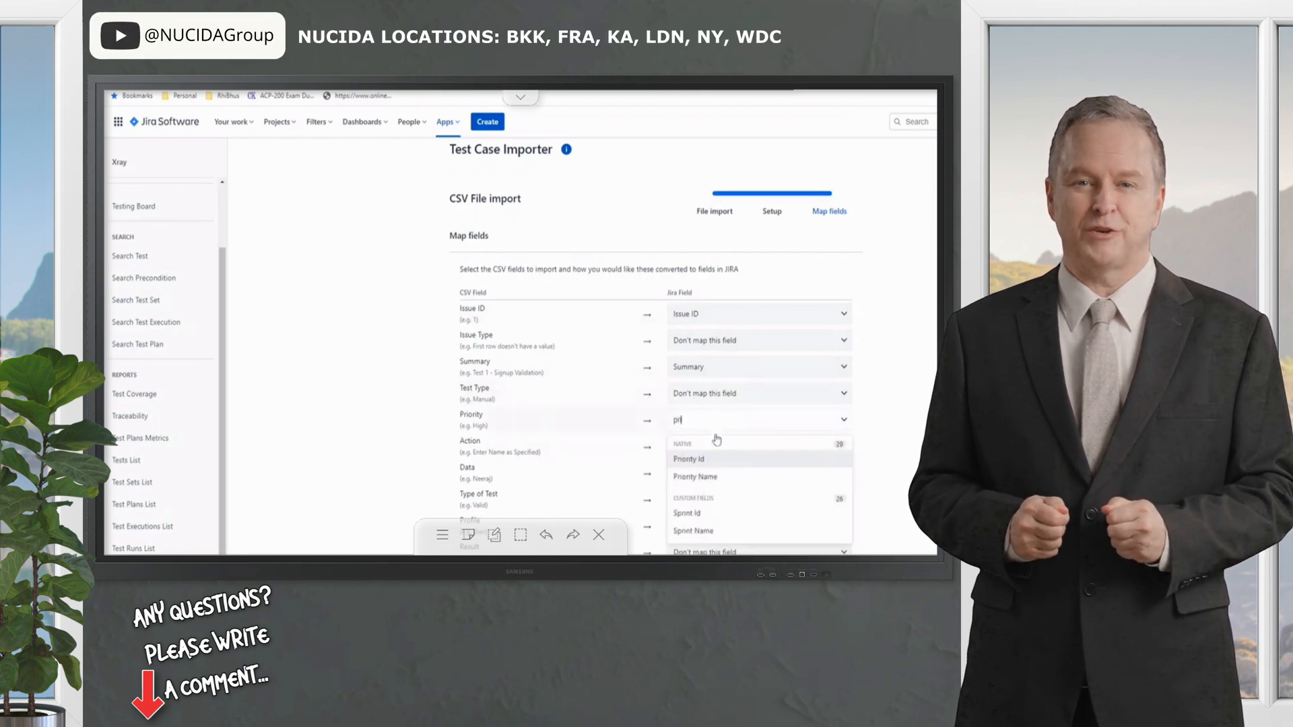
{"action": "left_click", "coordinate": [695, 476]}
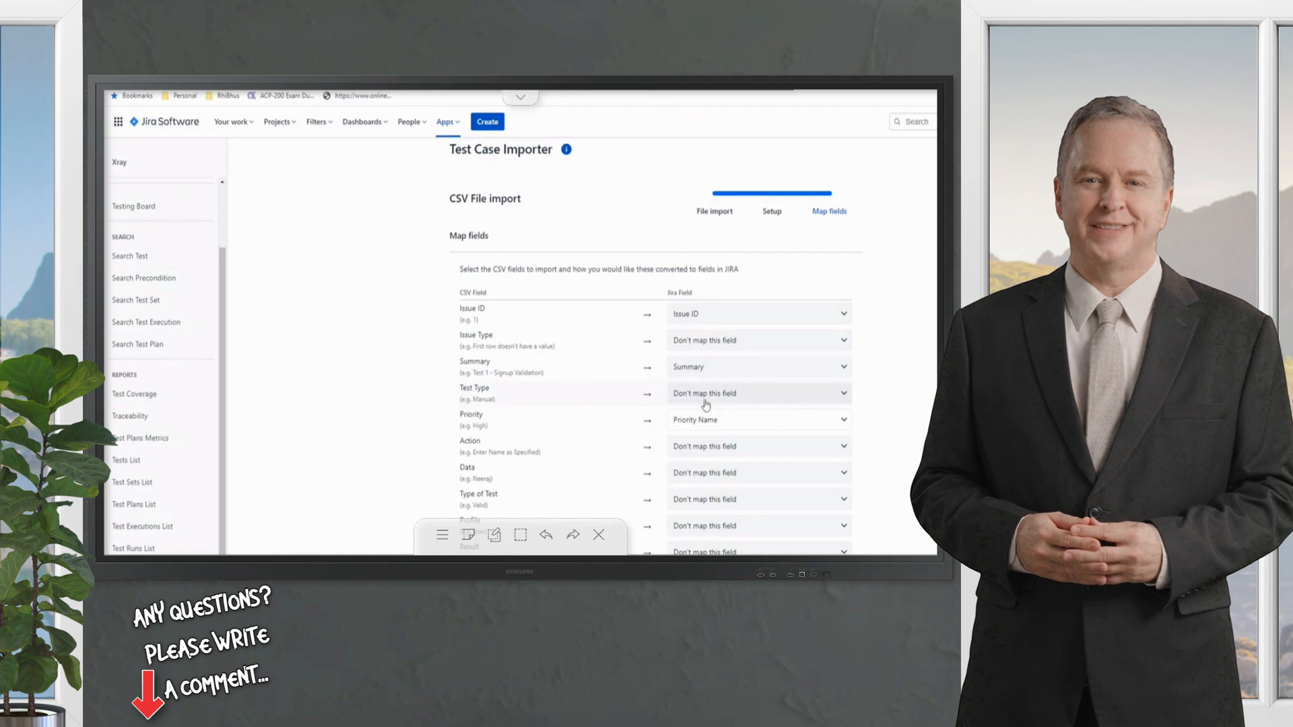
{"action": "mouse_move", "coordinate": [881, 410]}
{"action": "type", "text": "a"}
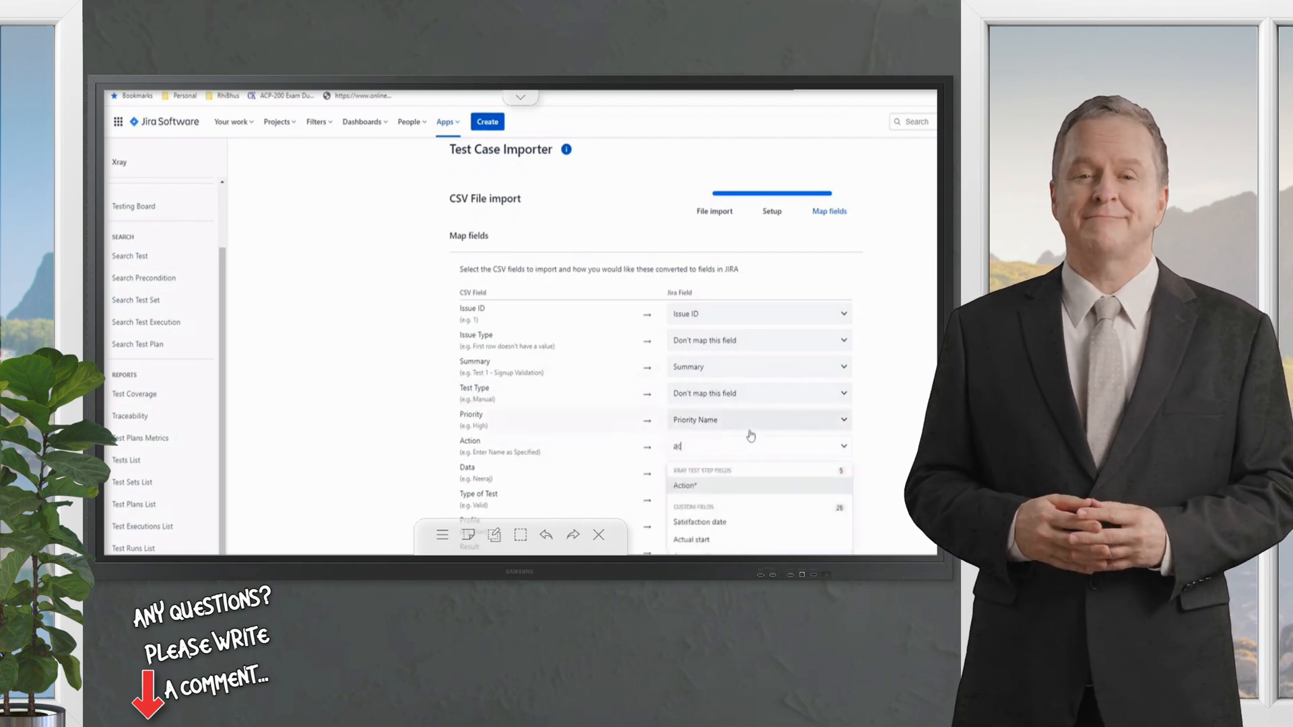
- Map Action and Data columns to step fields, note the Result column, and begin the import
{"action": "type", "text": "ct"}
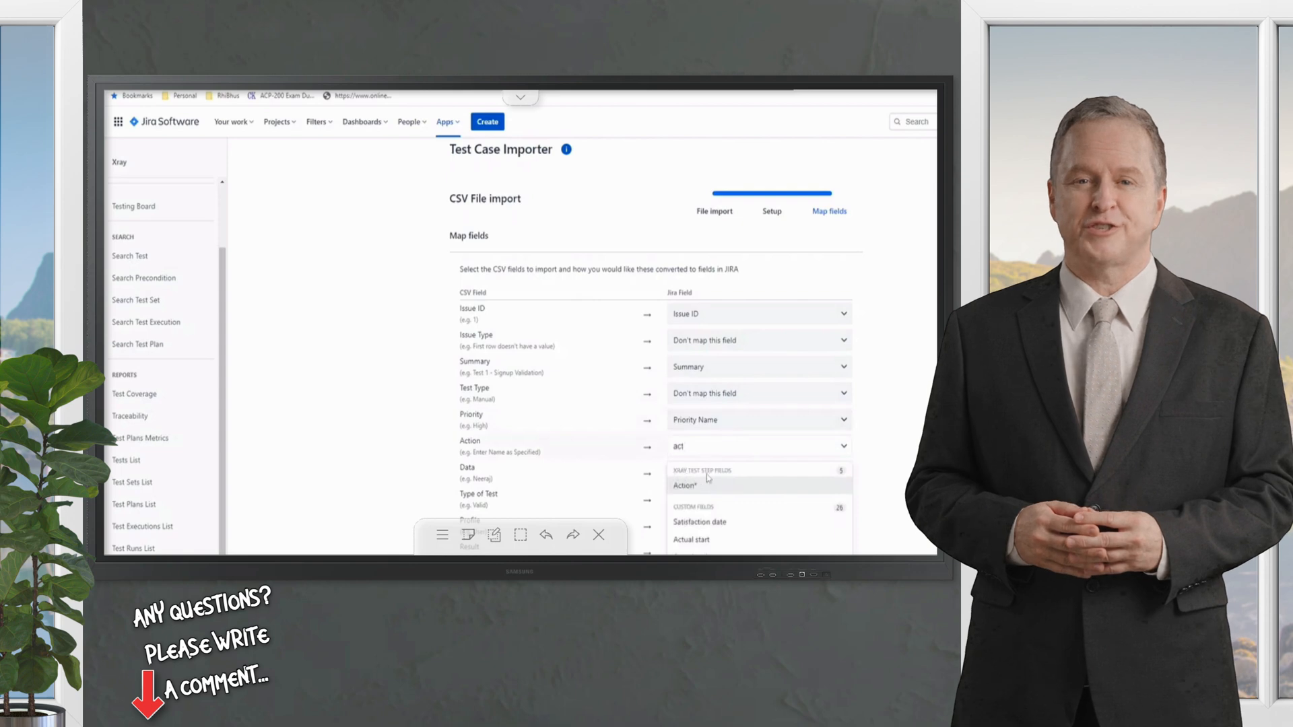
{"action": "left_click", "coordinate": [685, 484]}
{"action": "type", "text": "da"}
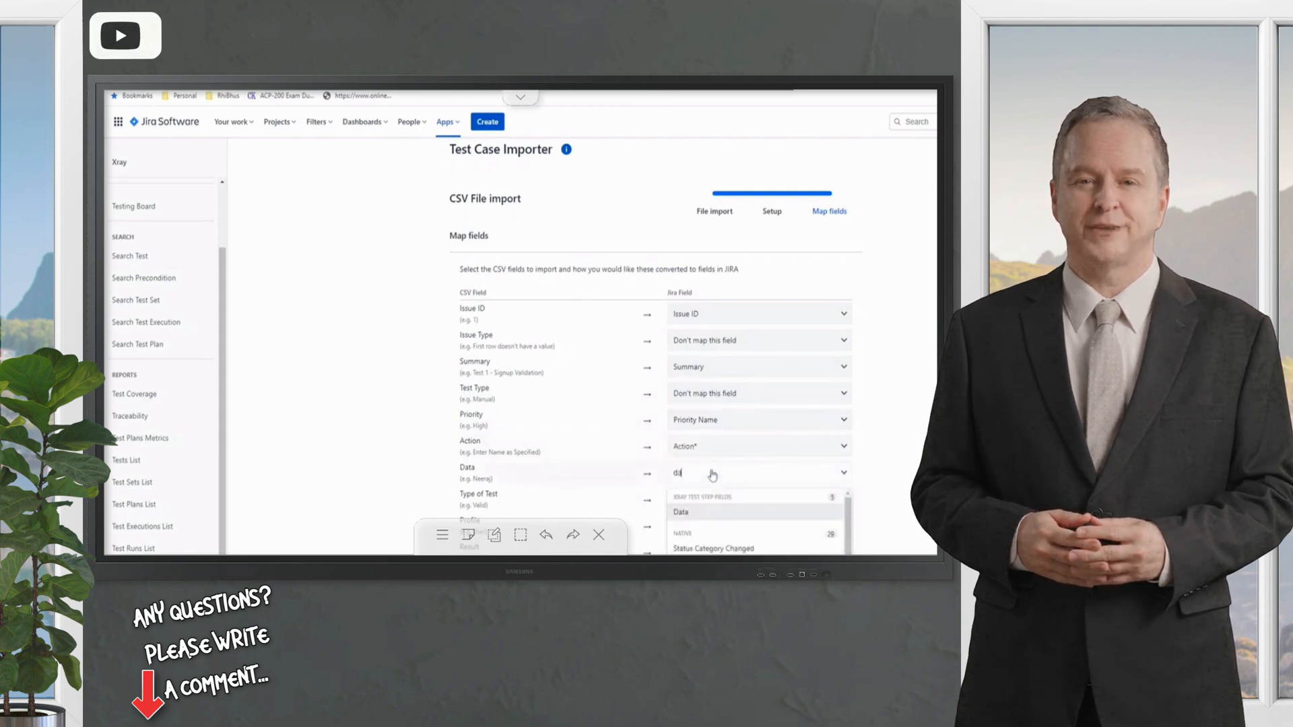
{"action": "left_click", "coordinate": [680, 512]}
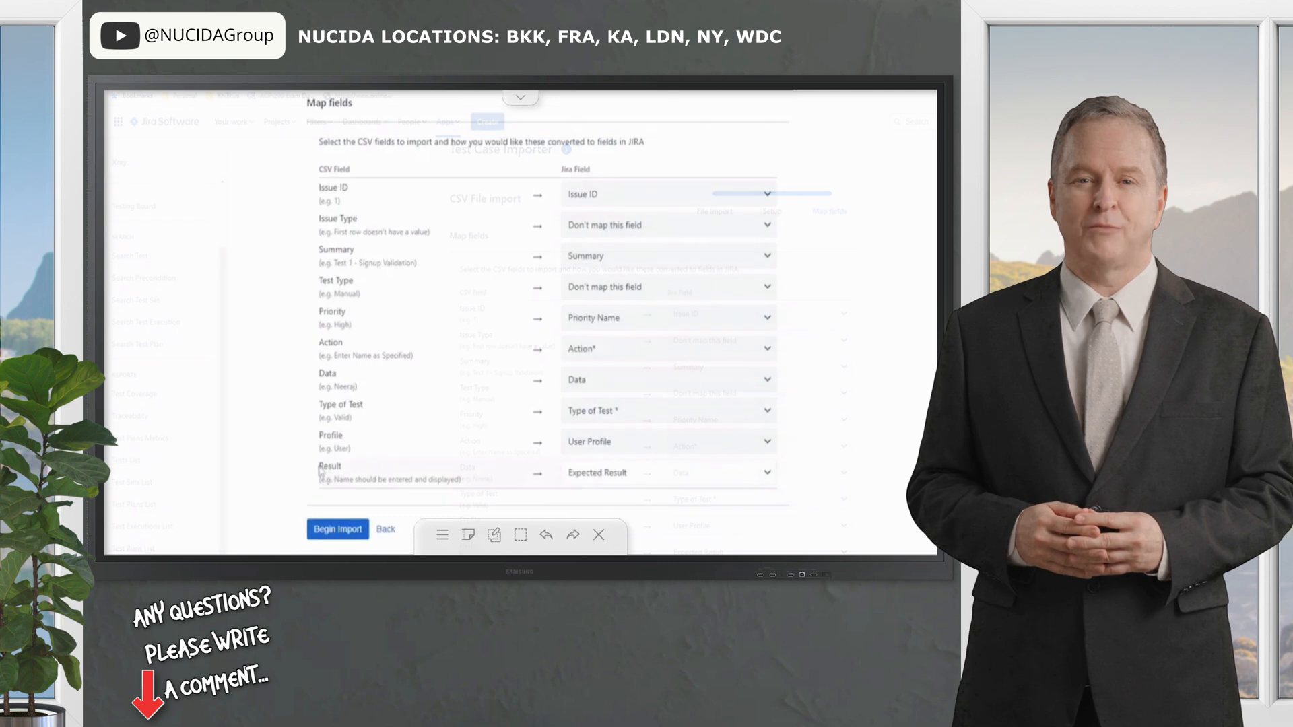
{"action": "double_click", "coordinate": [329, 466]}
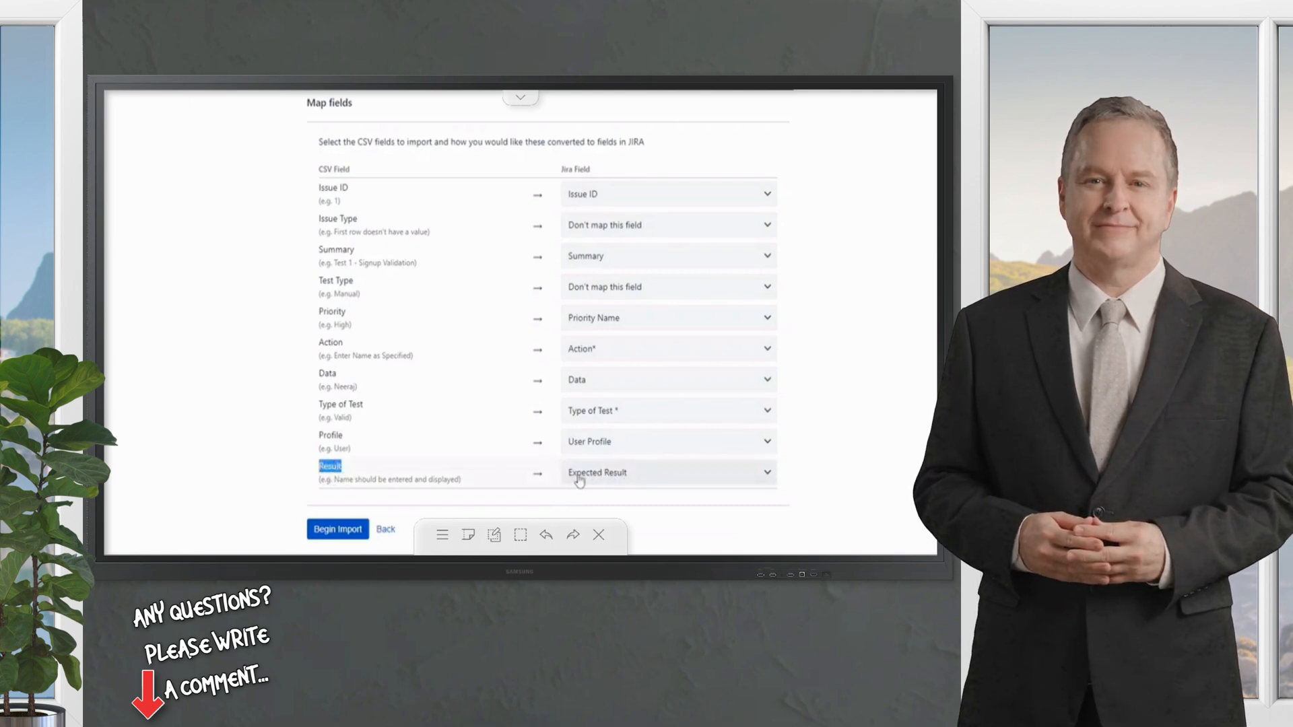
{"action": "mouse_move", "coordinate": [831, 472]}
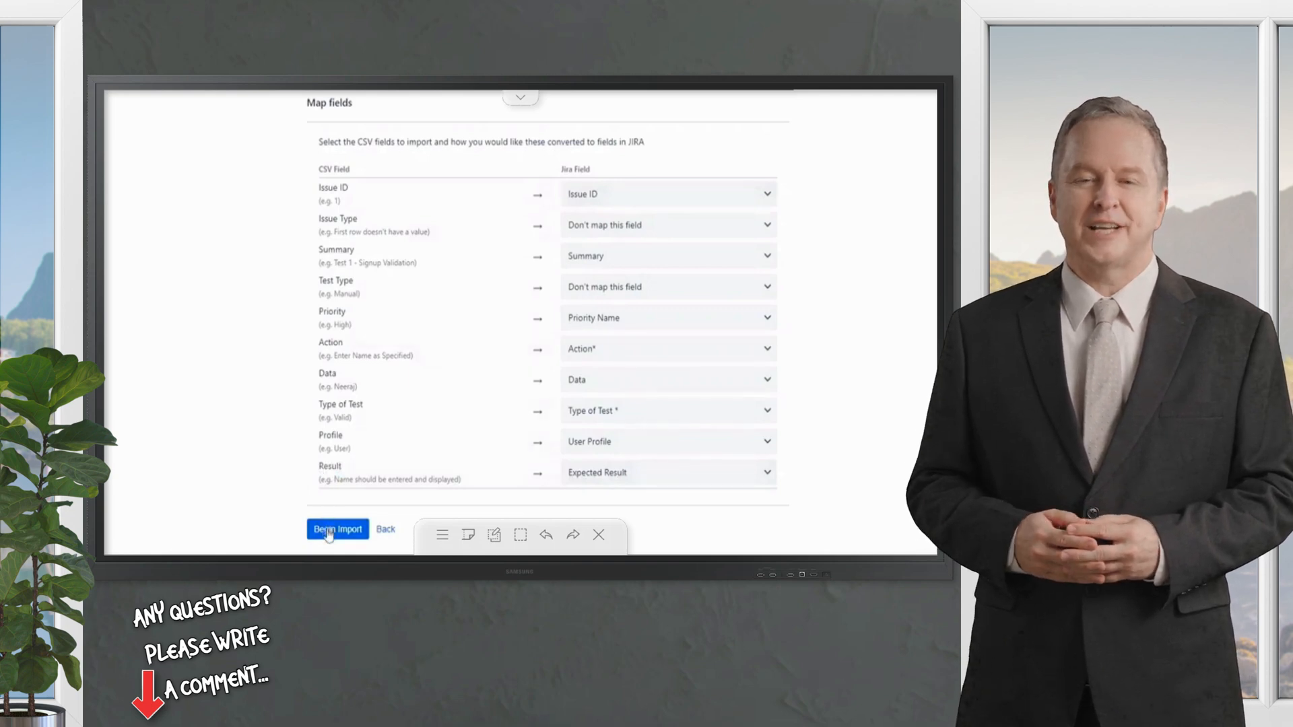
{"action": "left_click", "coordinate": [337, 528]}
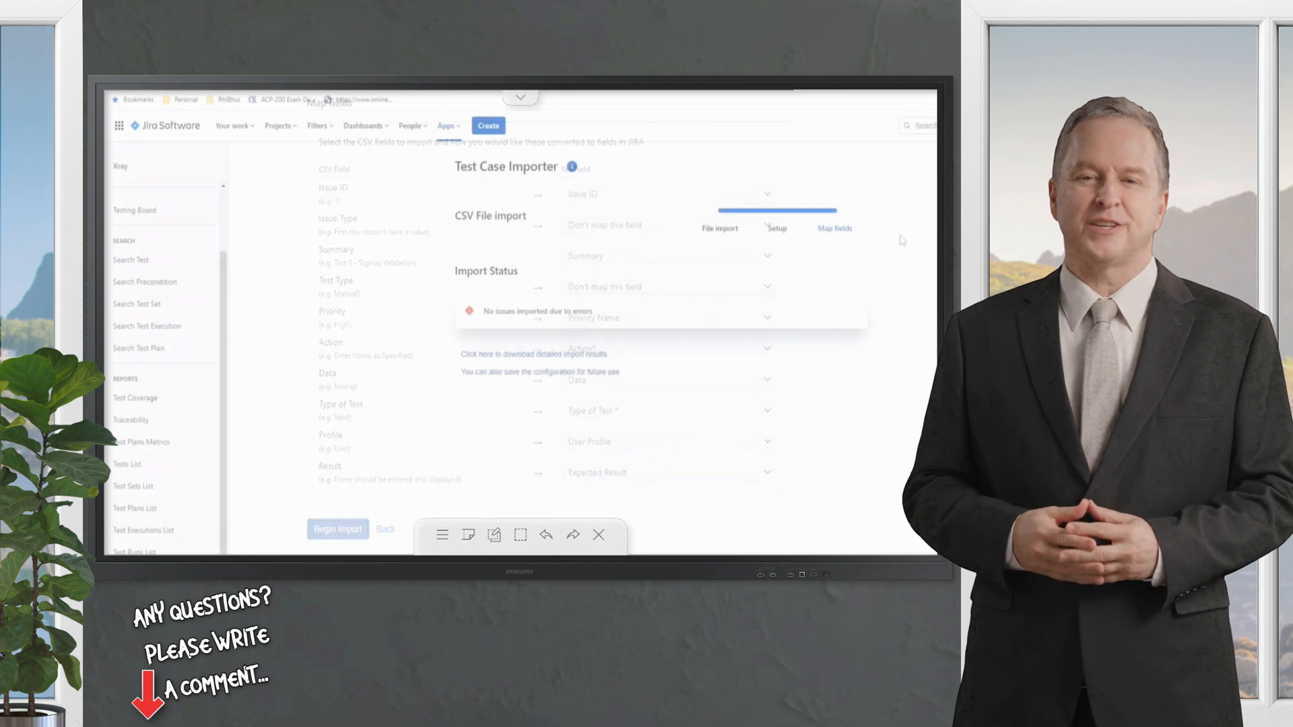
{"action": "left_click", "coordinate": [337, 528]}
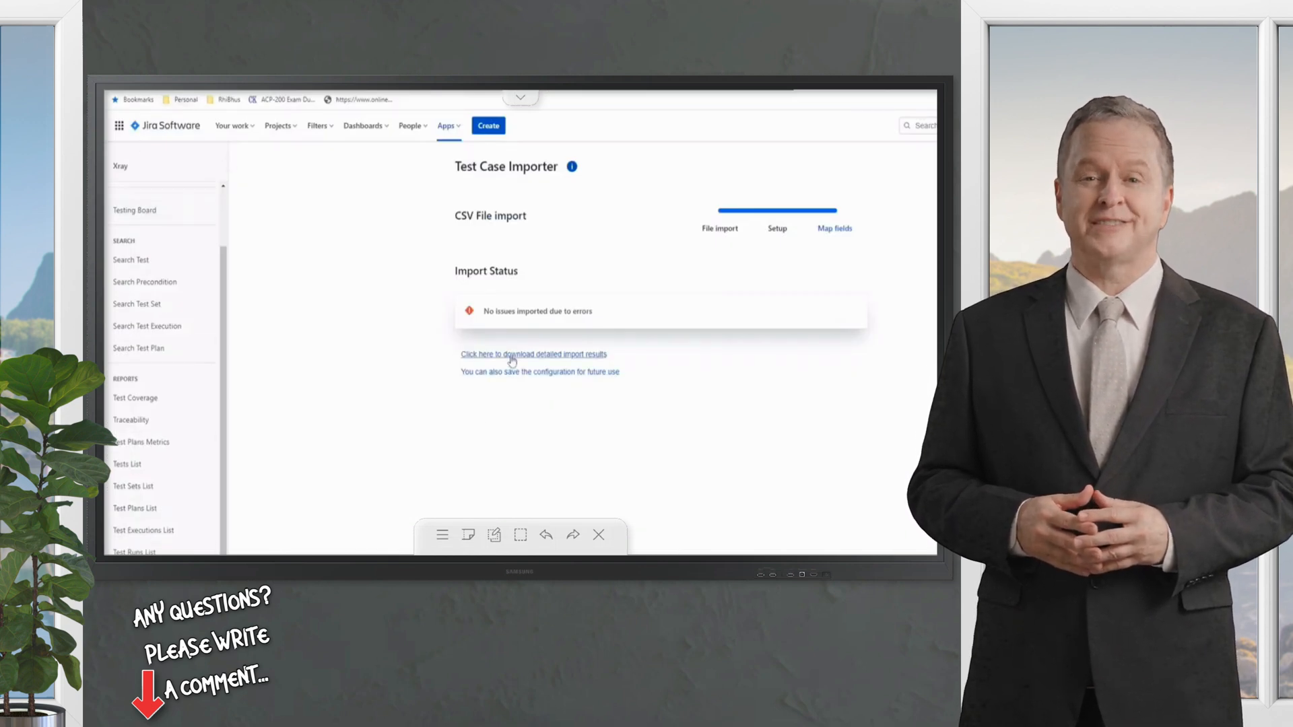
{"action": "left_click", "coordinate": [533, 354]}
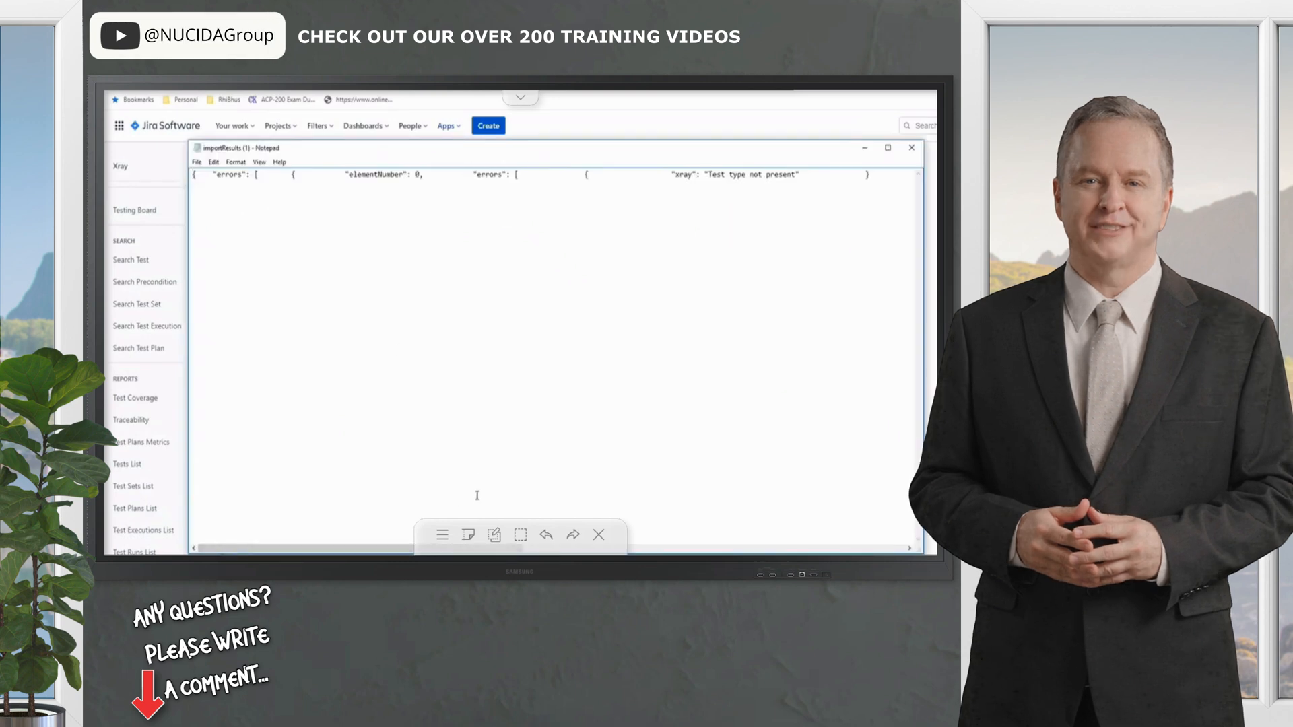
{"action": "left_click", "coordinate": [910, 148]}
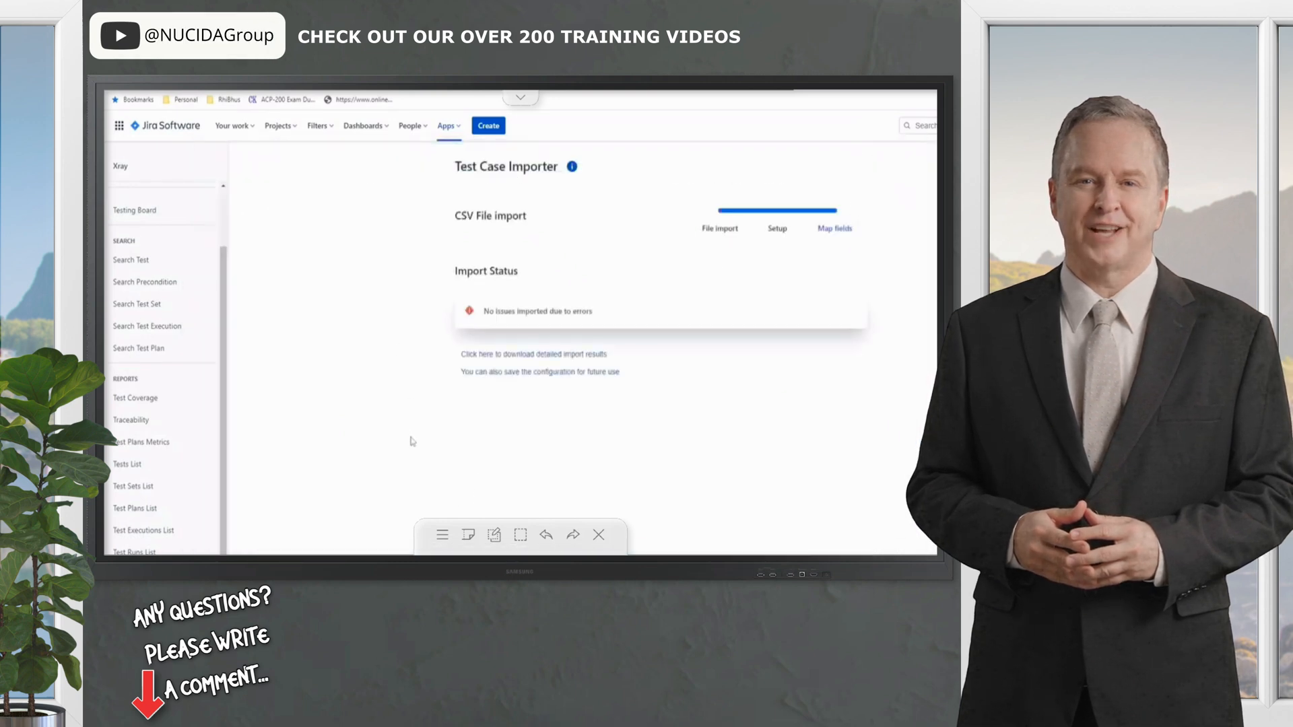
{"action": "left_click", "coordinate": [120, 166]}
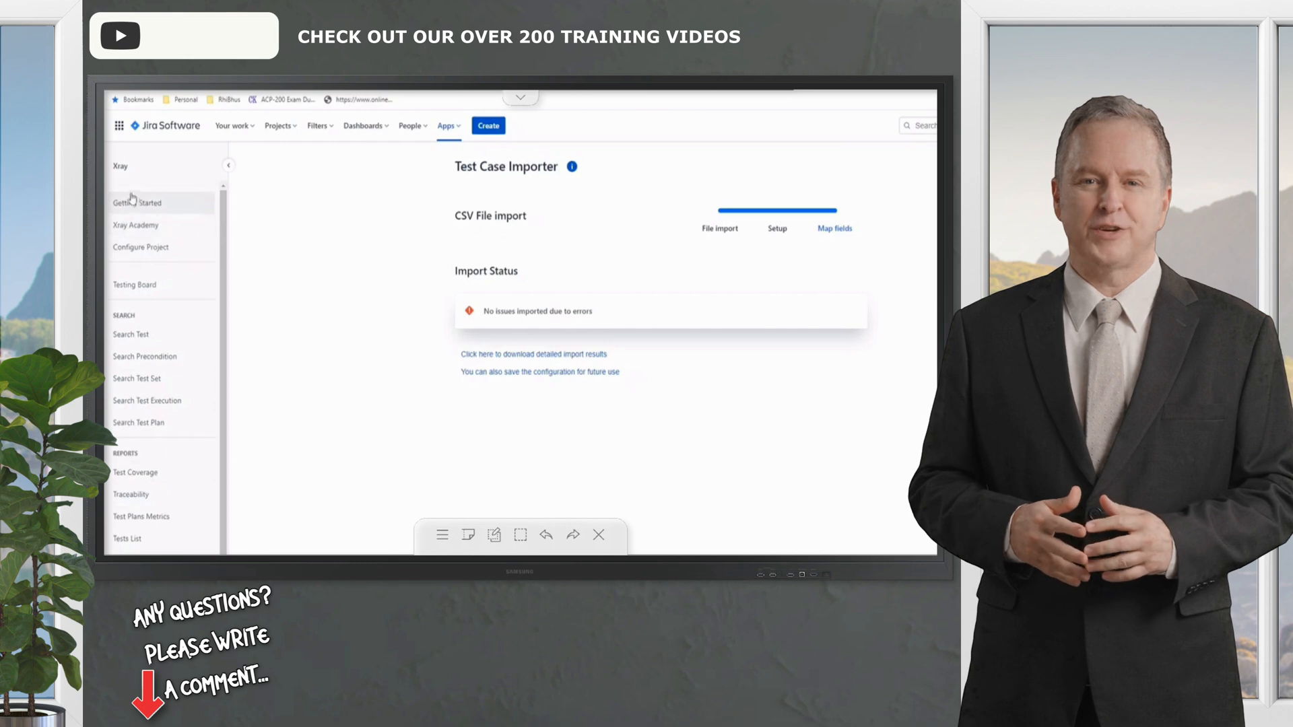
{"action": "left_click", "coordinate": [446, 125]}
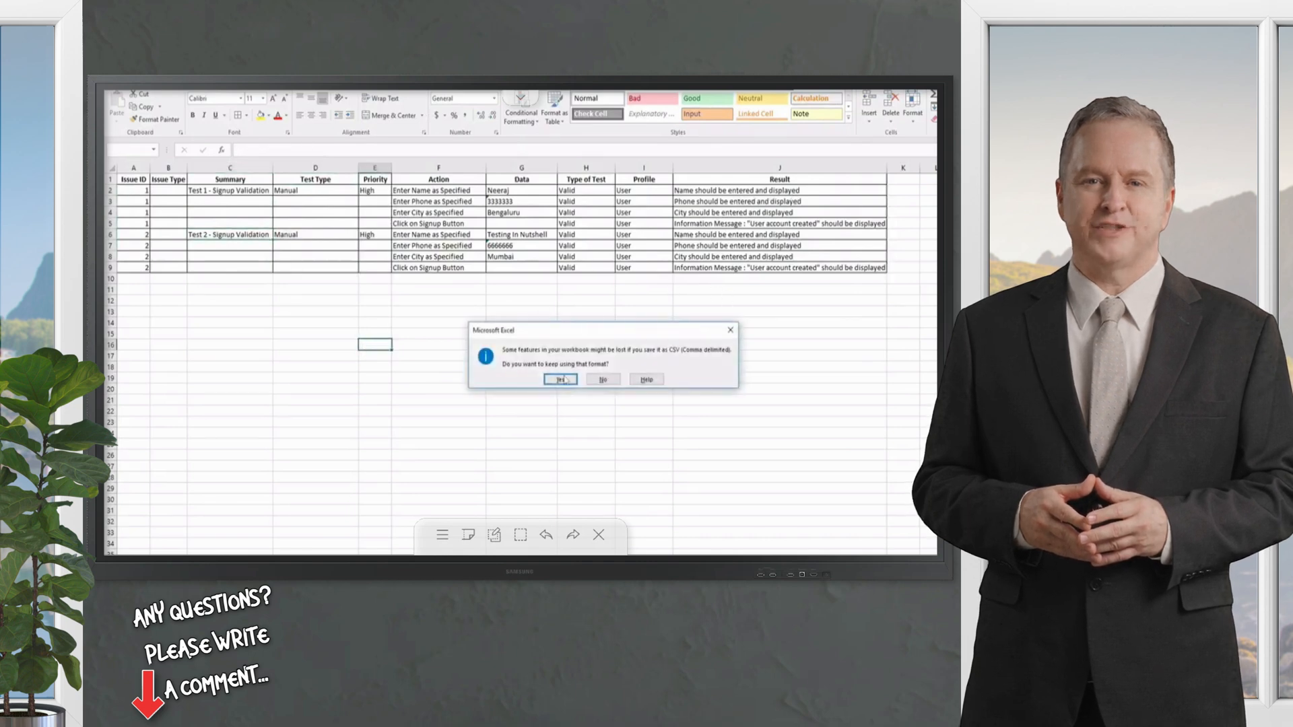
- Keep the sheet in CSV format and advance the new import through setup to Map fields
{"action": "left_click", "coordinate": [559, 380]}
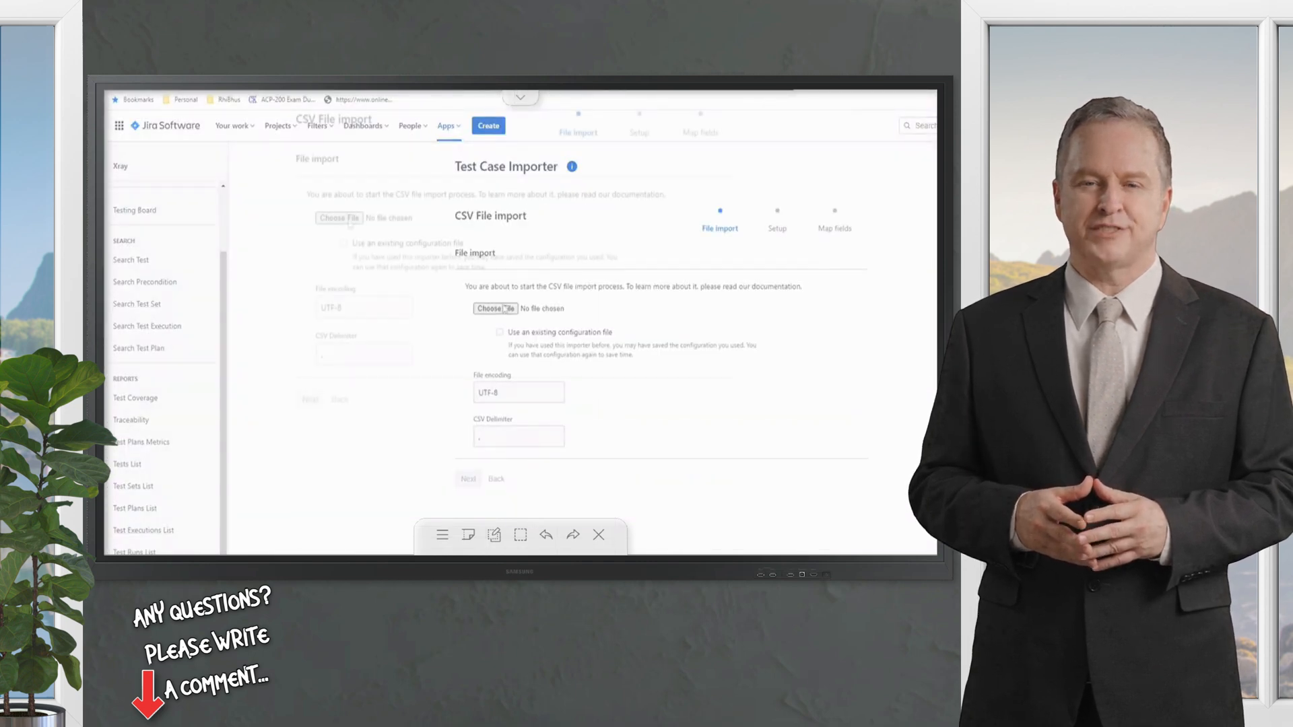
{"action": "left_click", "coordinate": [467, 478]}
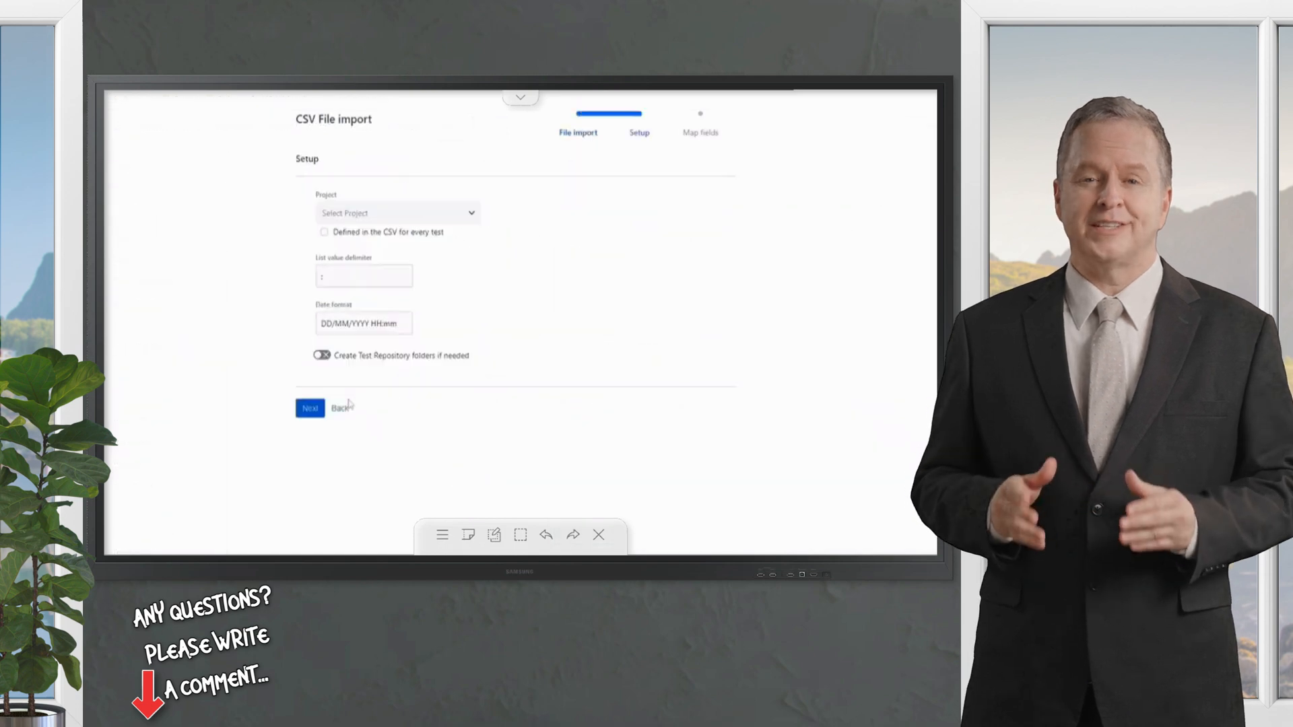
{"action": "left_click", "coordinate": [309, 407]}
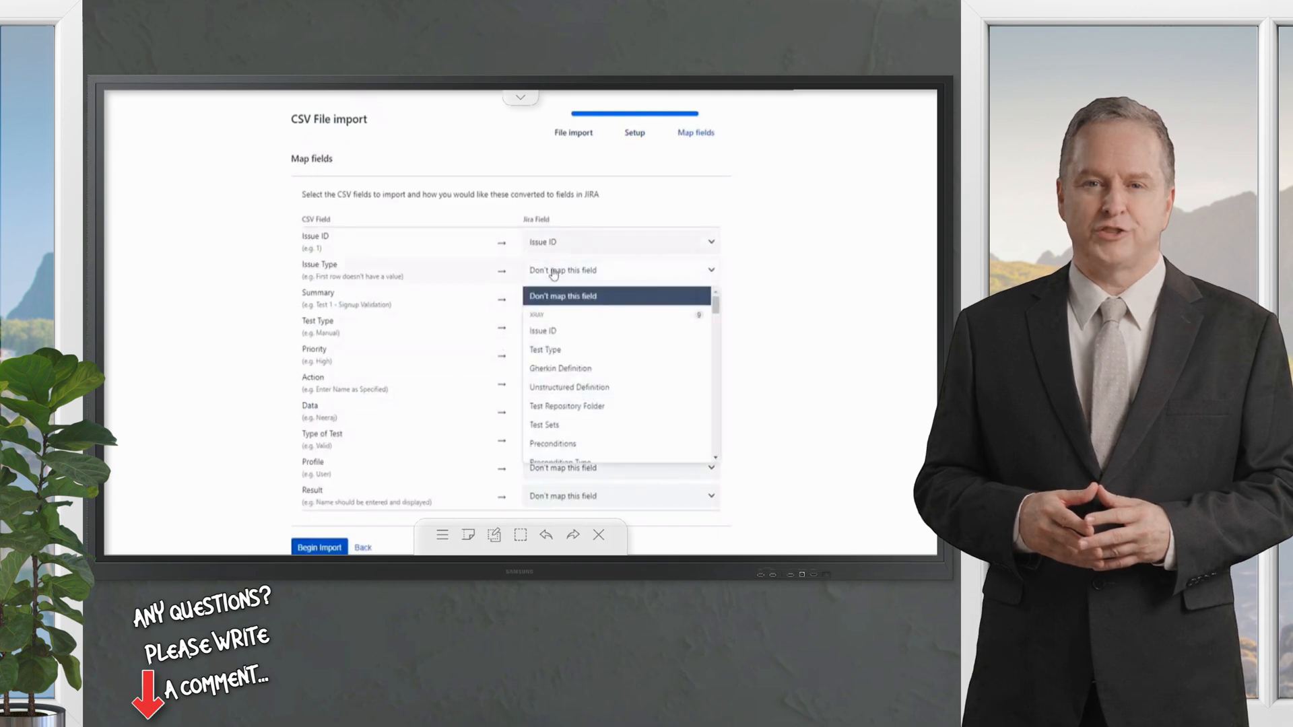
- Map Issue, Priority, Profile to User Profile and Result to Expected Result, then begin the import
{"action": "type", "text": "iss"}
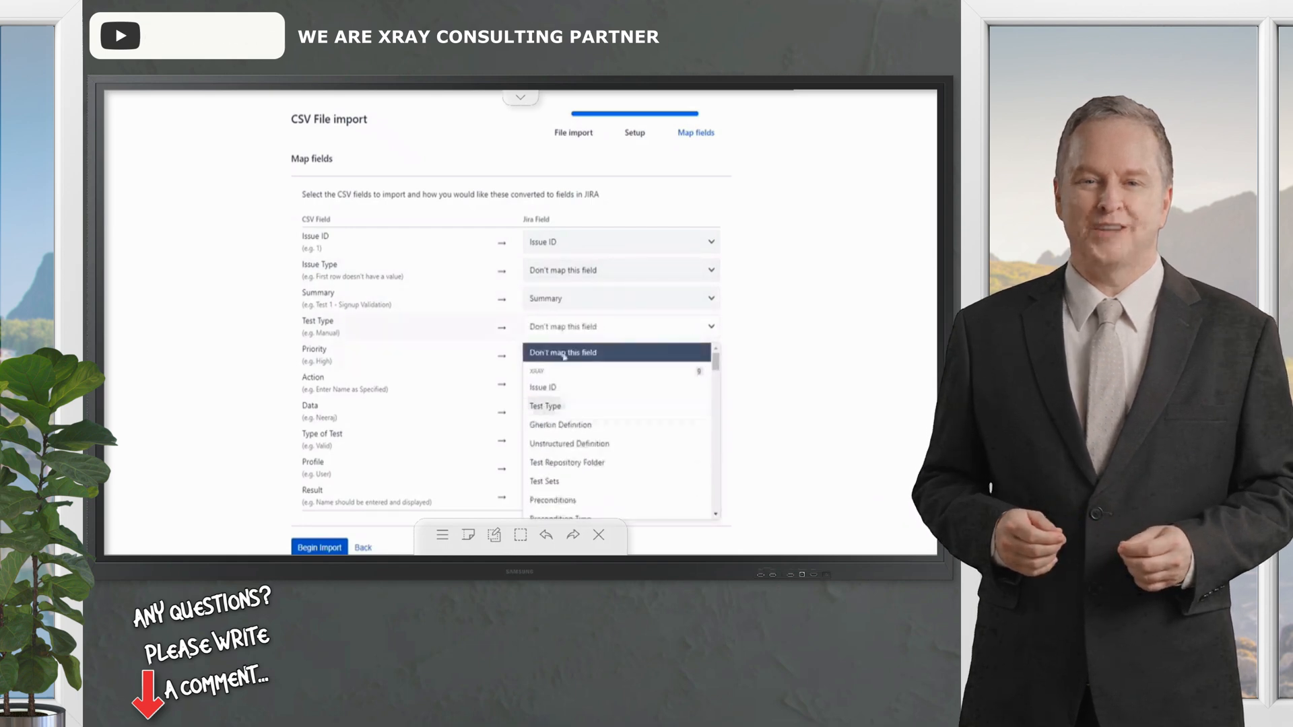
{"action": "type", "text": "pr"}
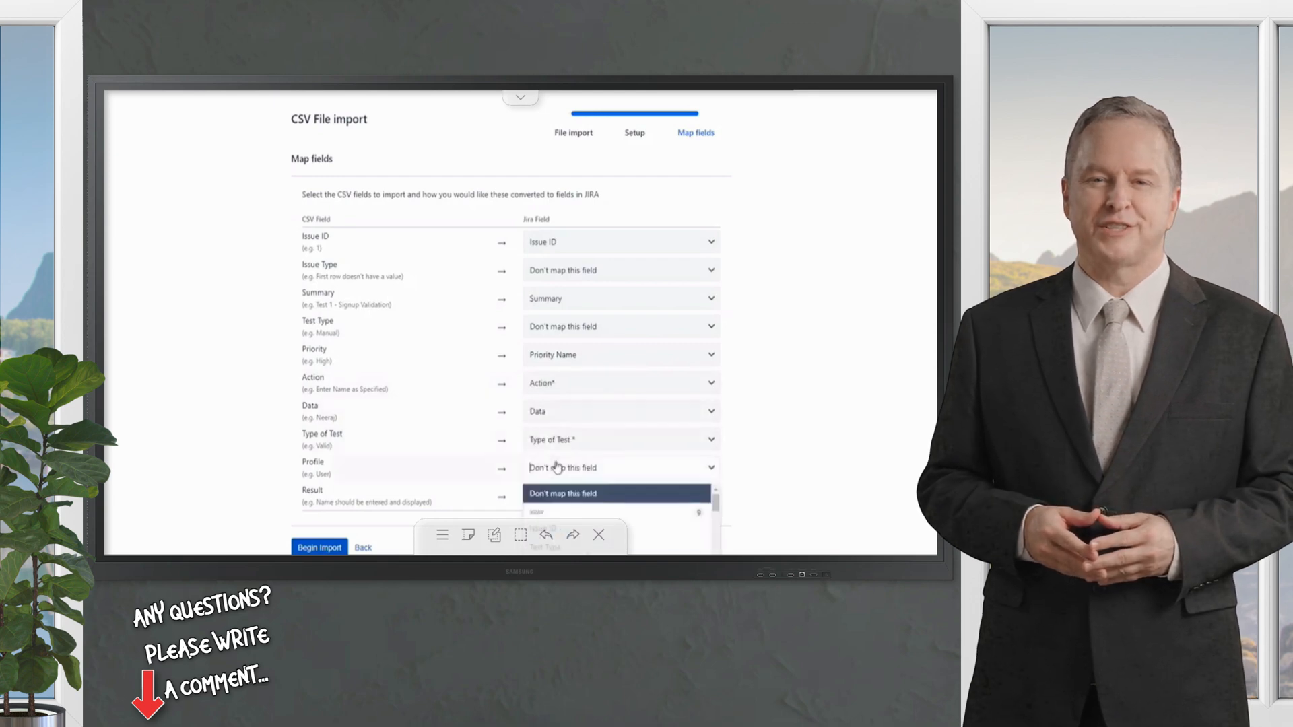
{"action": "left_click", "coordinate": [548, 467]}
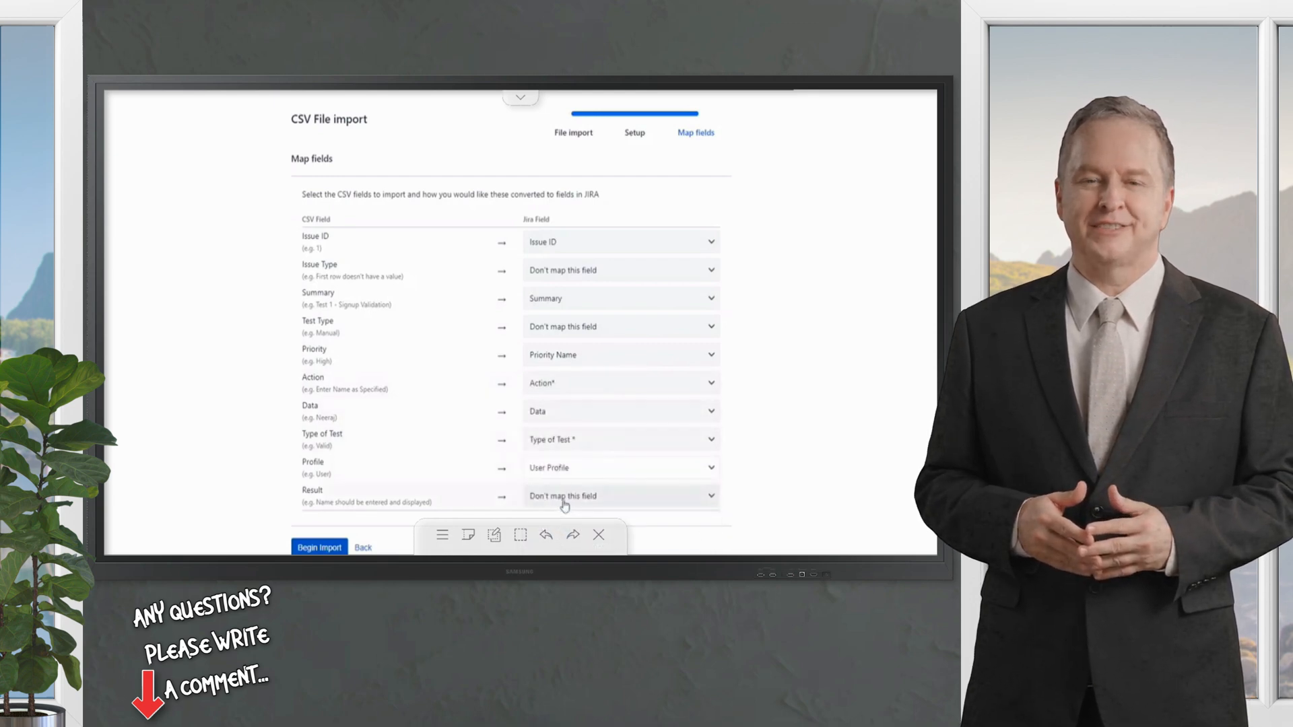
{"action": "left_click", "coordinate": [618, 495]}
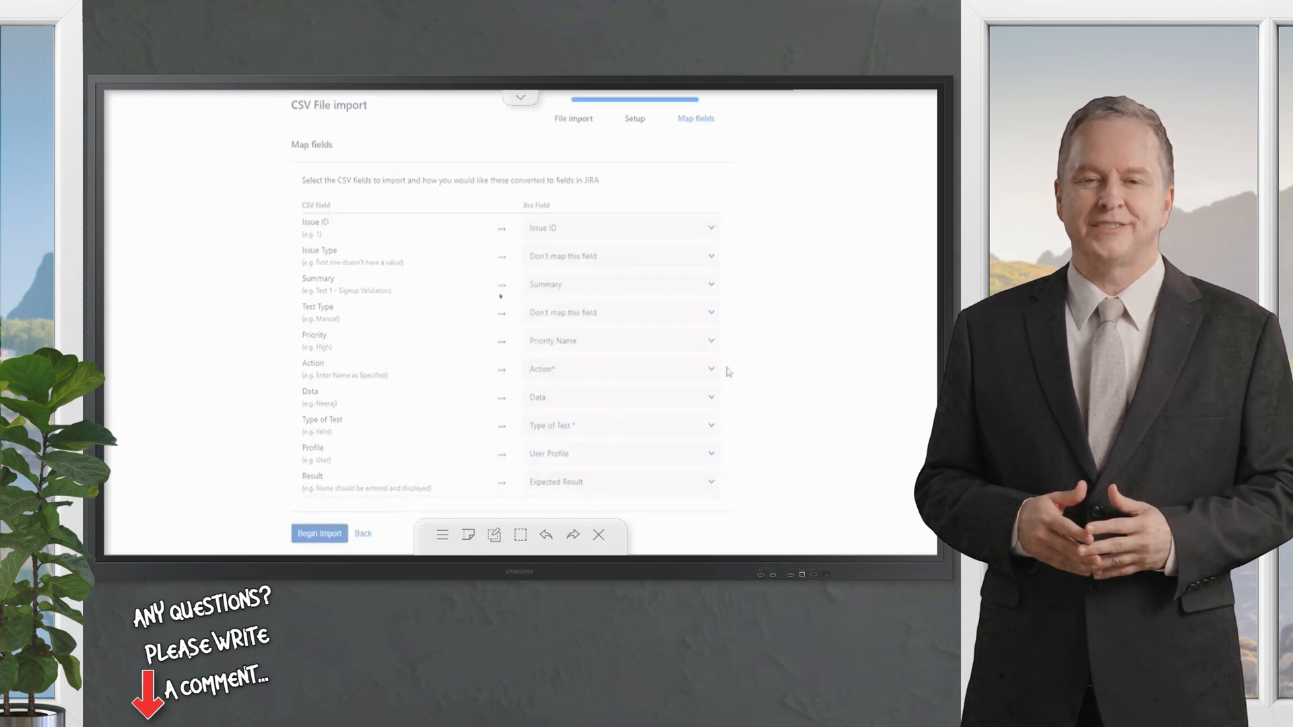
{"action": "left_click", "coordinate": [319, 533]}
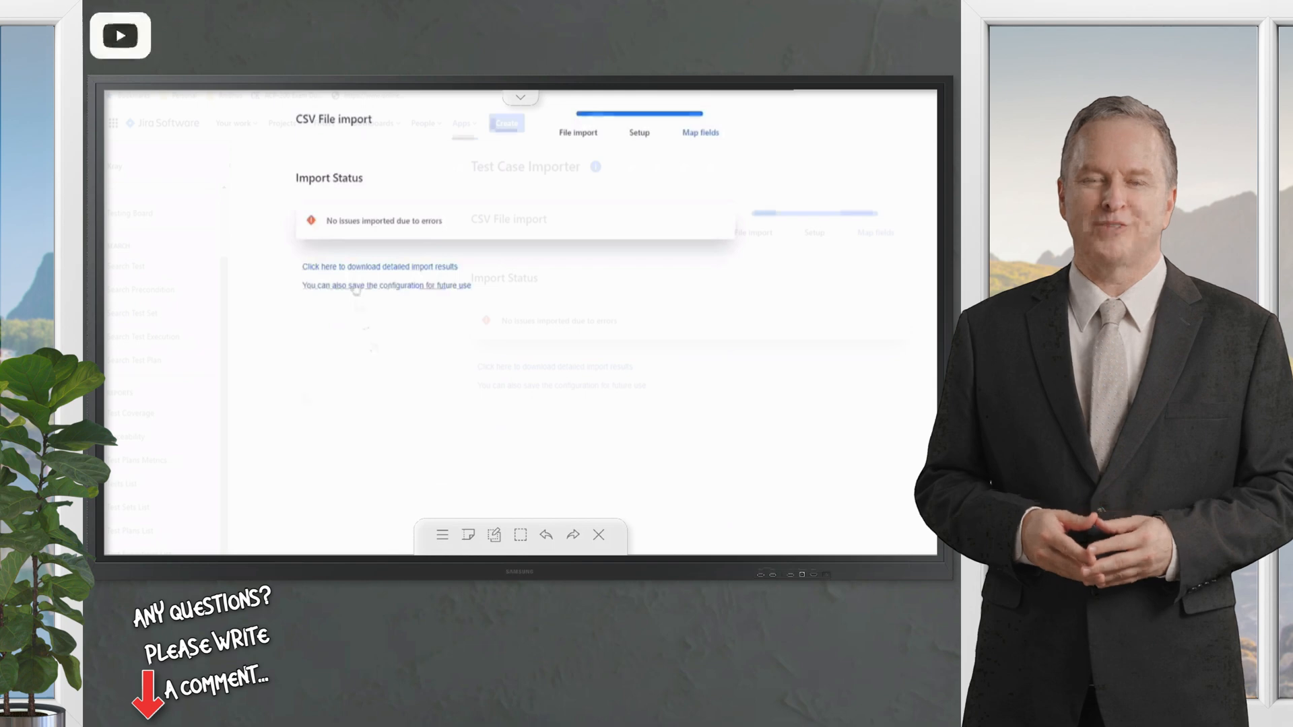
- Restart the importer with the same CSV and set the Issue Type column mapping
{"action": "left_click", "coordinate": [379, 267]}
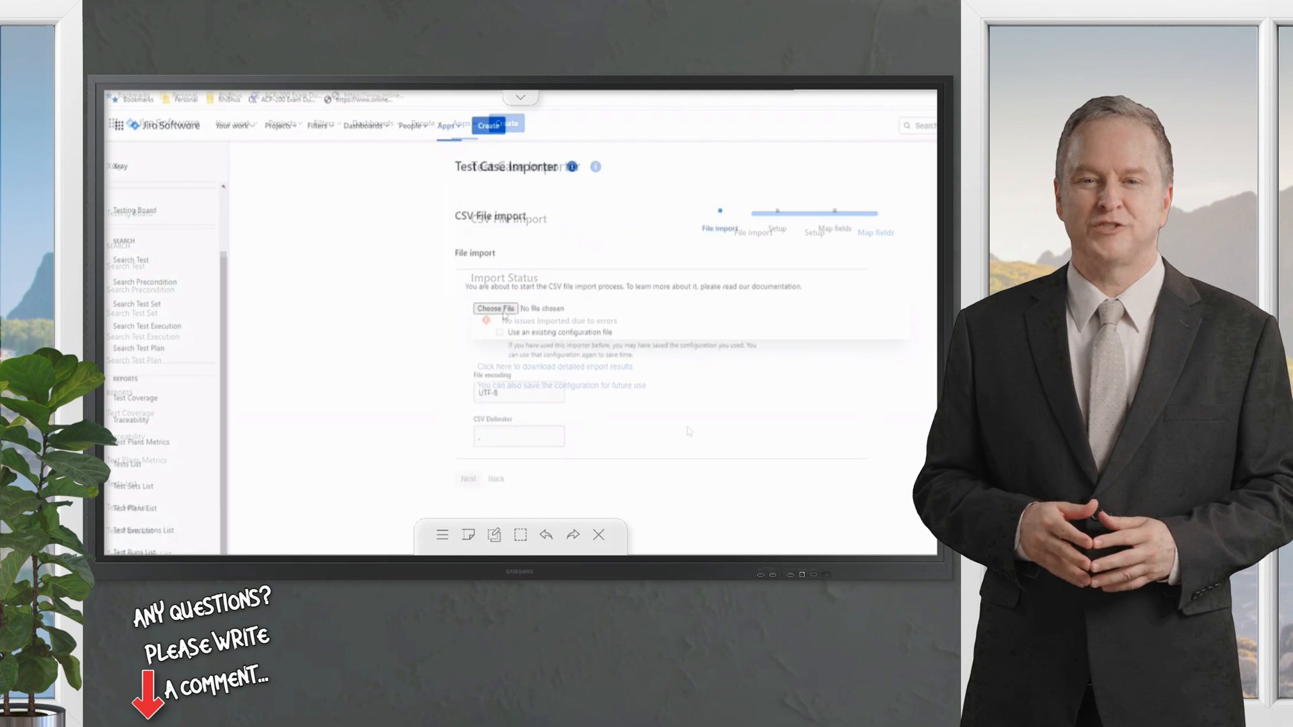
{"action": "left_click", "coordinate": [468, 478]}
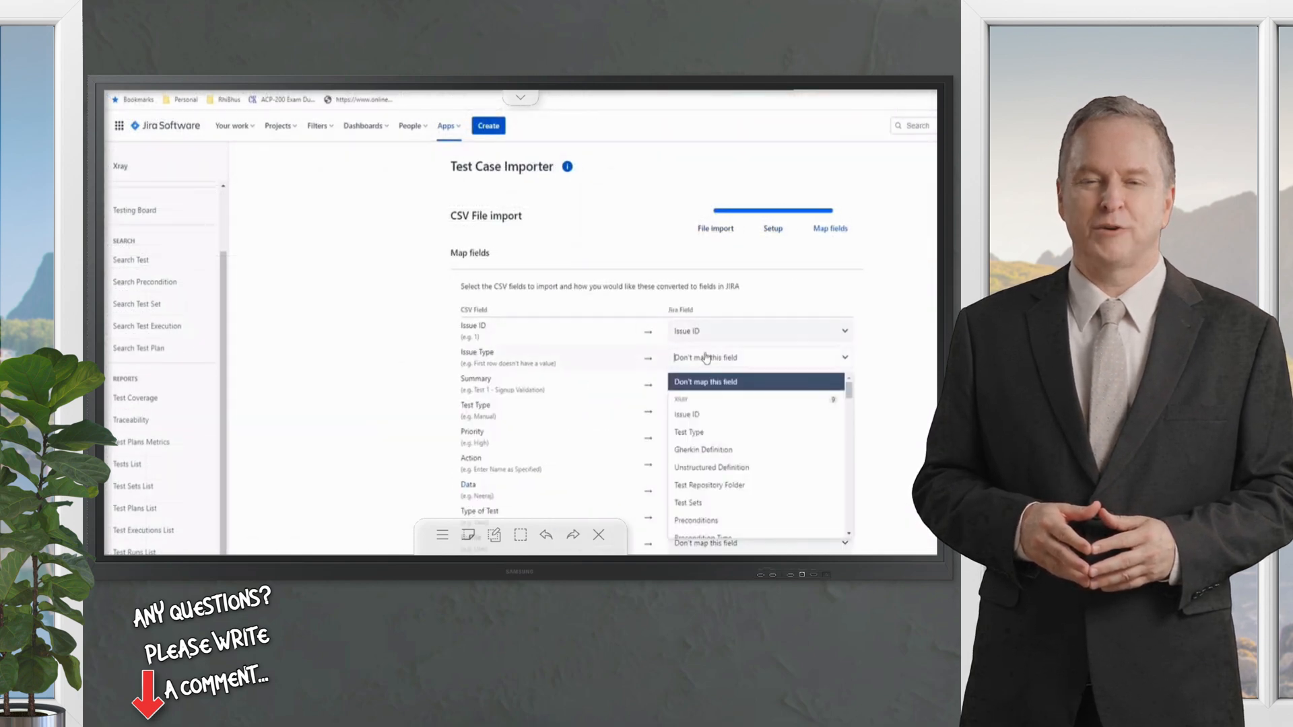
{"action": "left_click", "coordinate": [757, 384]}
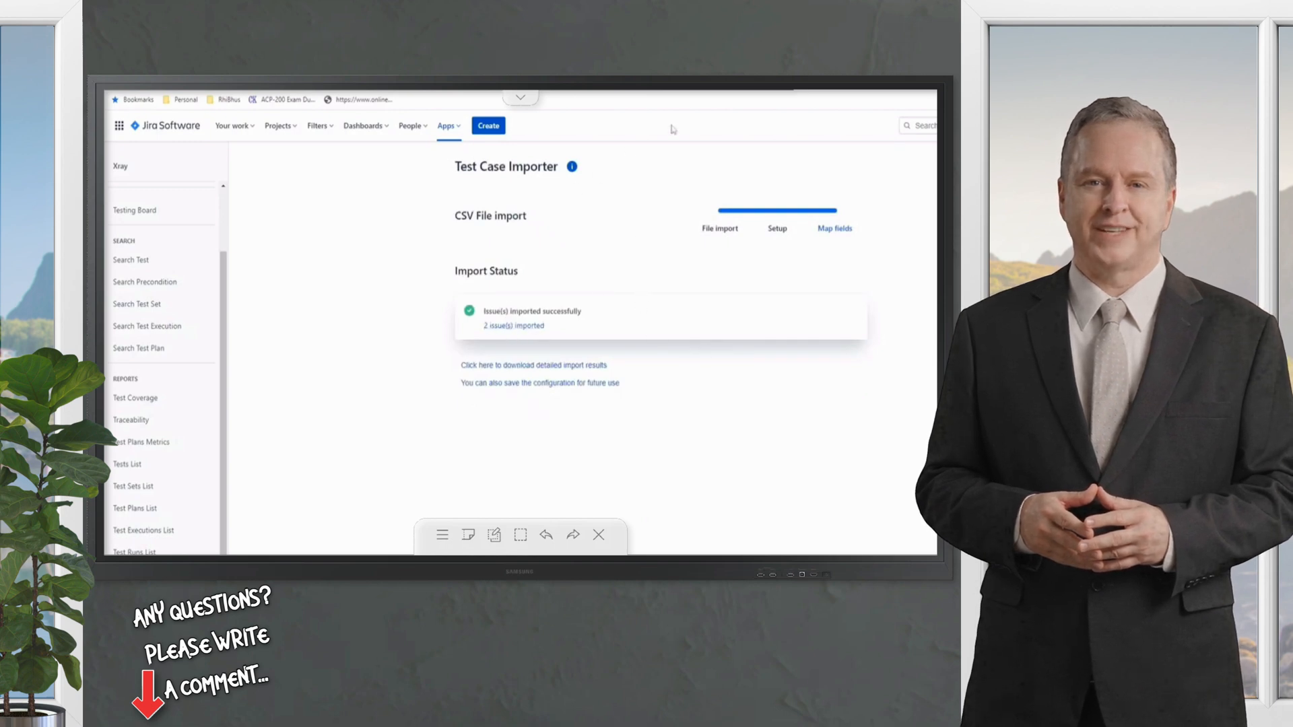
- Follow the '2 issue(s) imported' link to list Test 1 and Test 2 in issue search
{"action": "left_click", "coordinate": [278, 125]}
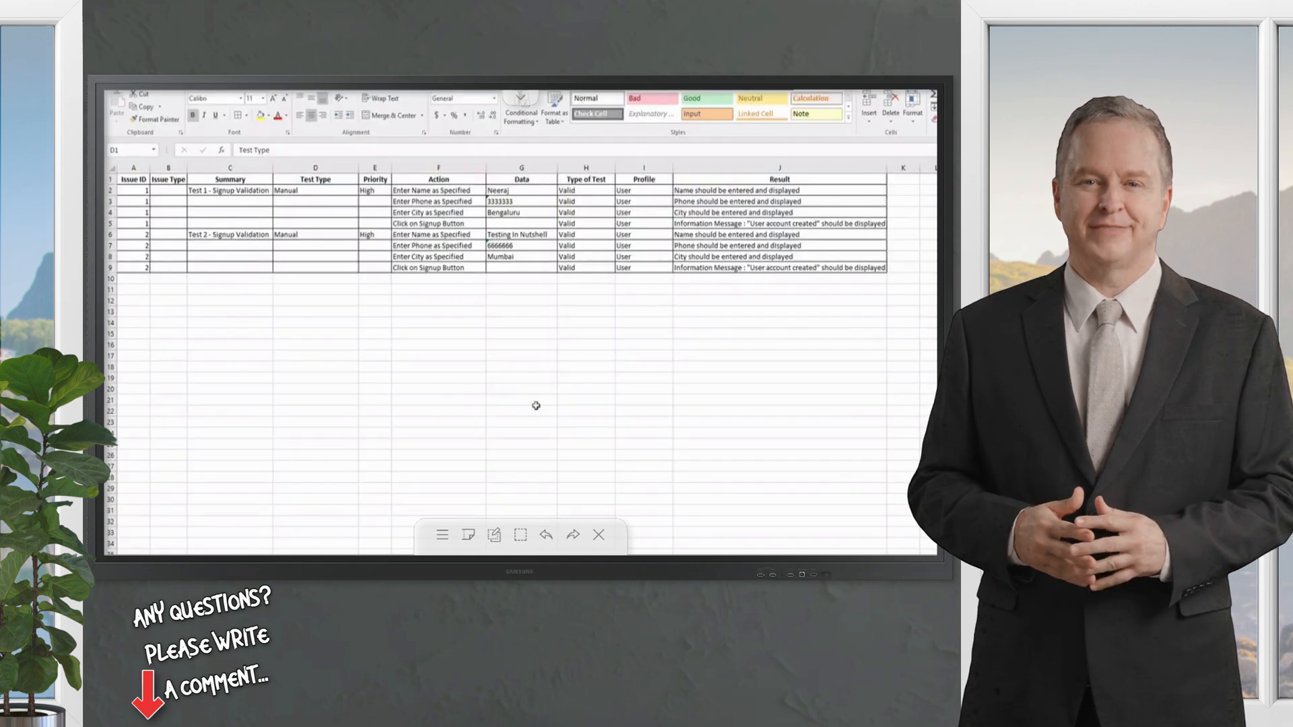
{"action": "left_click", "coordinate": [375, 190]}
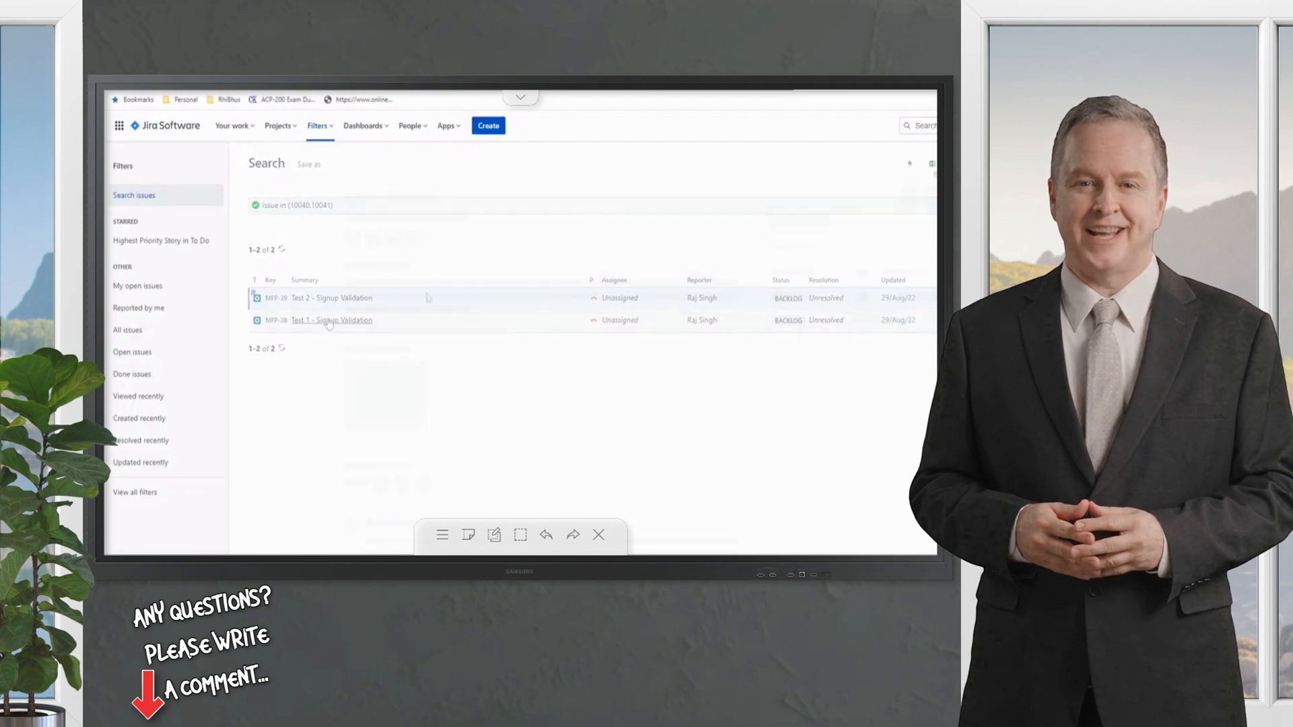
- View Test 1 - Signup Validation and scroll through its four imported steps
{"action": "left_click", "coordinate": [331, 320]}
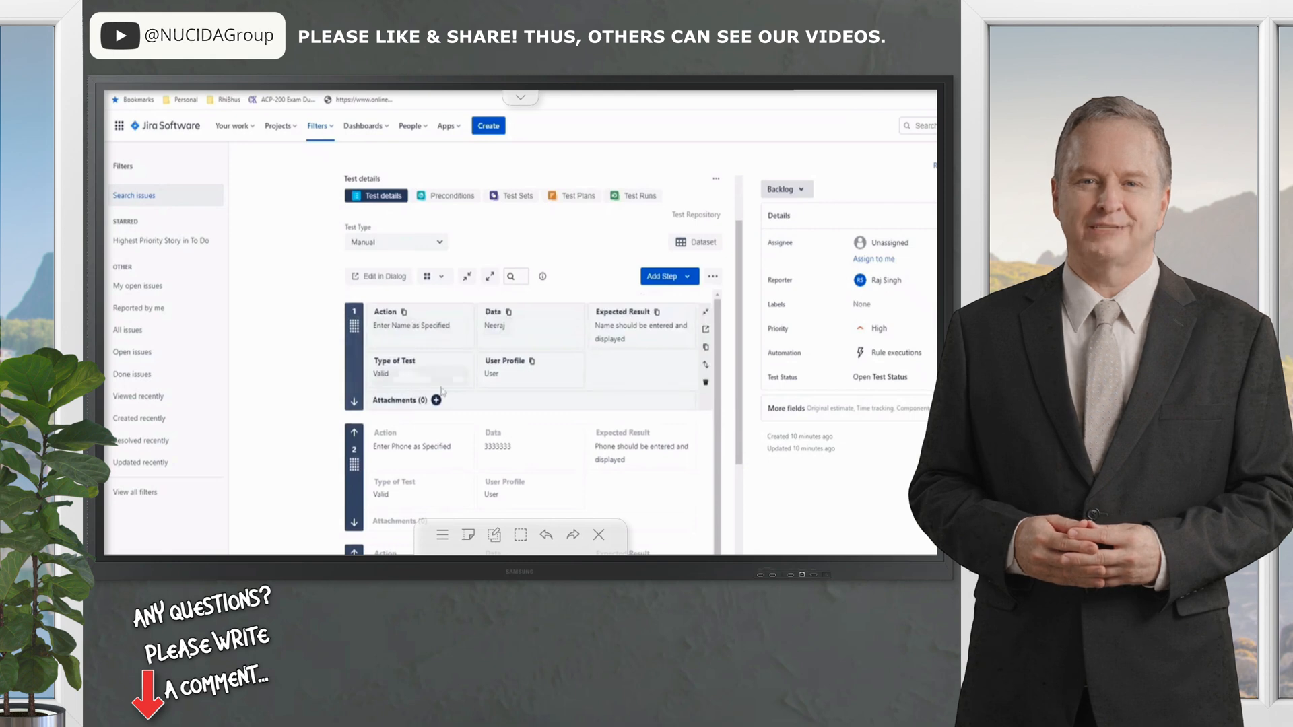
{"action": "scroll", "scroll_direction": "down", "scroll_amount": 3}
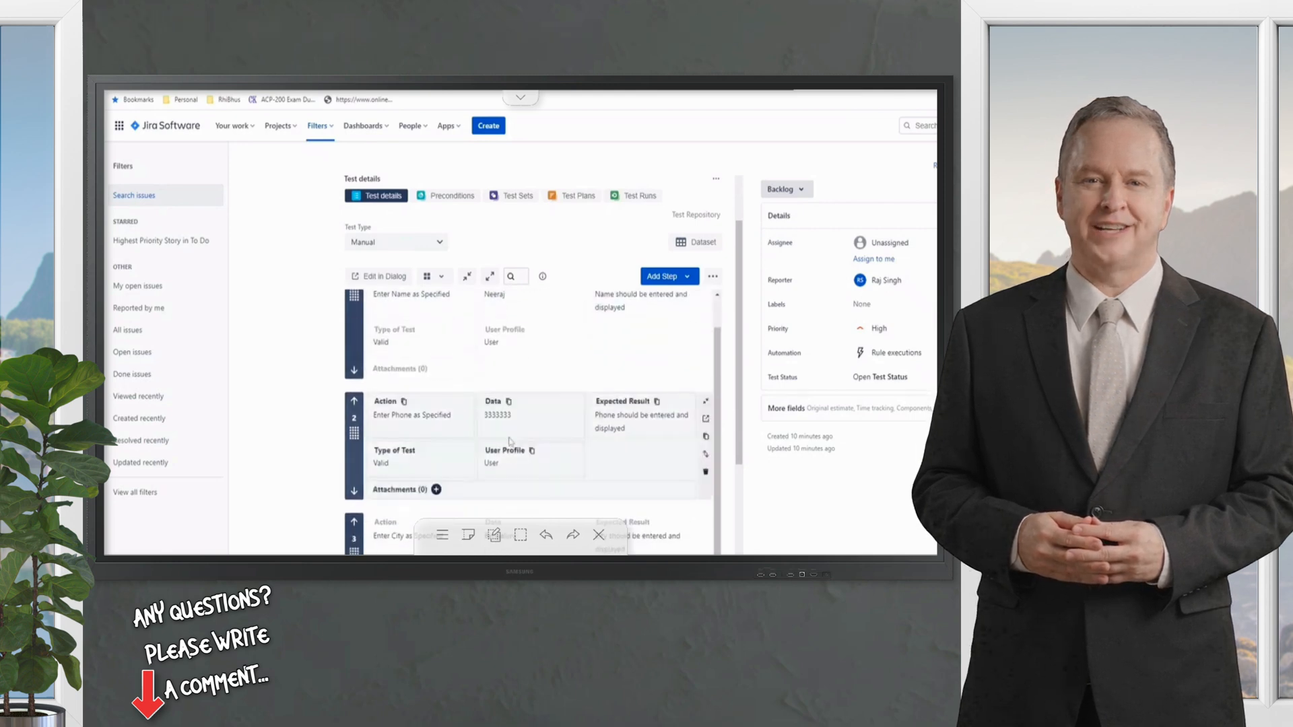
{"action": "scroll", "scroll_direction": "down", "scroll_amount": 3}
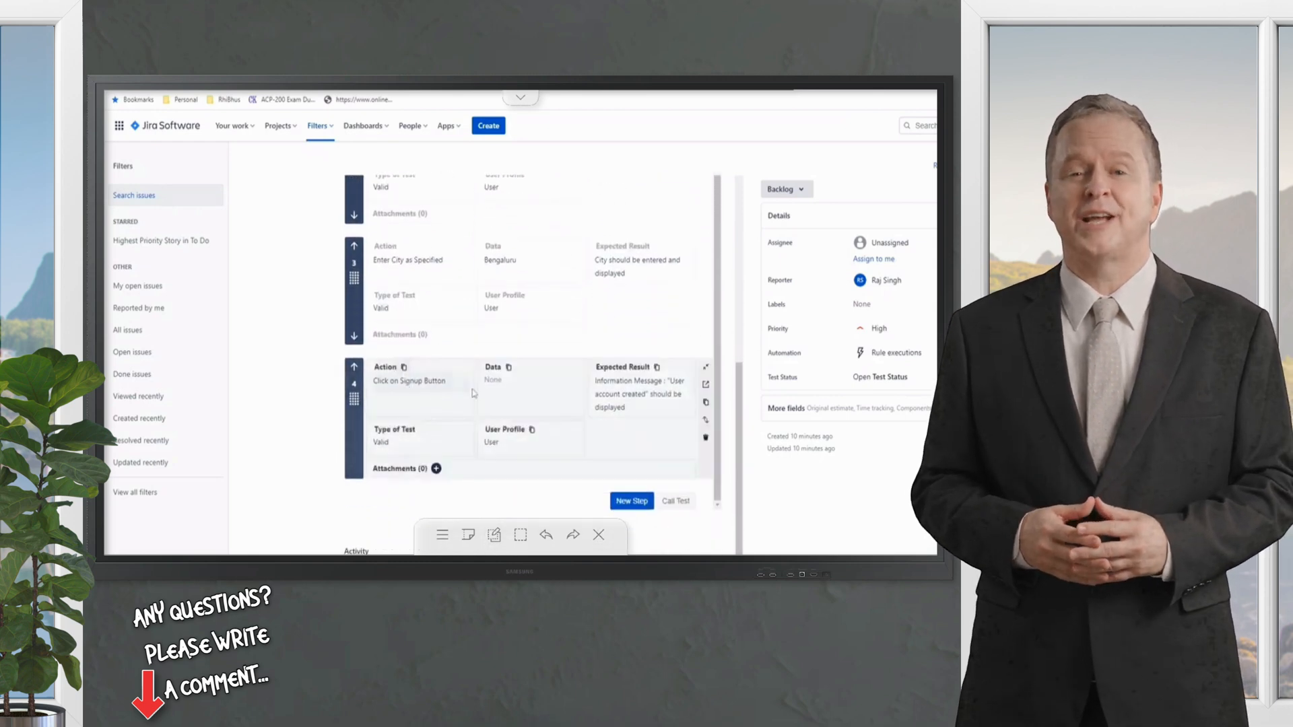
{"action": "scroll", "scroll_direction": "down", "scroll_amount": 3}
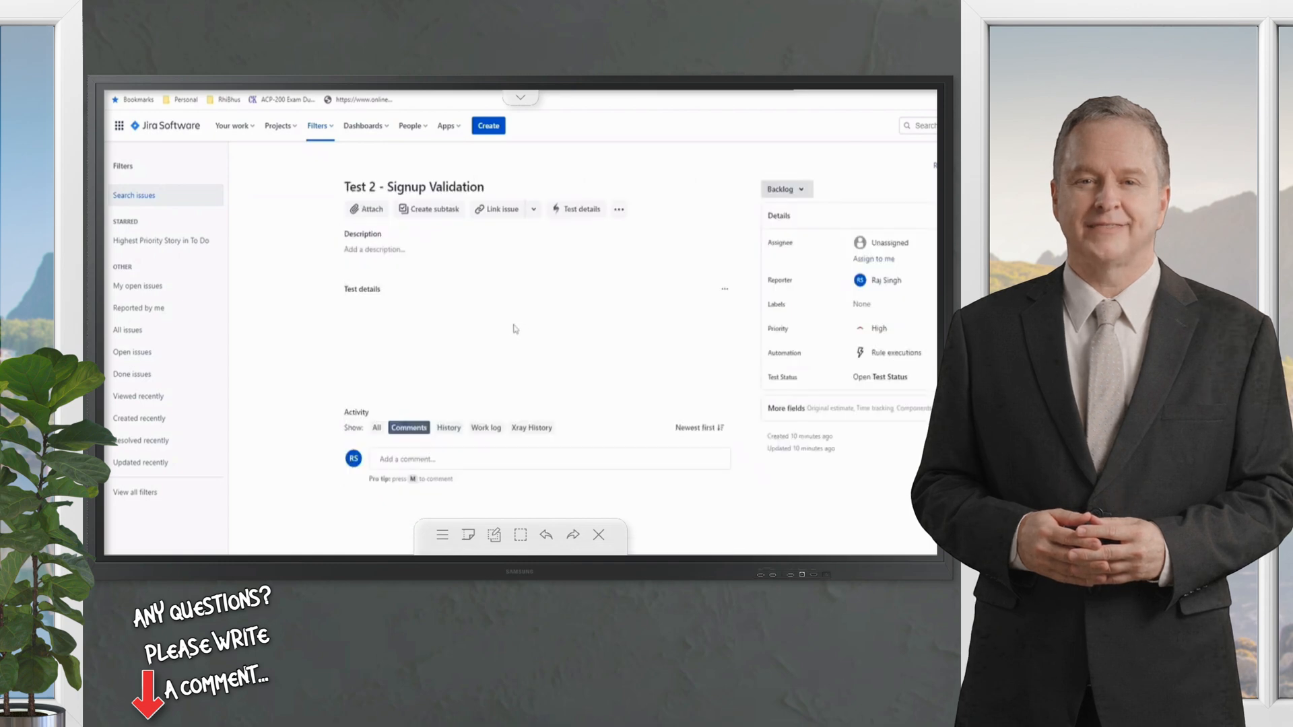
{"action": "left_click", "coordinate": [581, 209]}
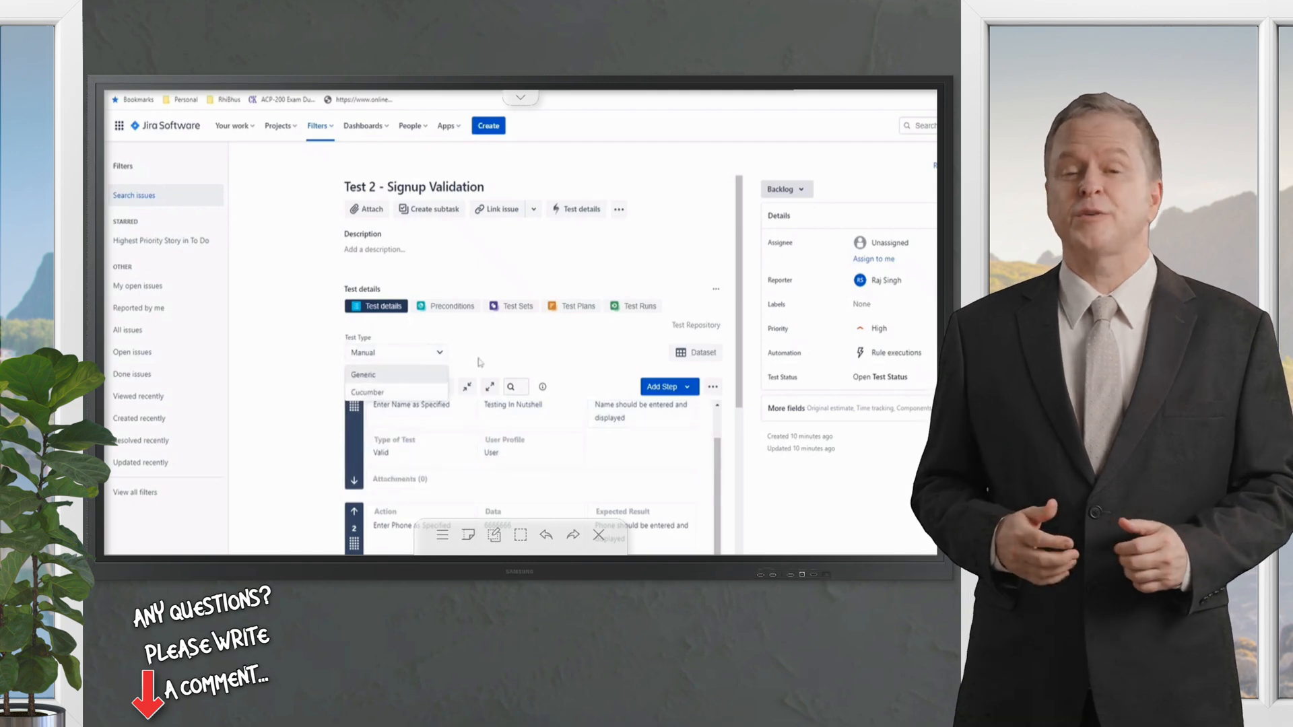
{"action": "left_click", "coordinate": [487, 125]}
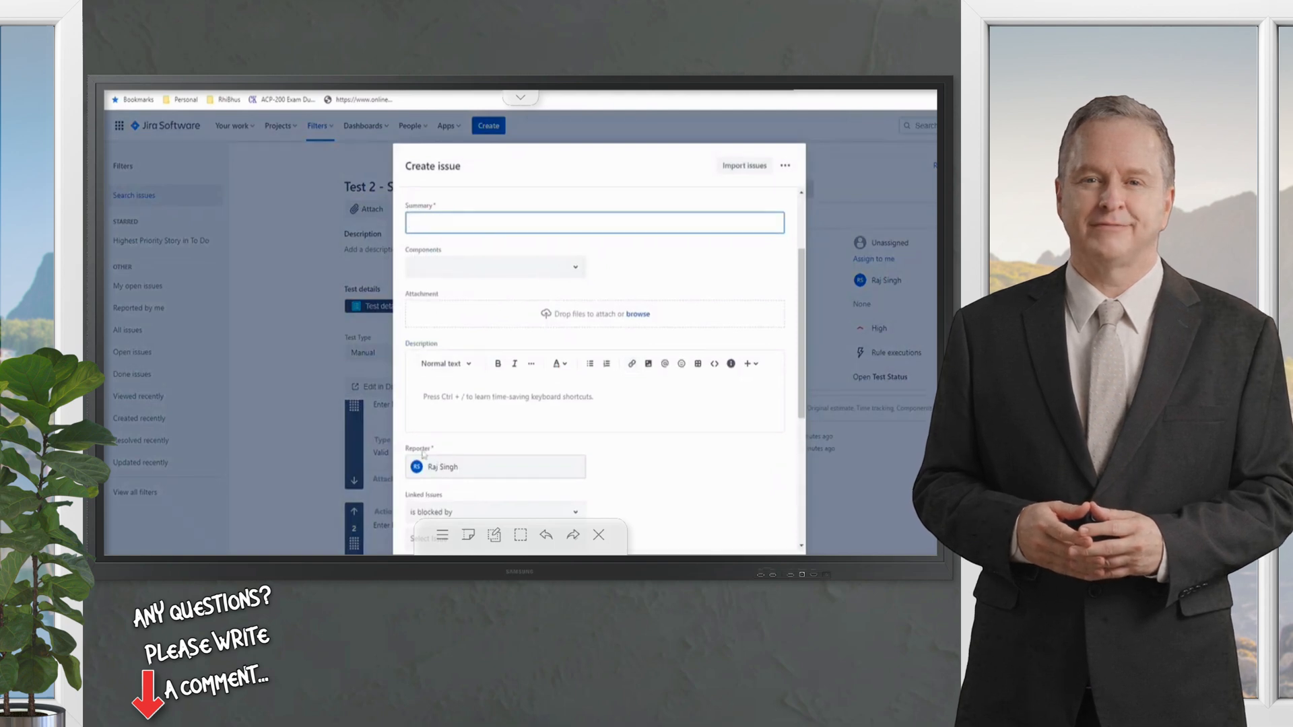
{"action": "scroll", "scroll_direction": "down", "scroll_amount": 3}
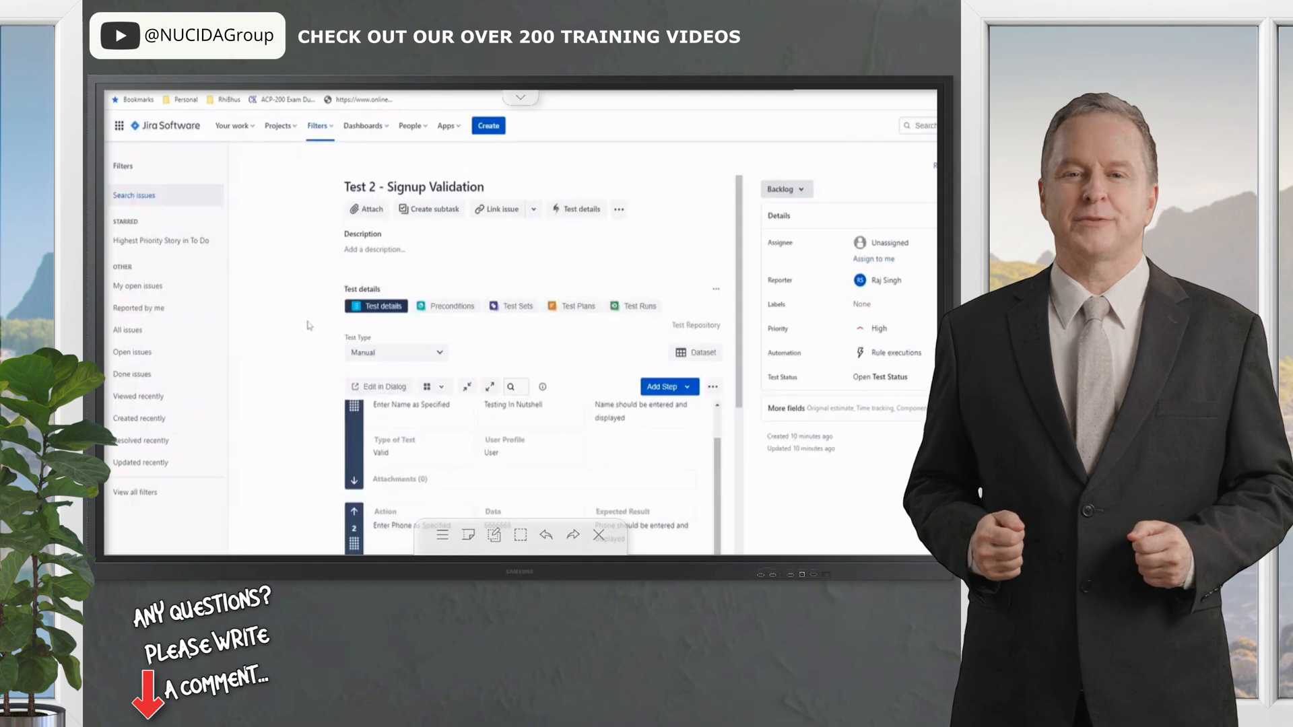
{"action": "scroll", "scroll_direction": "down", "scroll_amount": 3}
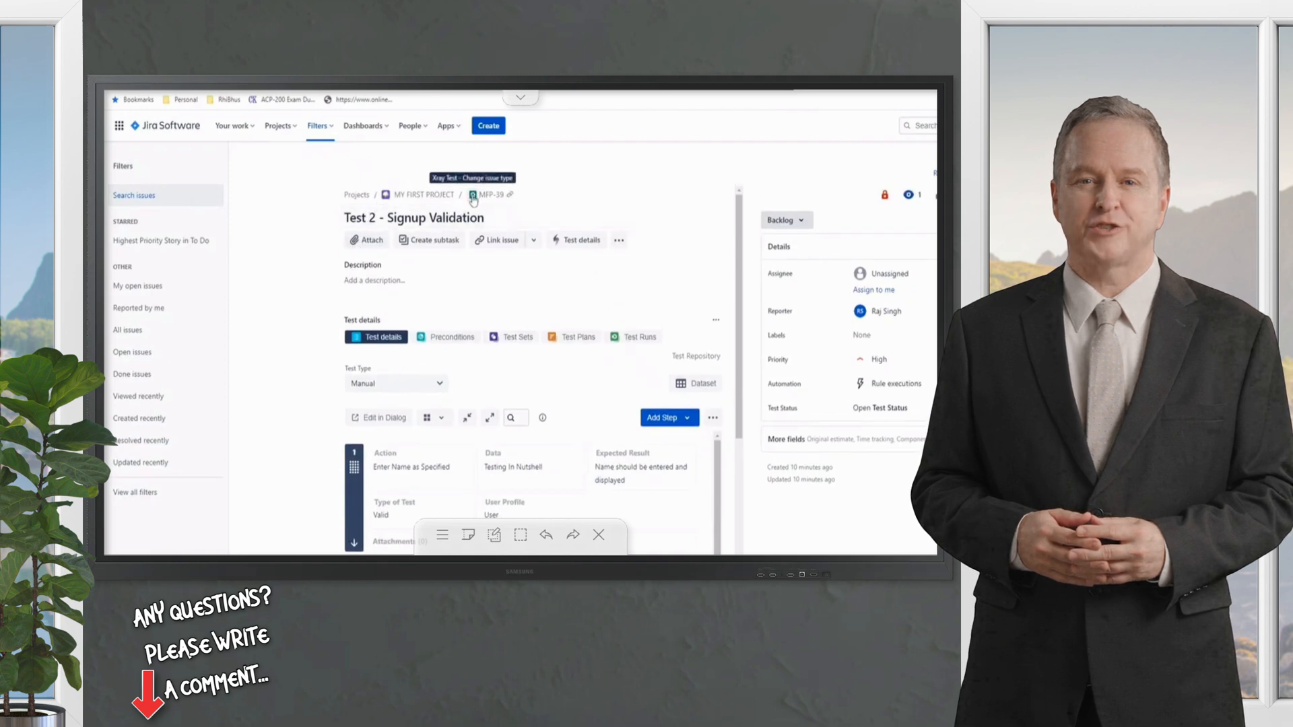
{"action": "scroll", "scroll_direction": "down", "scroll_amount": 3}
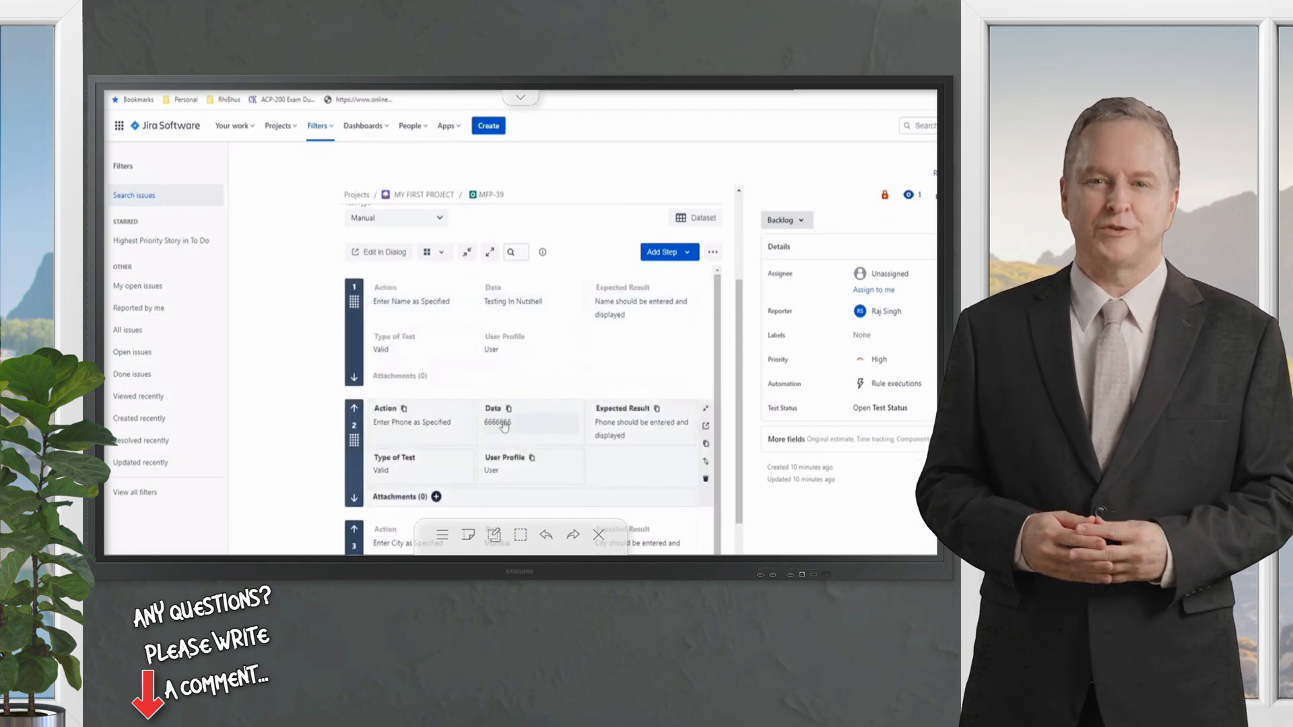
{"action": "scroll", "scroll_direction": "down", "scroll_amount": 3}
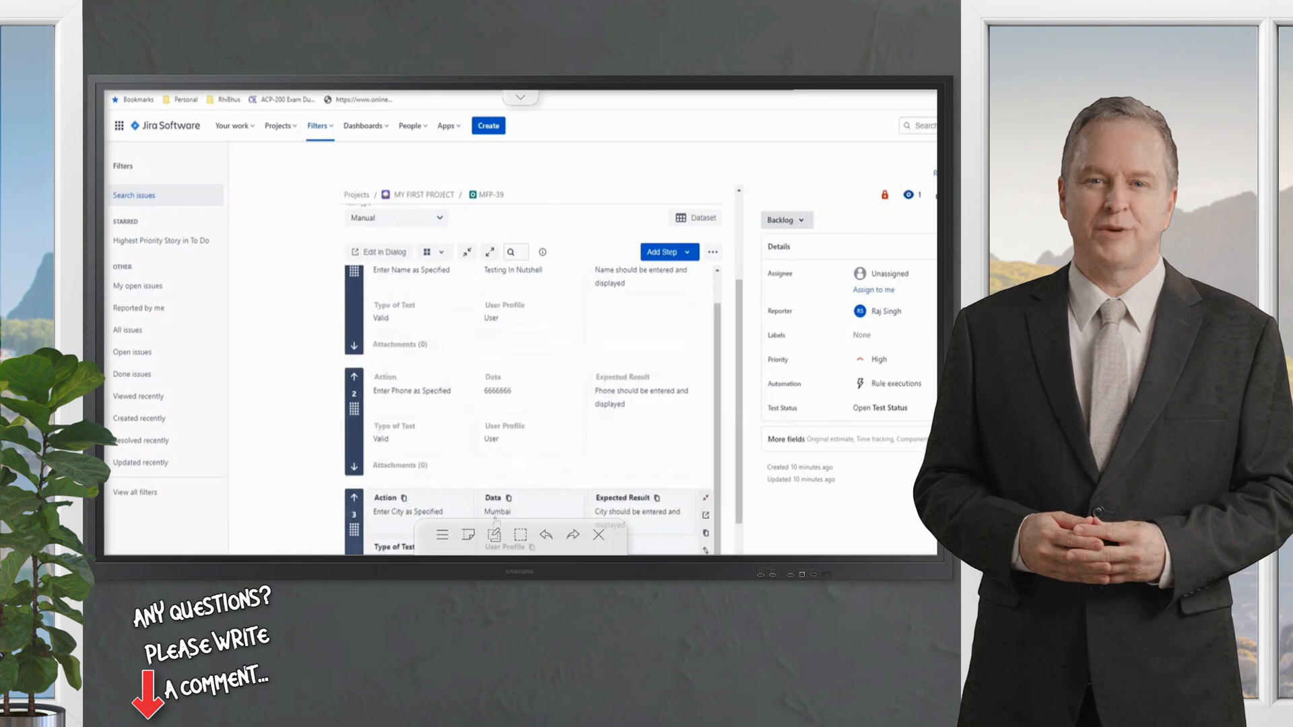
{"action": "scroll", "scroll_direction": "down", "scroll_amount": 3}
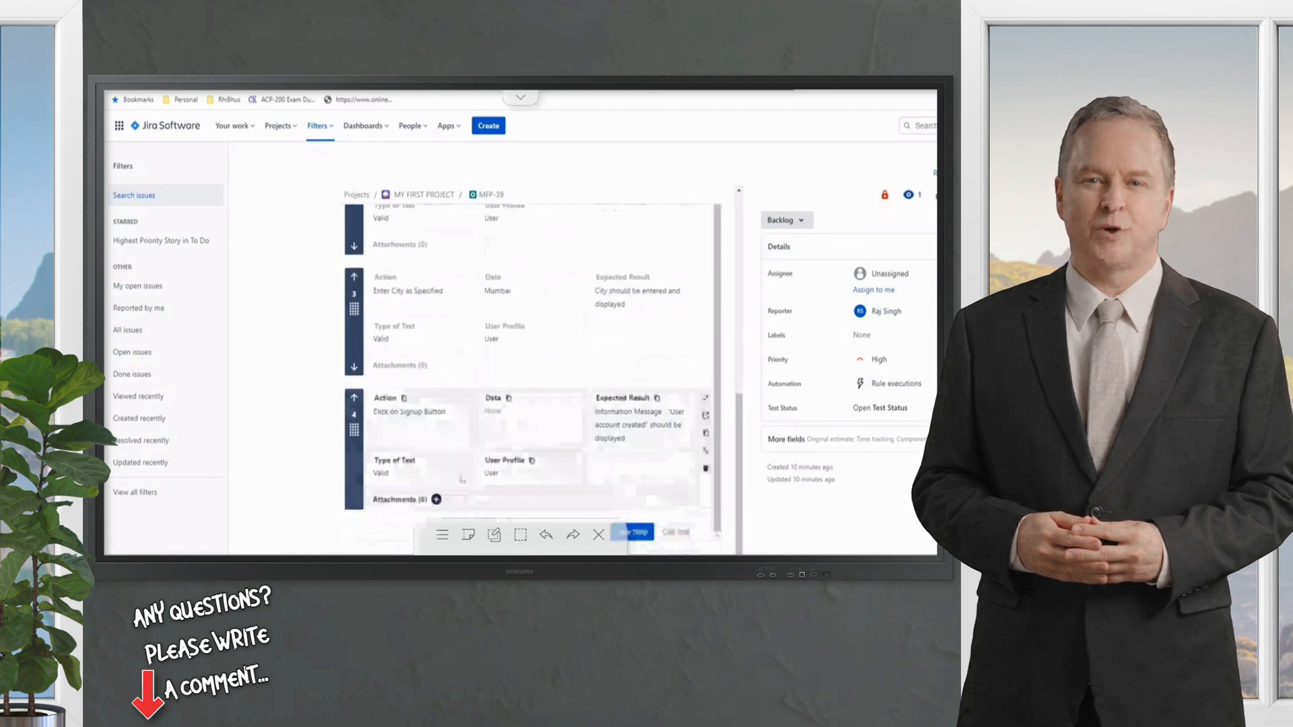